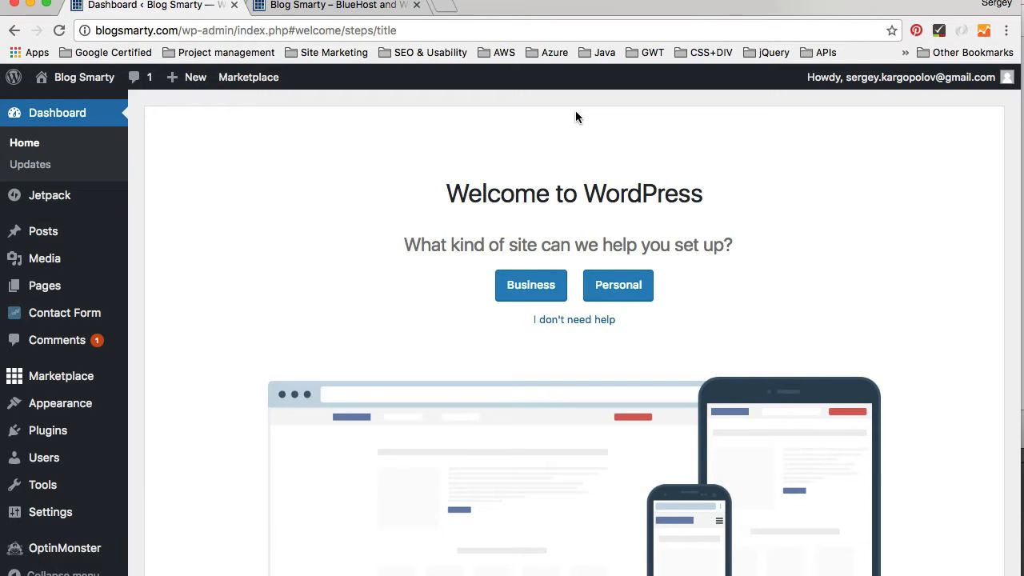
{"action": "mouse_move", "coordinate": [577, 104]}
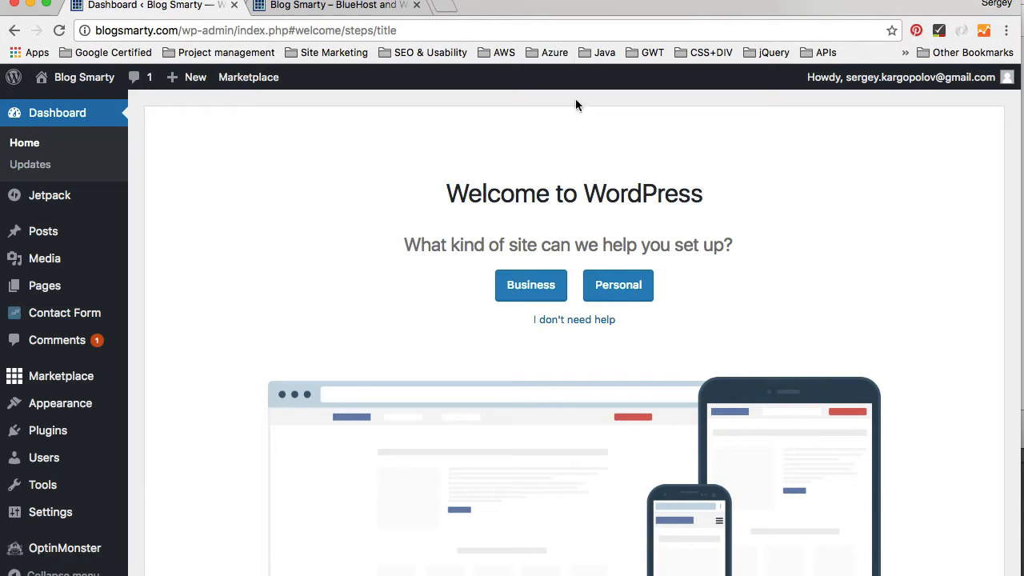
Open Posts > Categories, which lists only Uncategorized with two posts
{"action": "left_click", "coordinate": [83, 76]}
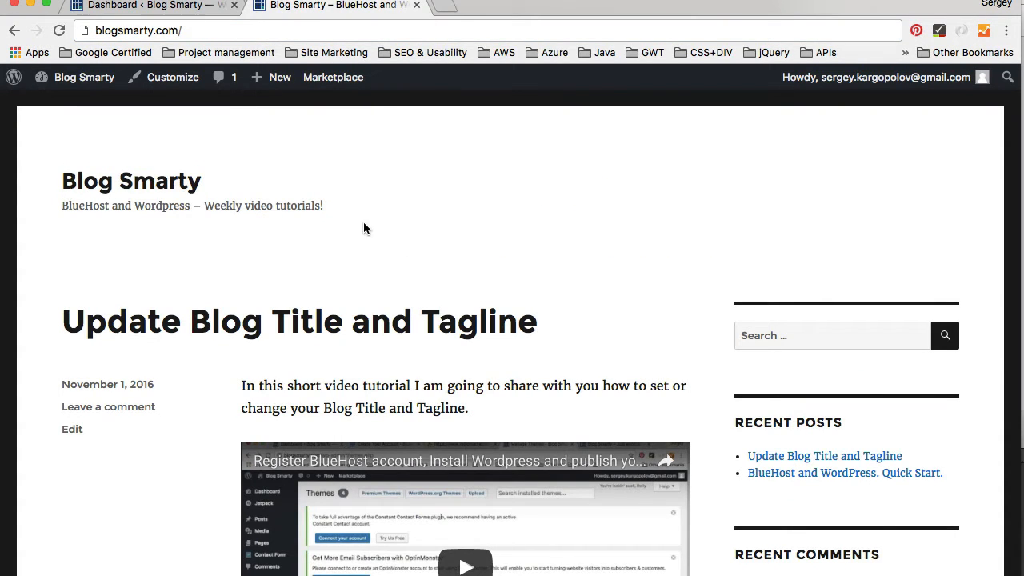
{"action": "mouse_move", "coordinate": [875, 272]}
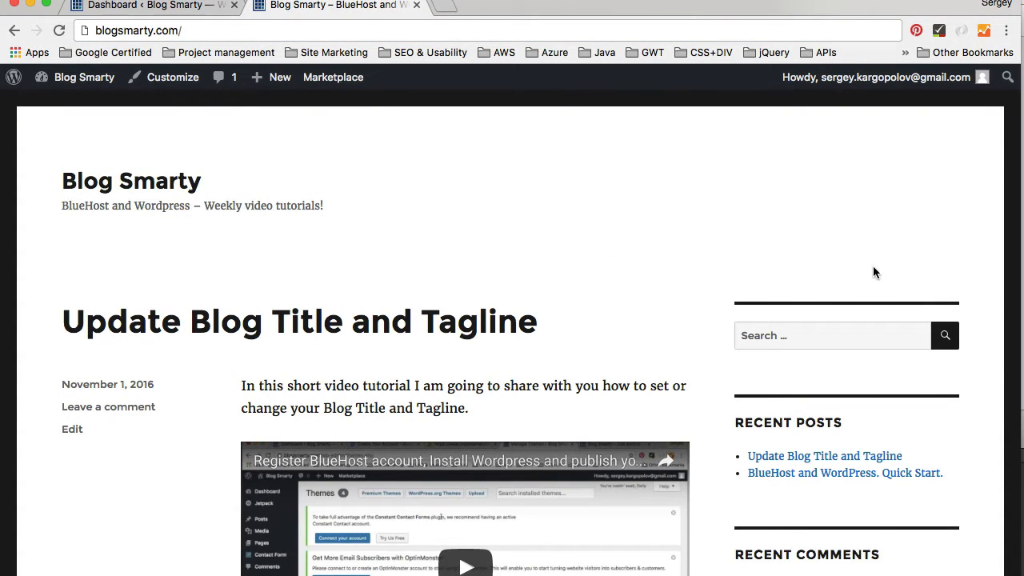
{"action": "mouse_move", "coordinate": [748, 262]}
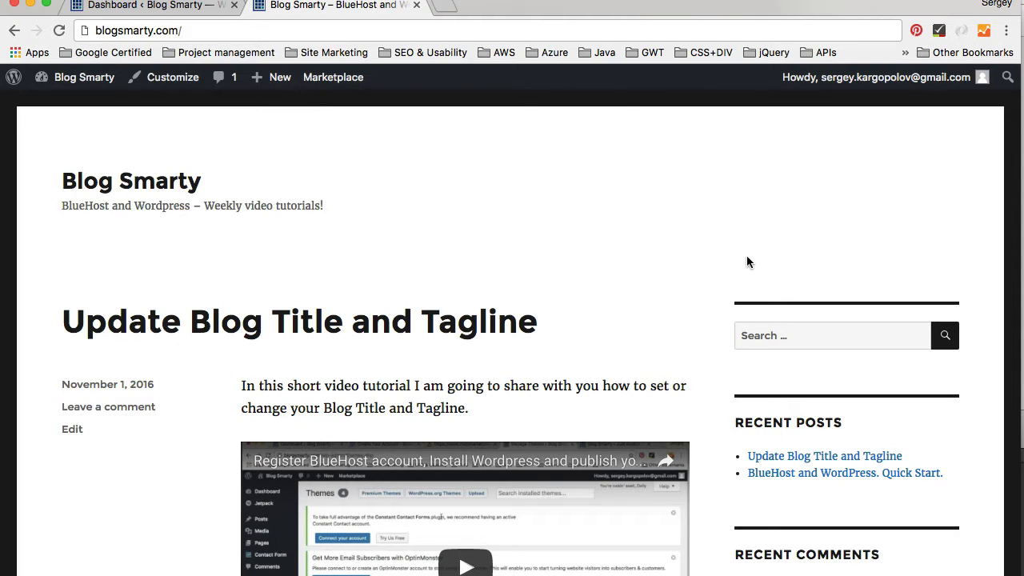
{"action": "mouse_move", "coordinate": [170, 24]}
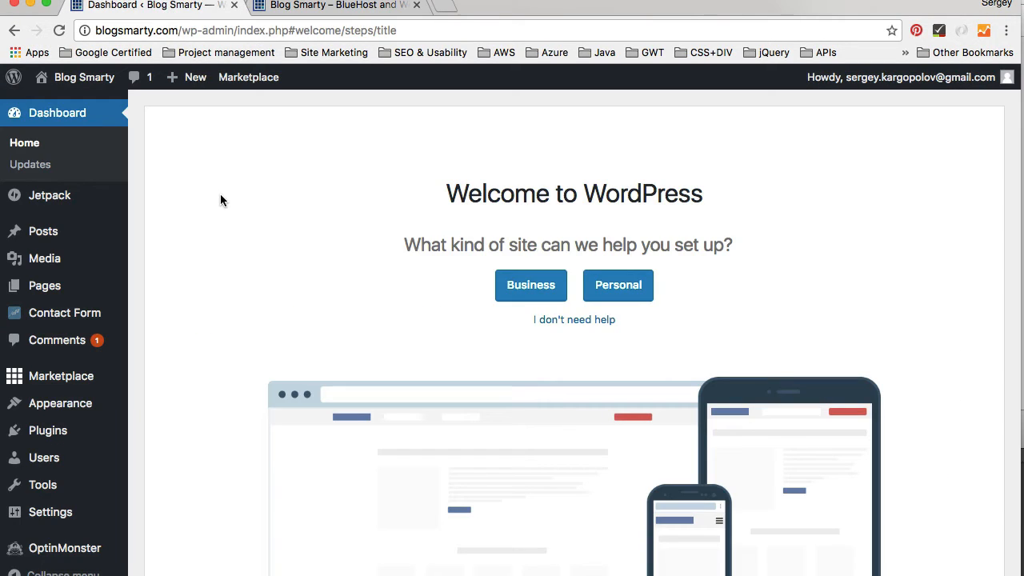
{"action": "mouse_move", "coordinate": [108, 198]}
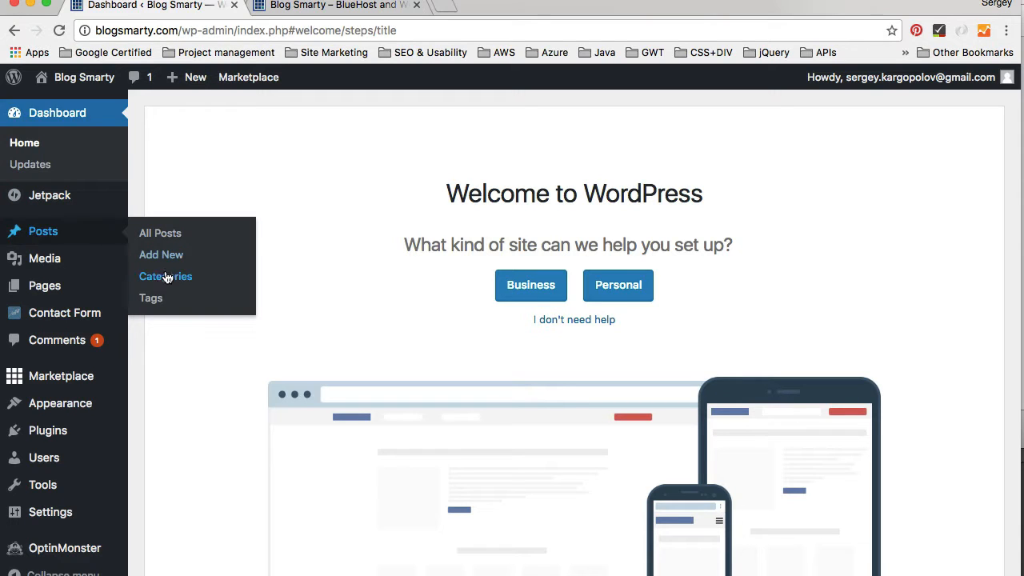
{"action": "left_click", "coordinate": [165, 276]}
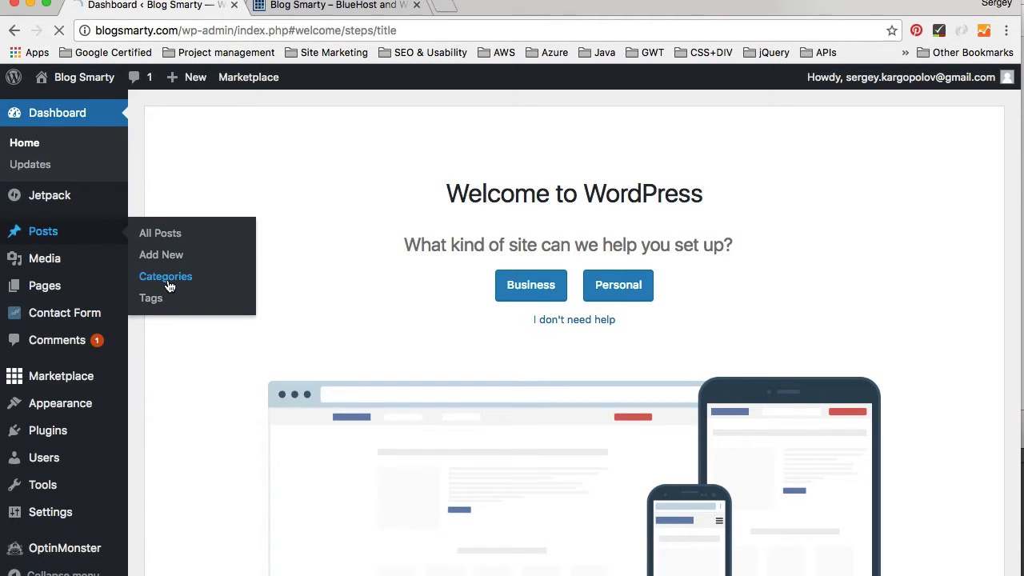
{"action": "left_click", "coordinate": [166, 276]}
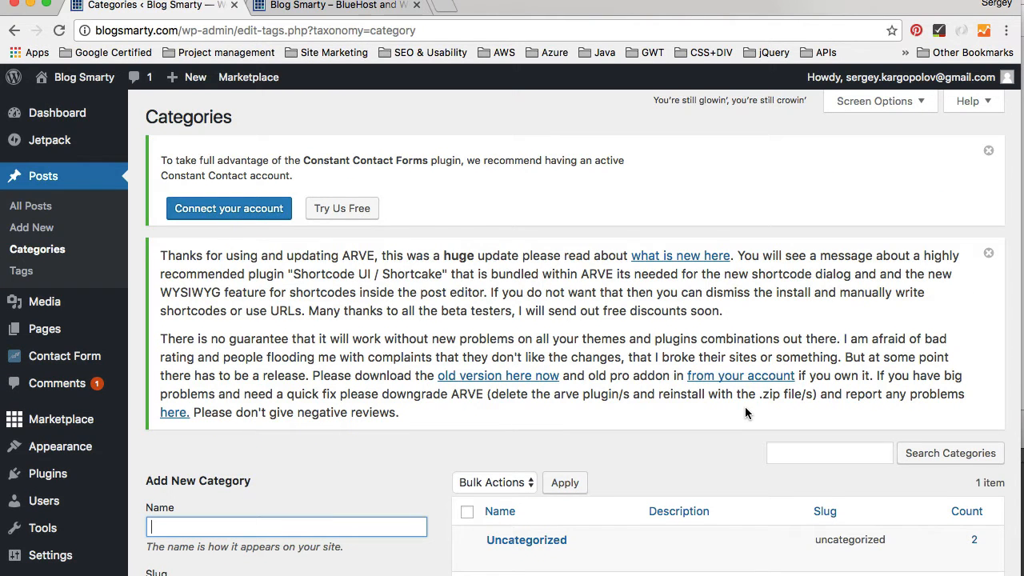
{"action": "scroll", "scroll_direction": "down", "scroll_amount": 3}
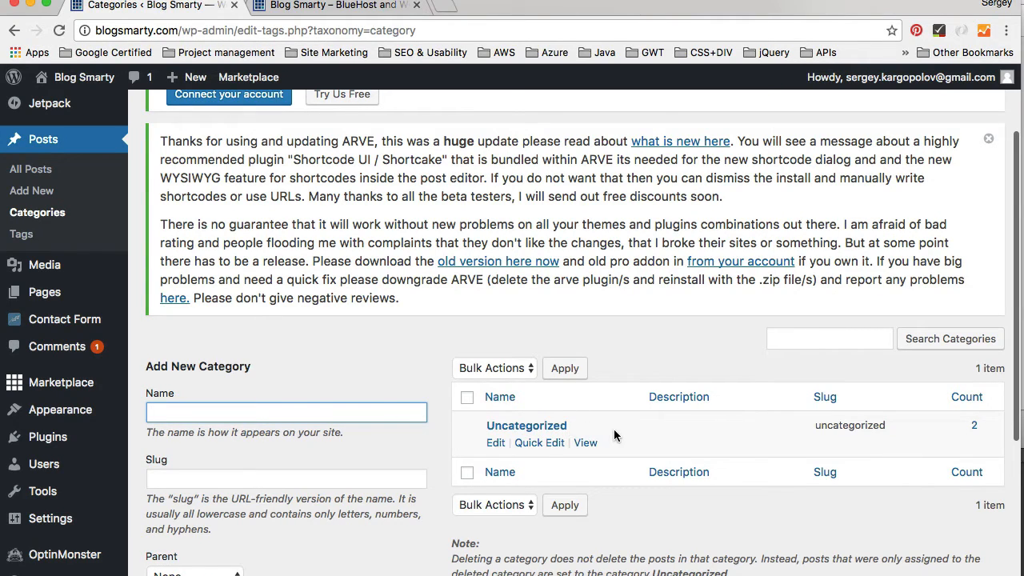
{"action": "mouse_move", "coordinate": [526, 425]}
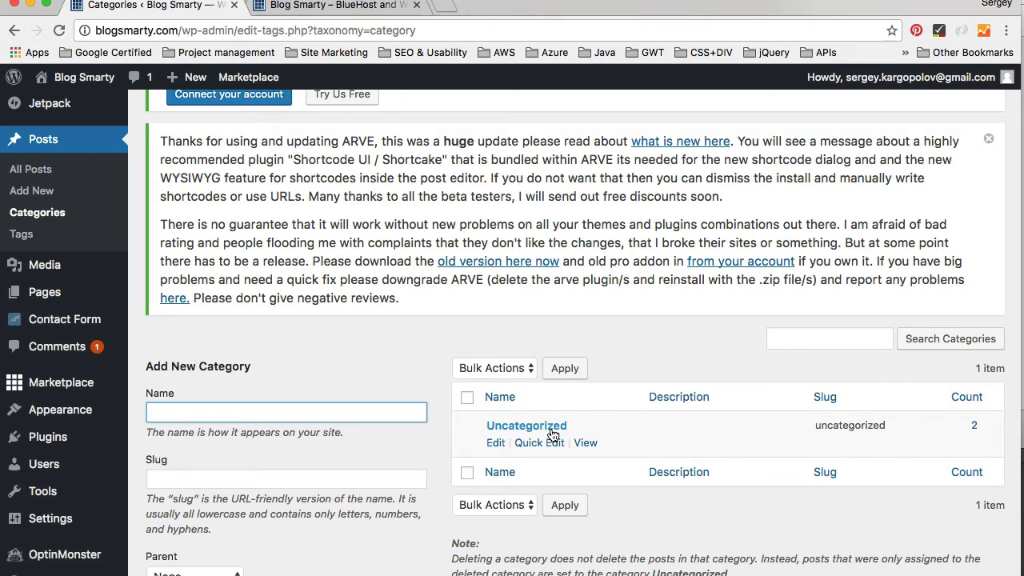
{"action": "left_click", "coordinate": [825, 471]}
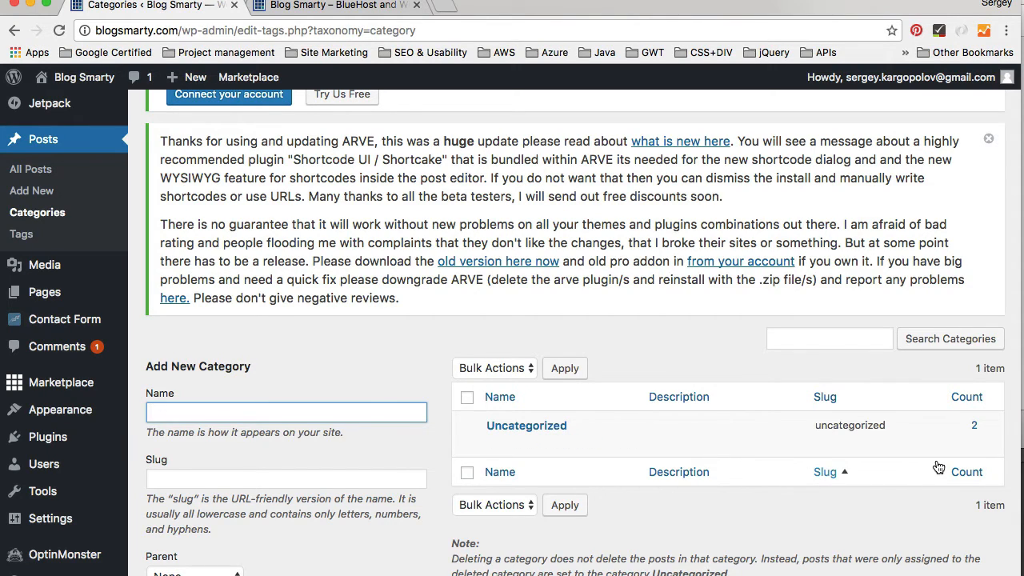
{"action": "mouse_move", "coordinate": [527, 424]}
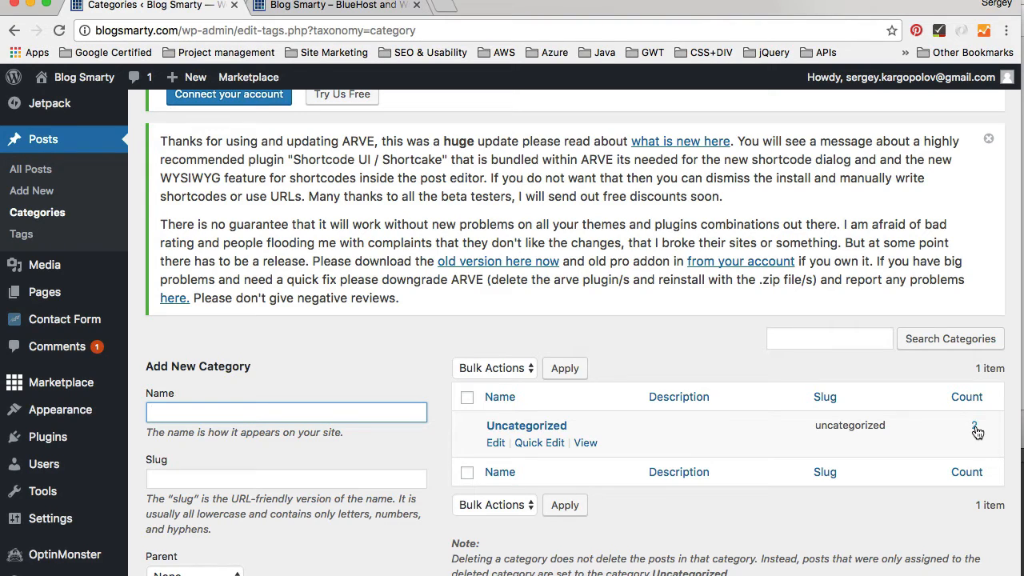
Enter the category name 'Video tutorials' and the slug 'video-tutorials'
{"action": "scroll", "scroll_direction": "down", "scroll_amount": 3}
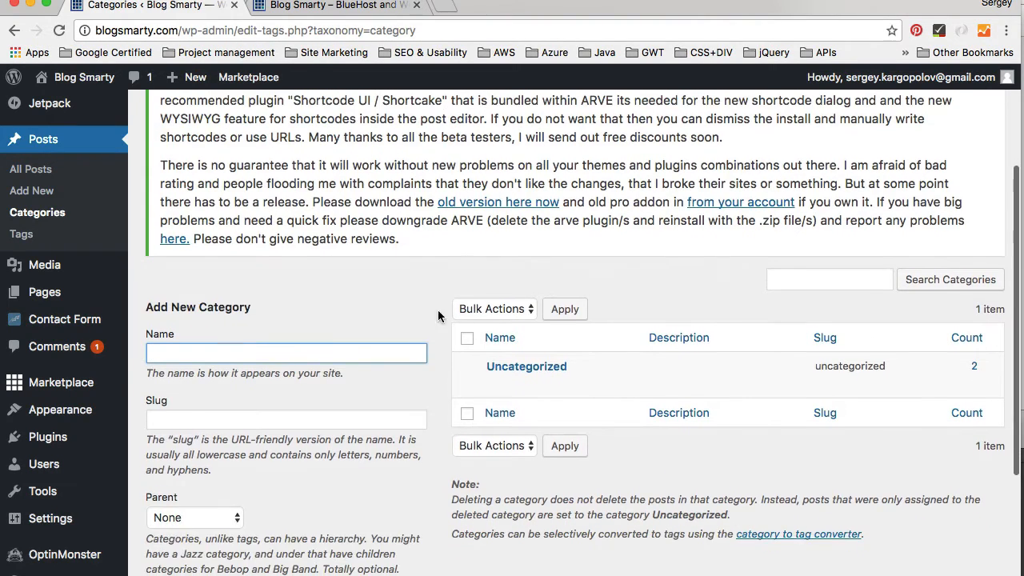
{"action": "type", "text": "Video"}
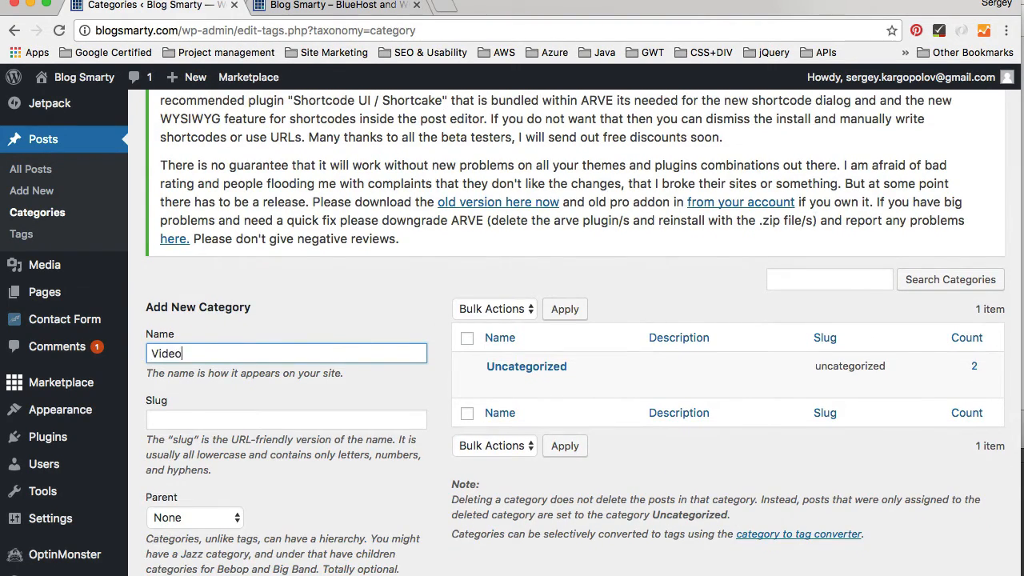
{"action": "type", "text": "tutorial"}
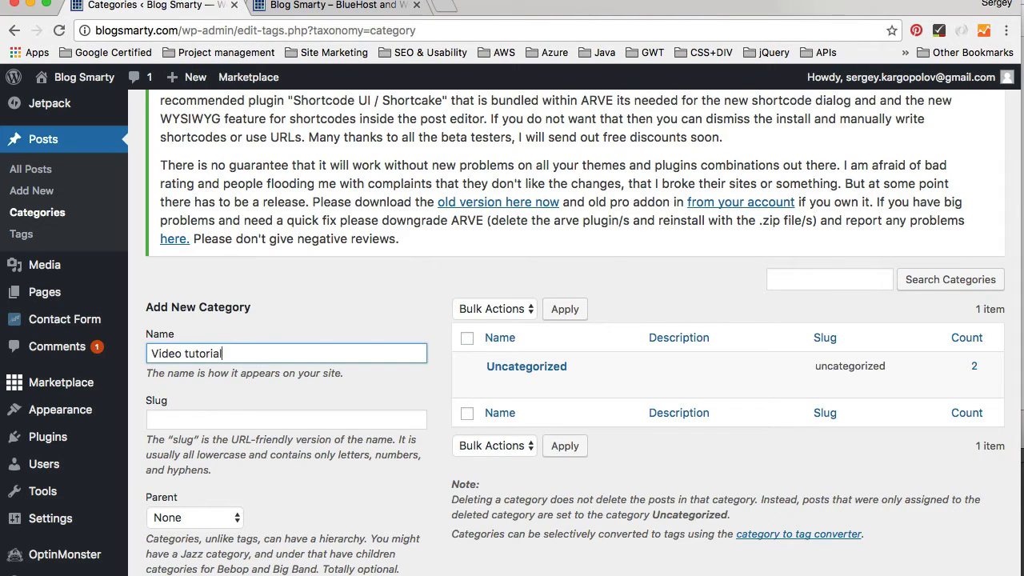
{"action": "type", "text": "s"}
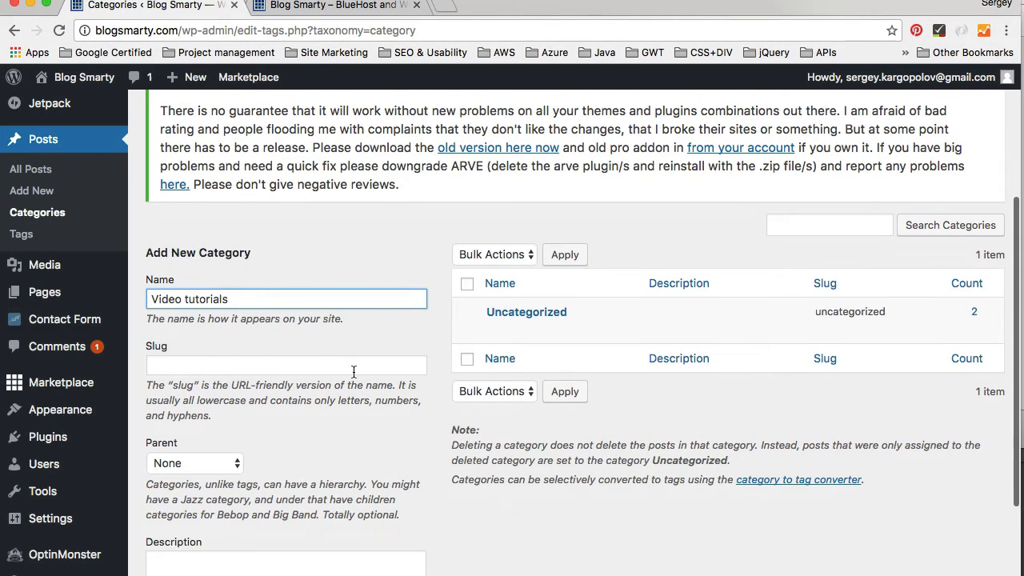
{"action": "left_click", "coordinate": [286, 366]}
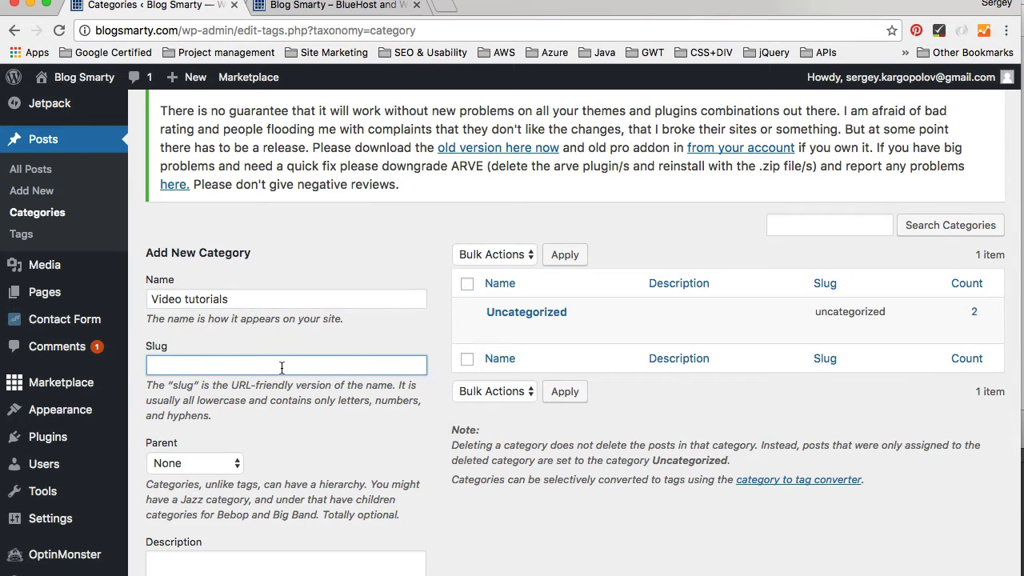
{"action": "type", "text": "video-t"}
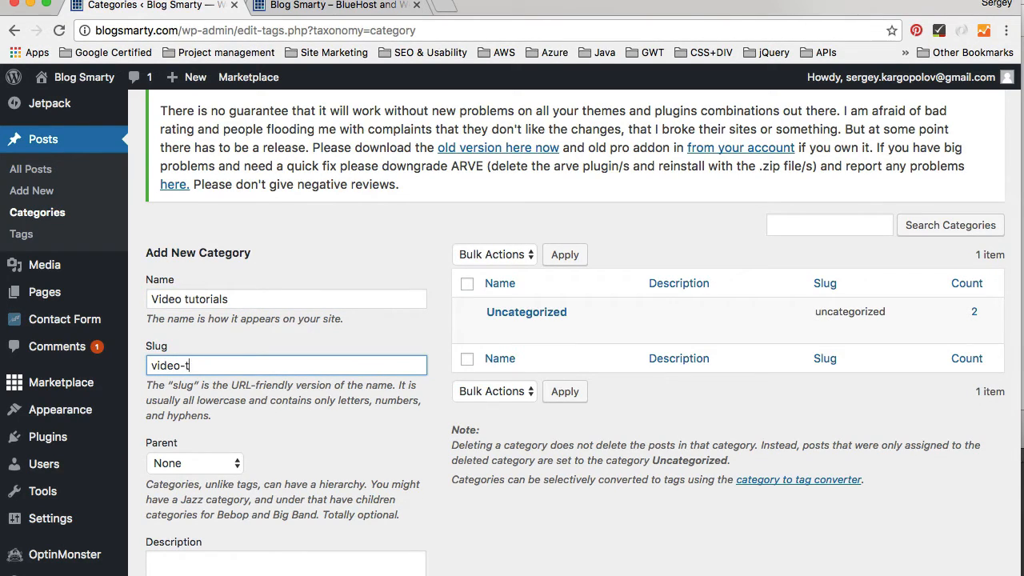
{"action": "type", "text": "utorials"}
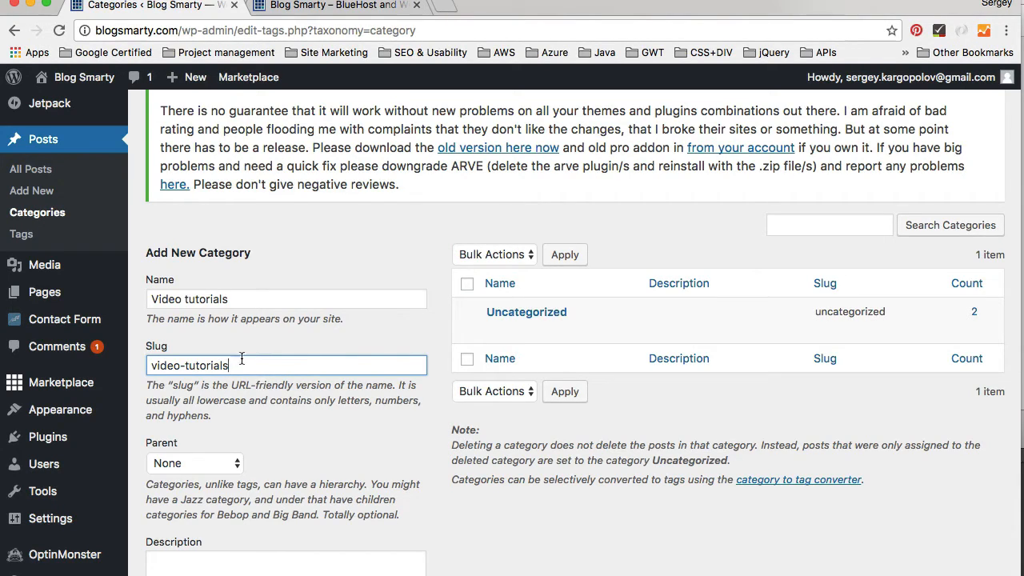
{"action": "mouse_move", "coordinate": [292, 199]}
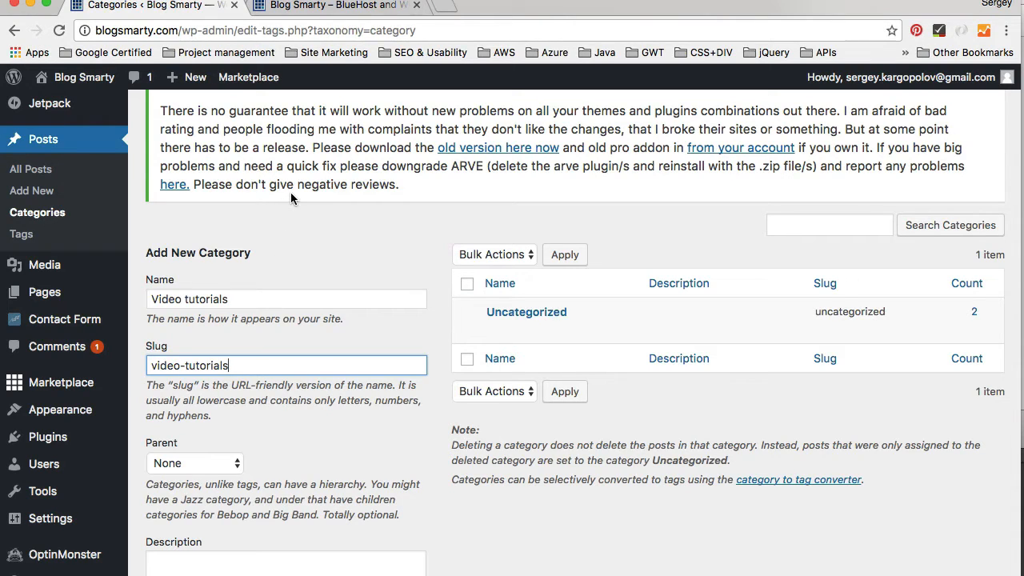
{"action": "mouse_move", "coordinate": [348, 6]}
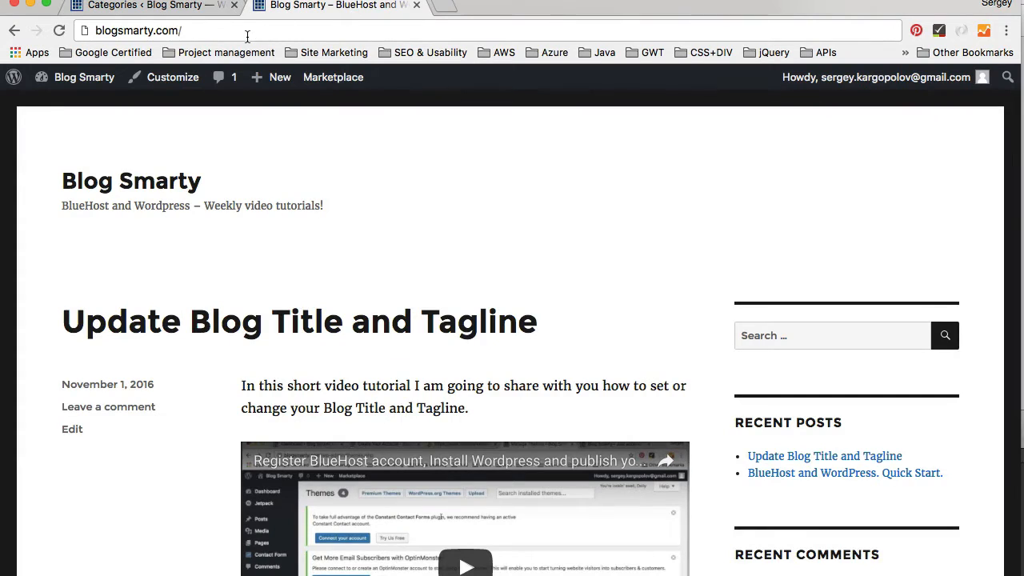
Extend the public site address to blogsmarty.com/category/video-tutorials, then start retyping the slug
{"action": "left_click", "coordinate": [240, 31]}
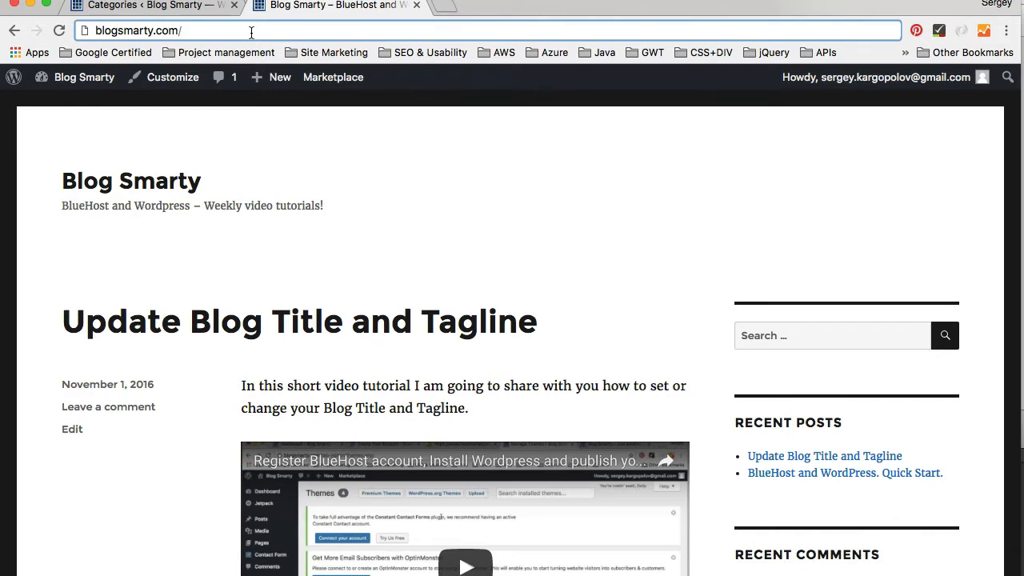
{"action": "type", "text": "categor"}
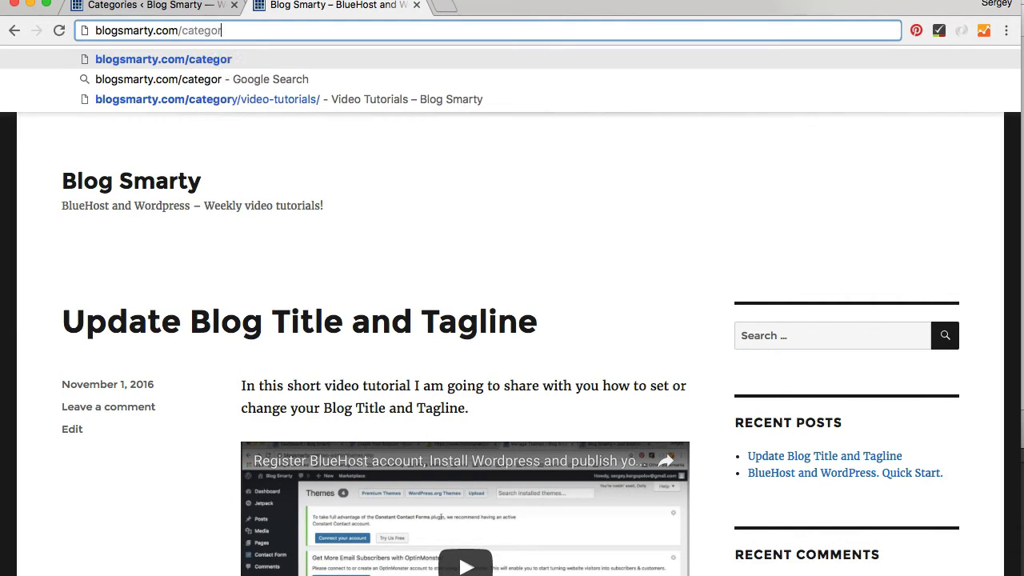
{"action": "type", "text": "y/"}
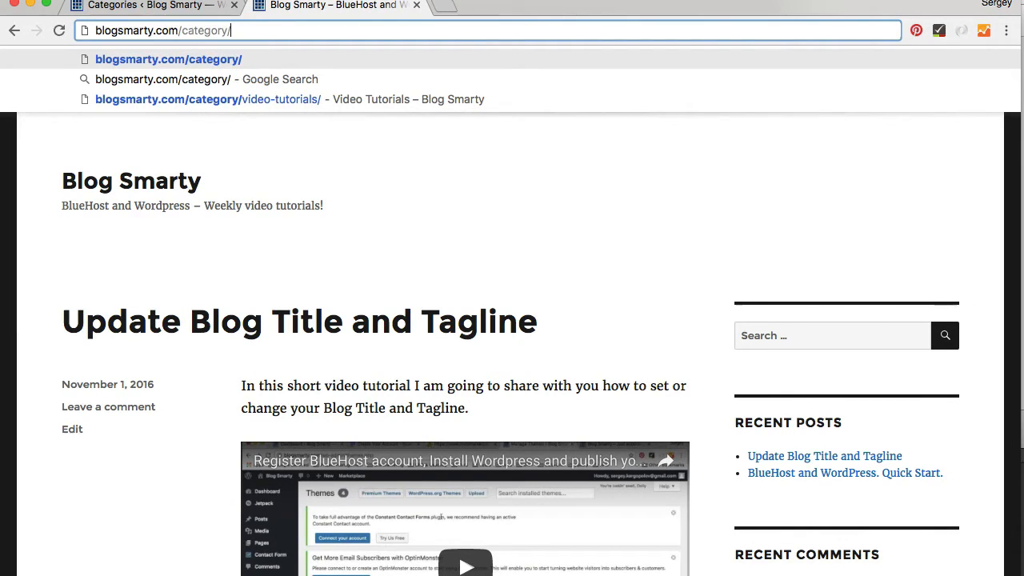
{"action": "type", "text": "video-"}
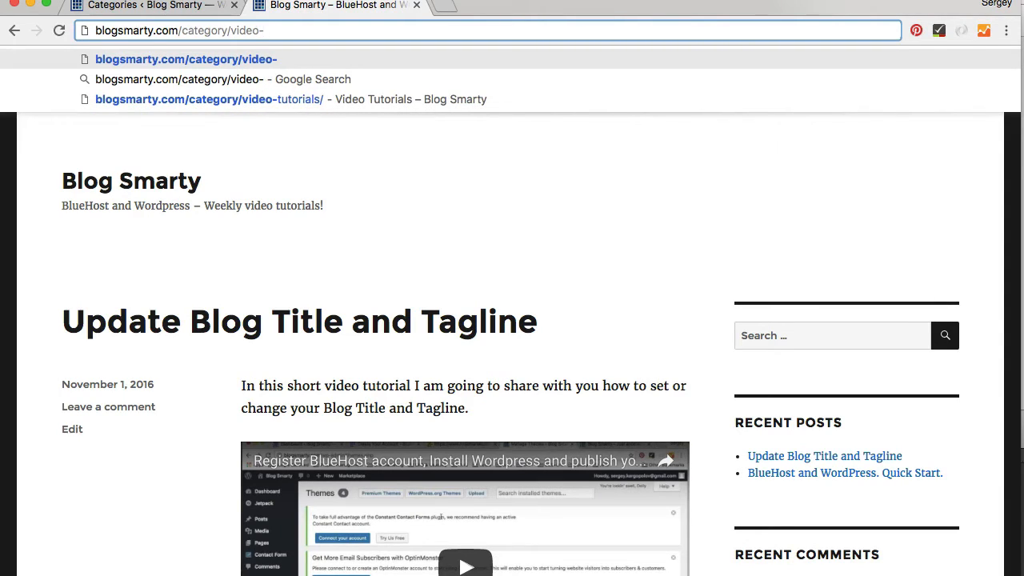
{"action": "type", "text": "tutorials"}
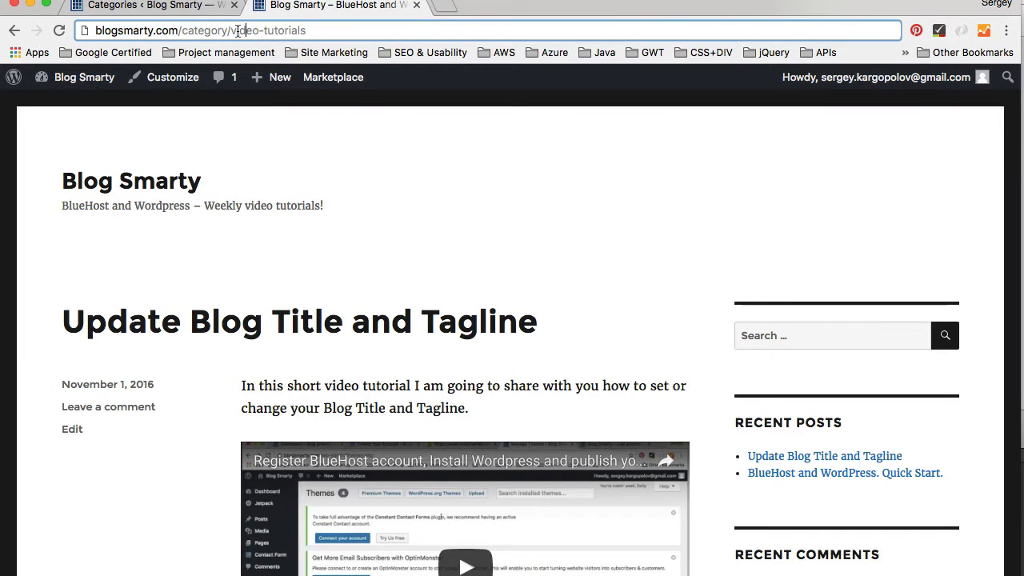
{"action": "type", "text": "bes"}
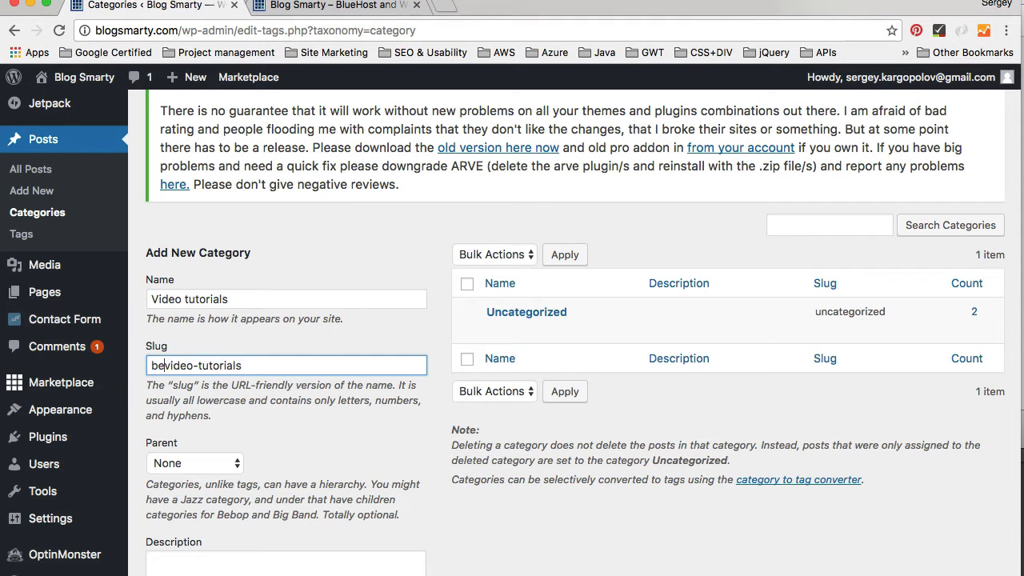
Retype the category slug as 'best-video-tutorials'
{"action": "type", "text": "best-video-tutorials"}
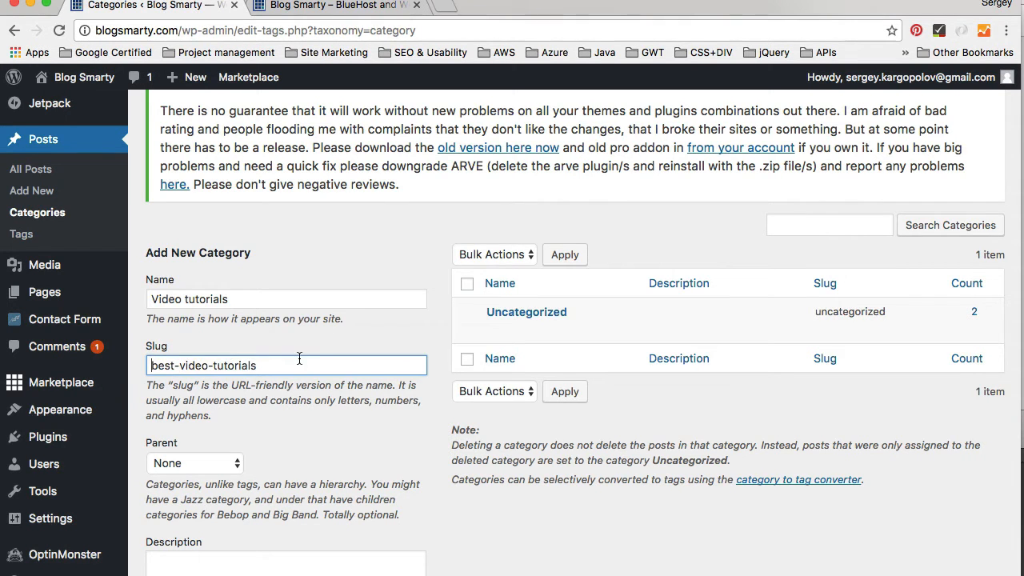
{"action": "mouse_move", "coordinate": [297, 365]}
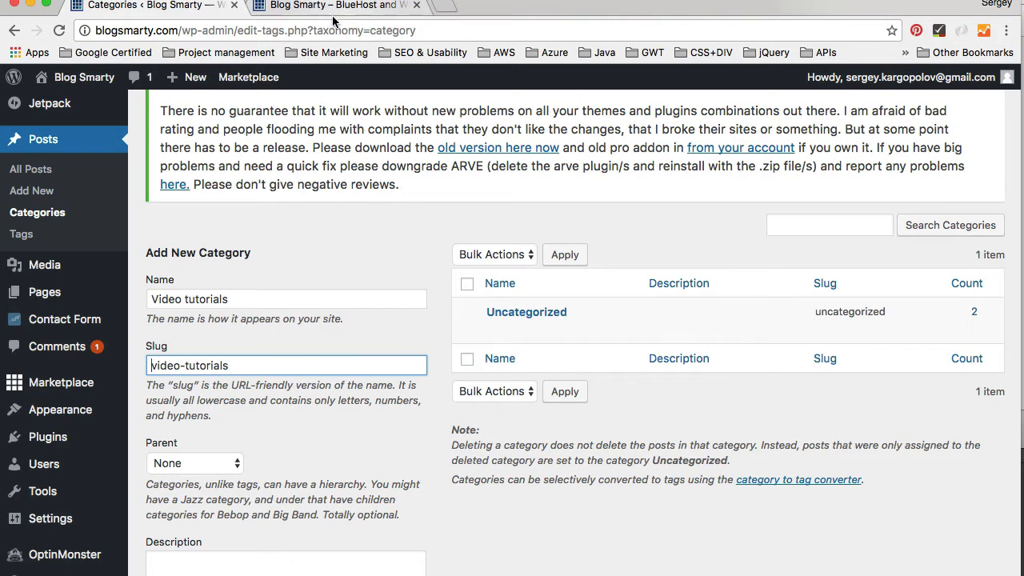
Keep Parent as None and add 'Video tutorials' as a top-level category
{"action": "scroll", "scroll_direction": "down", "scroll_amount": 3}
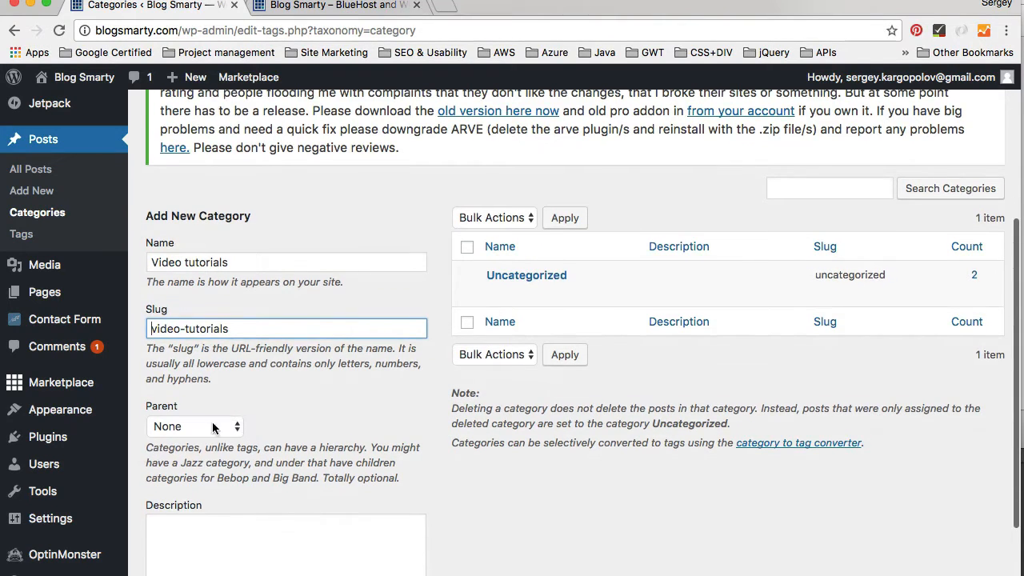
{"action": "left_click", "coordinate": [194, 426]}
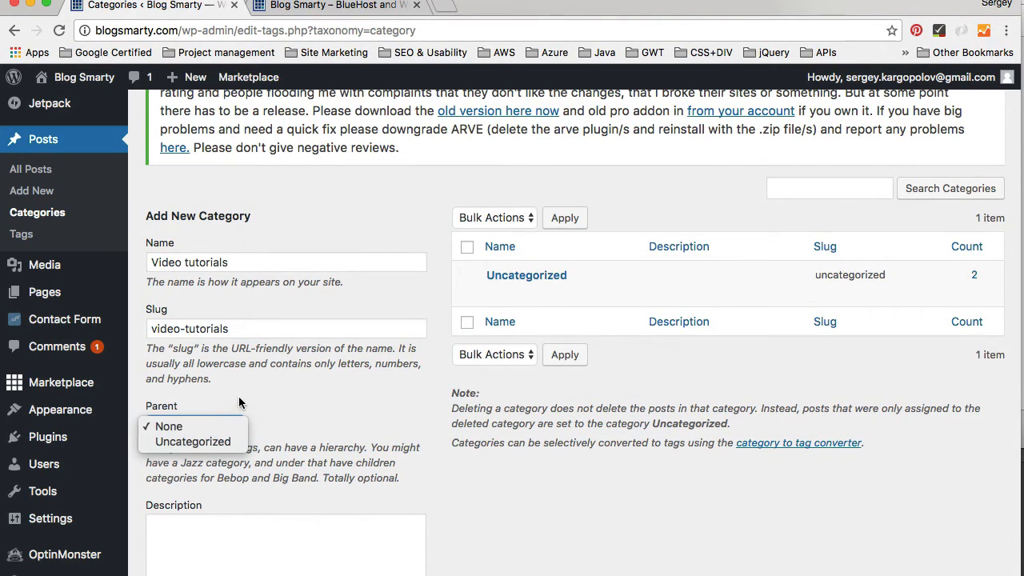
{"action": "left_click", "coordinate": [167, 426]}
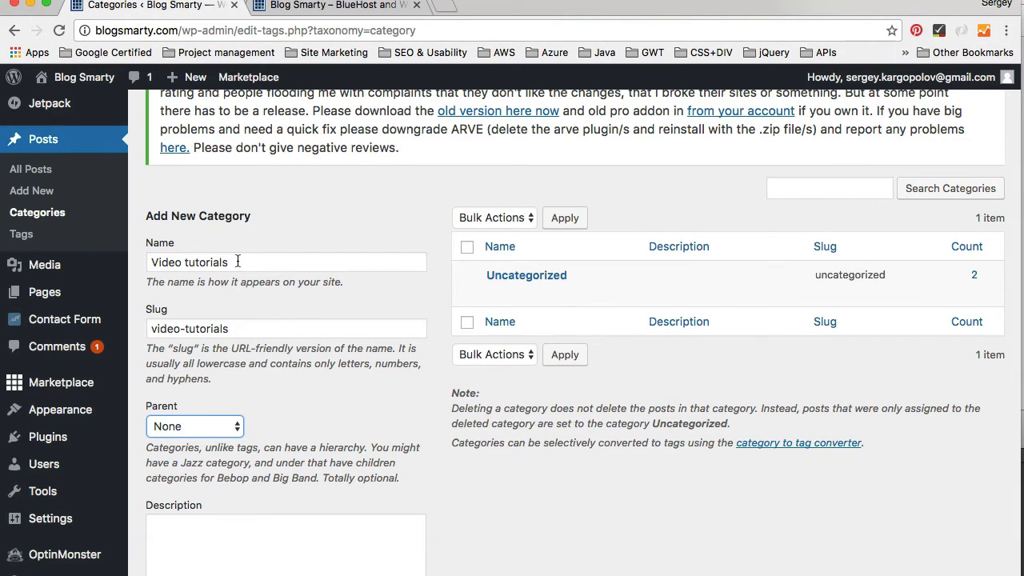
{"action": "mouse_move", "coordinate": [268, 383]}
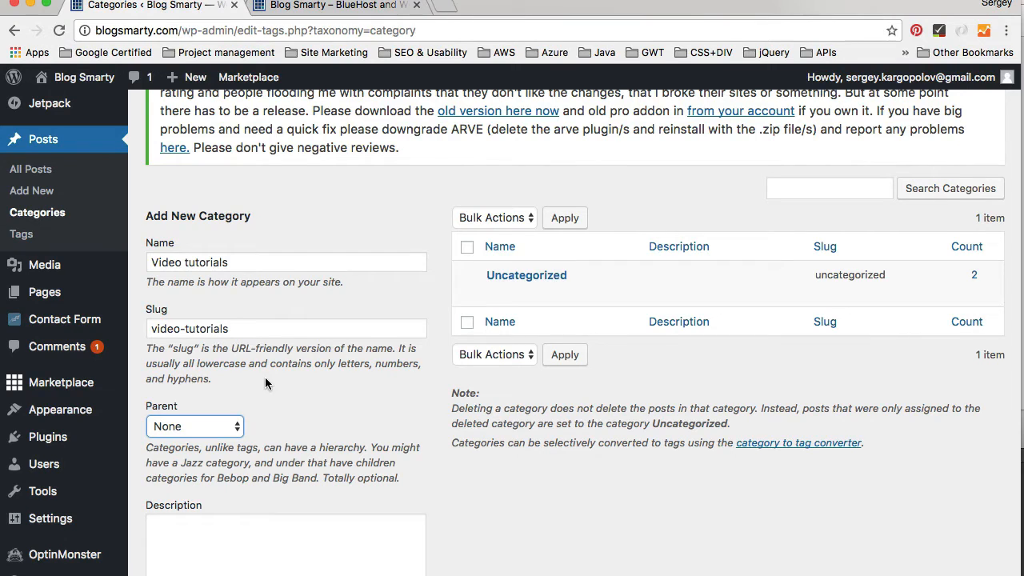
{"action": "scroll", "scroll_direction": "down", "scroll_amount": 3}
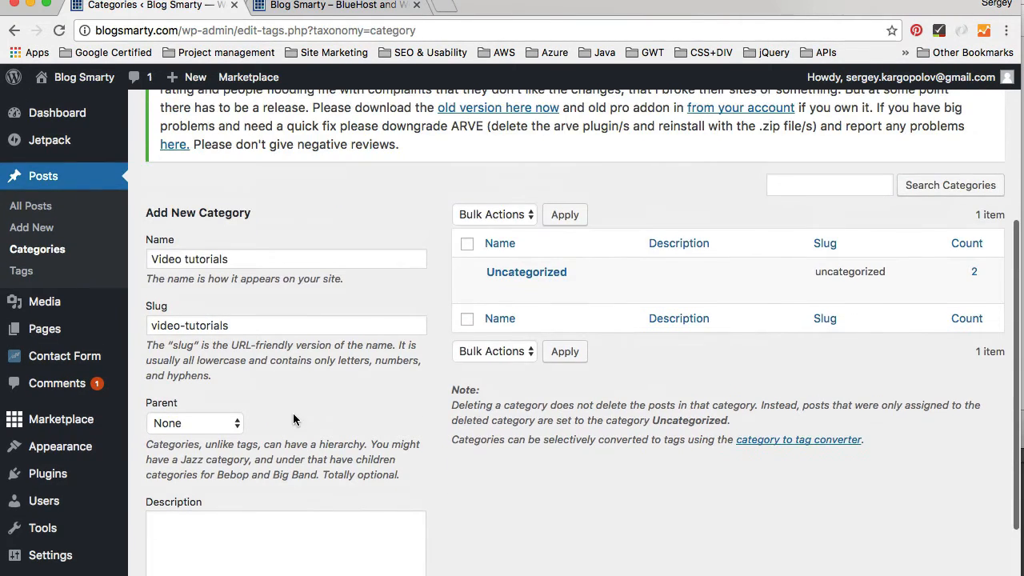
{"action": "scroll", "scroll_direction": "down", "scroll_amount": 3}
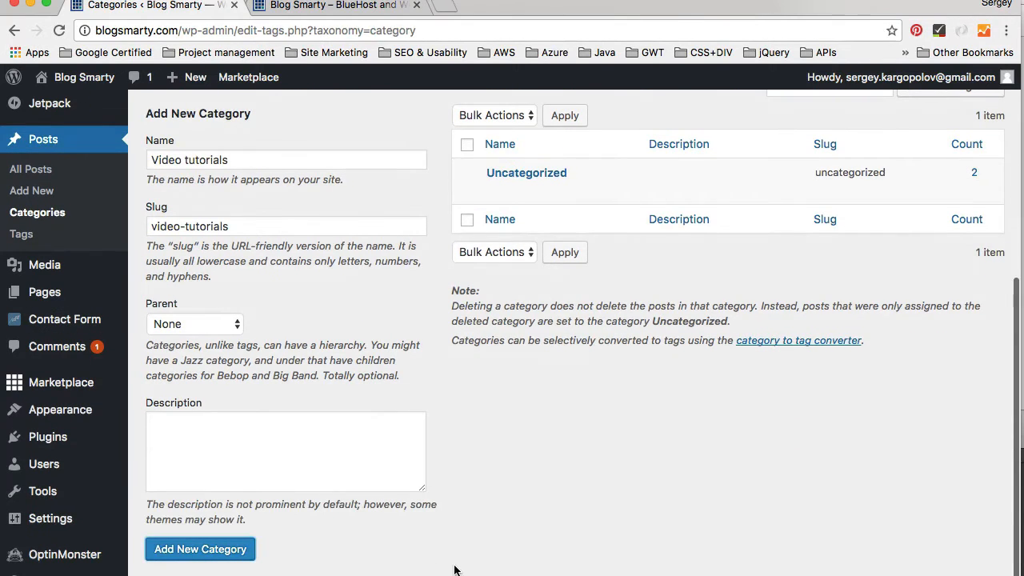
{"action": "left_click", "coordinate": [200, 548]}
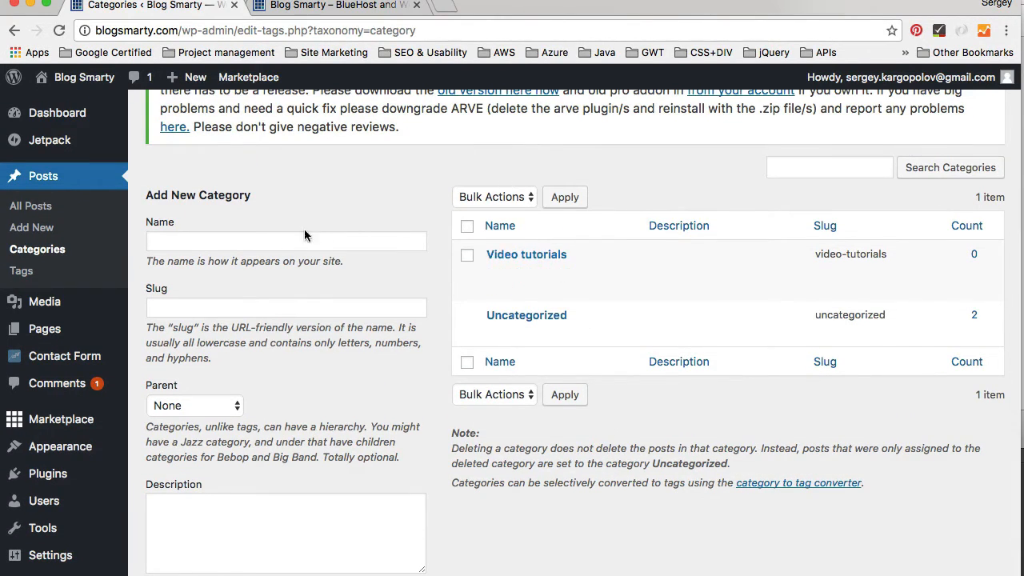
Add a 'BlueHost' category with Video tutorials as its parent
{"action": "left_click", "coordinate": [286, 241]}
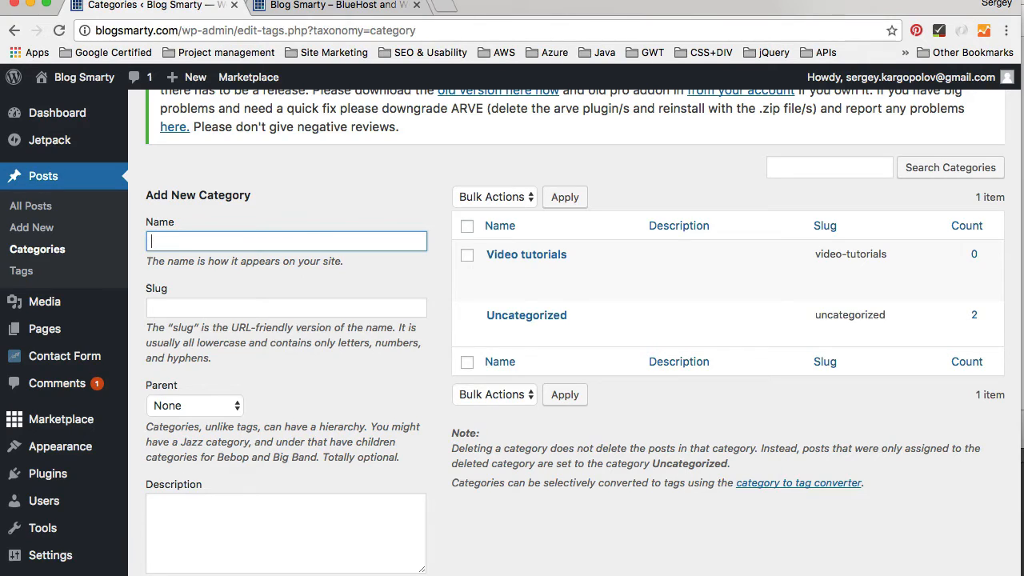
{"action": "type", "text": "BlueHost"}
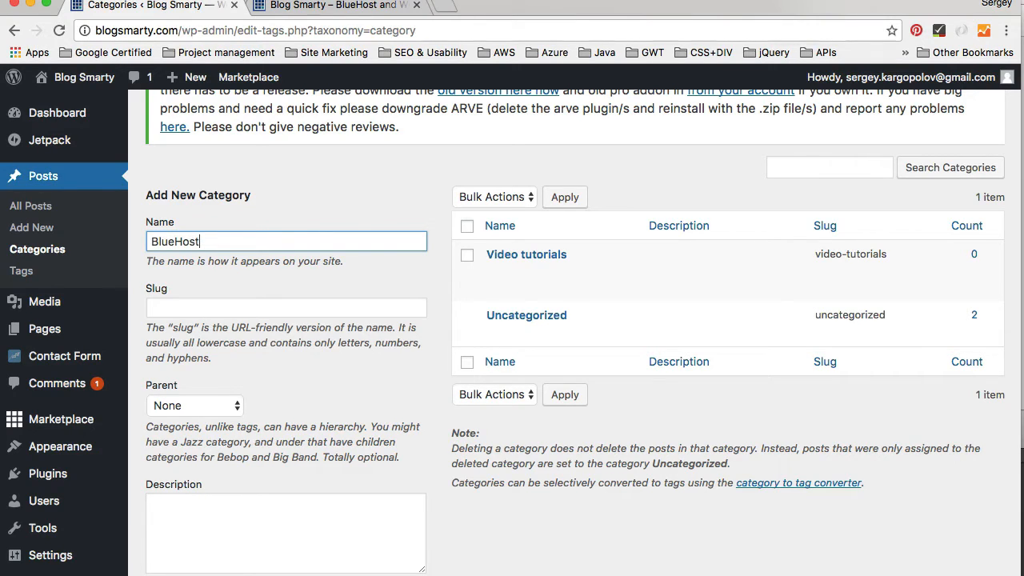
{"action": "mouse_move", "coordinate": [268, 390]}
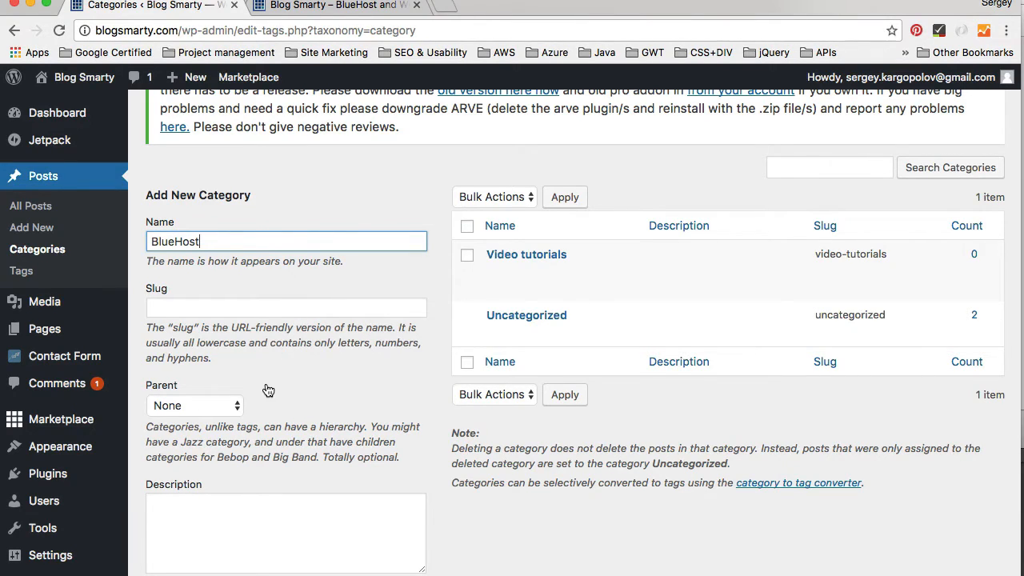
{"action": "left_click", "coordinate": [195, 405]}
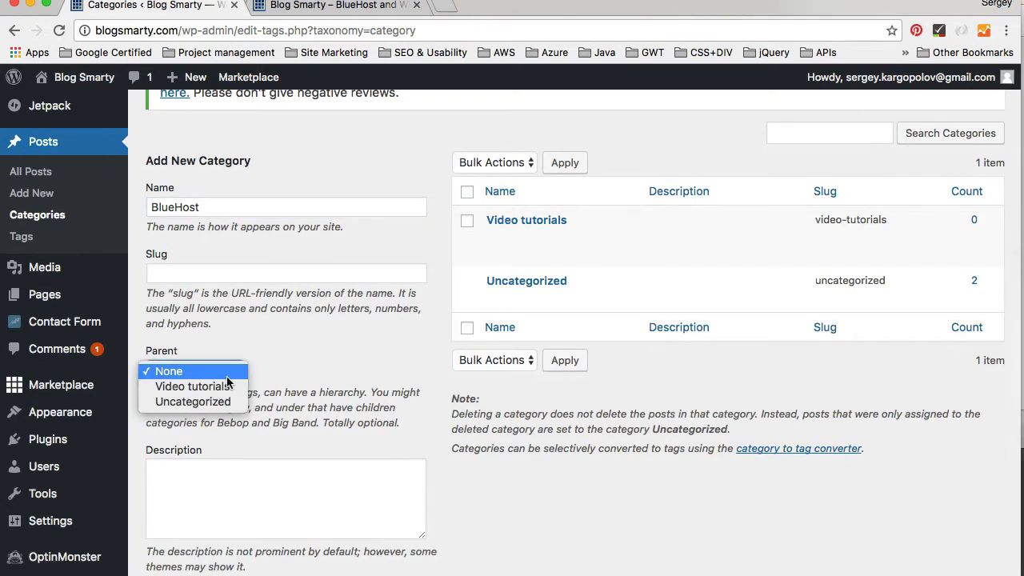
{"action": "mouse_move", "coordinate": [192, 387]}
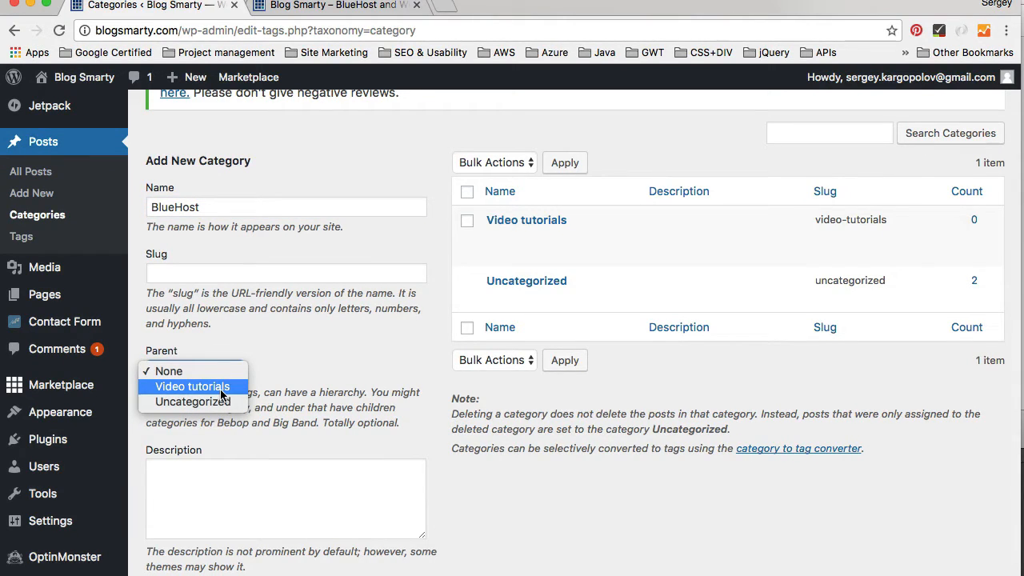
{"action": "left_click", "coordinate": [192, 386]}
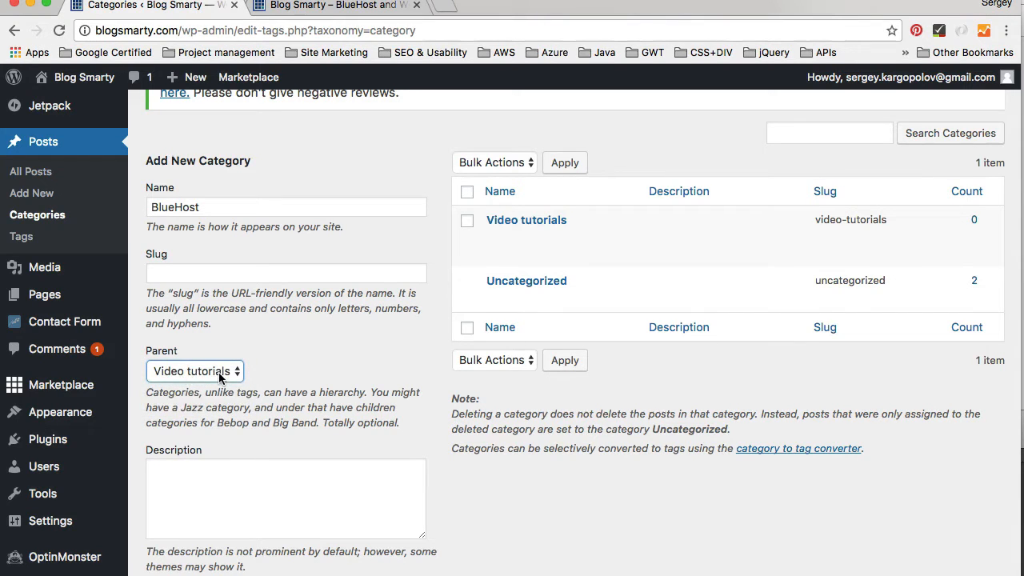
{"action": "scroll", "scroll_direction": "down", "scroll_amount": 3}
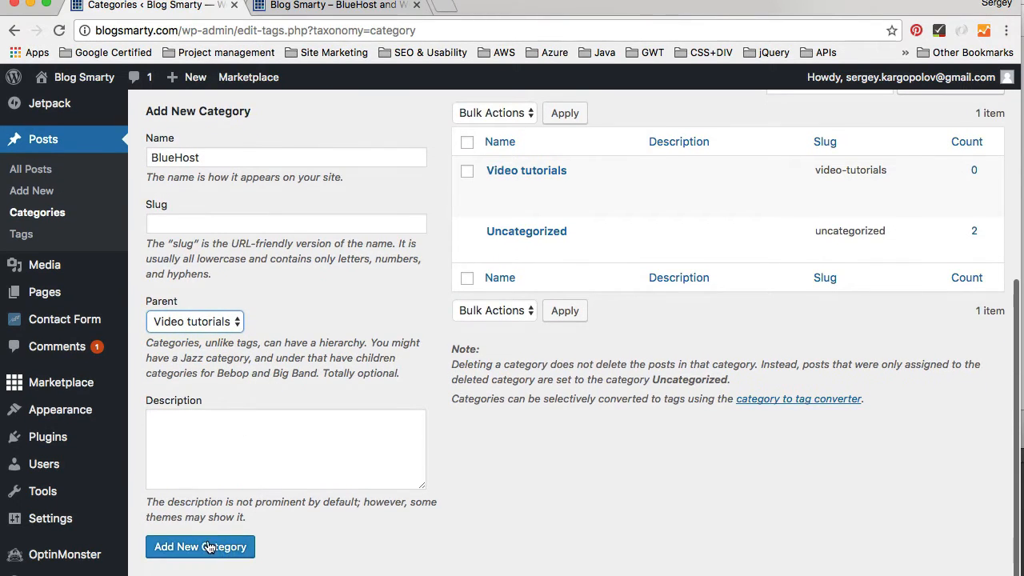
{"action": "left_click", "coordinate": [200, 546]}
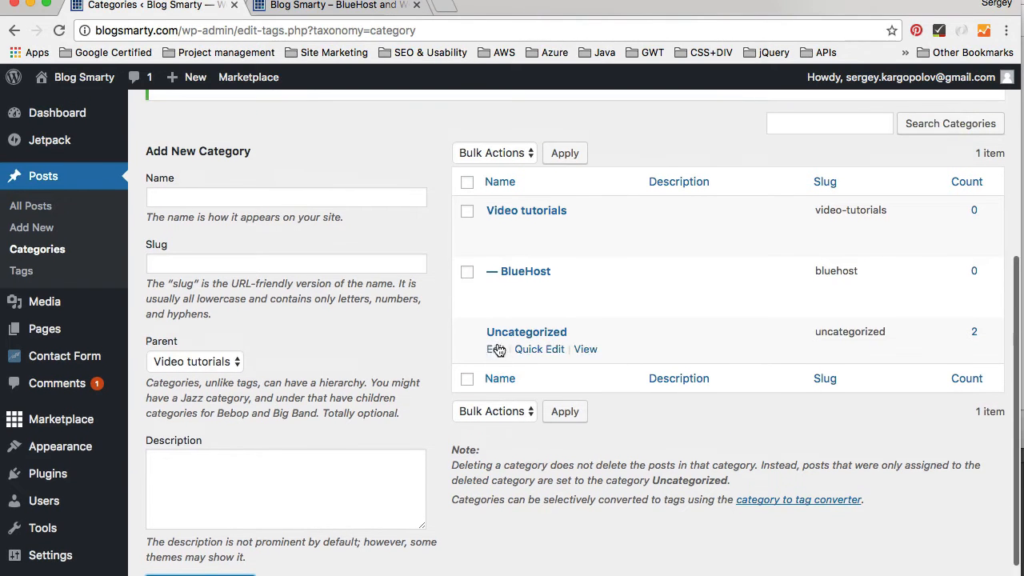
{"action": "mouse_move", "coordinate": [518, 271]}
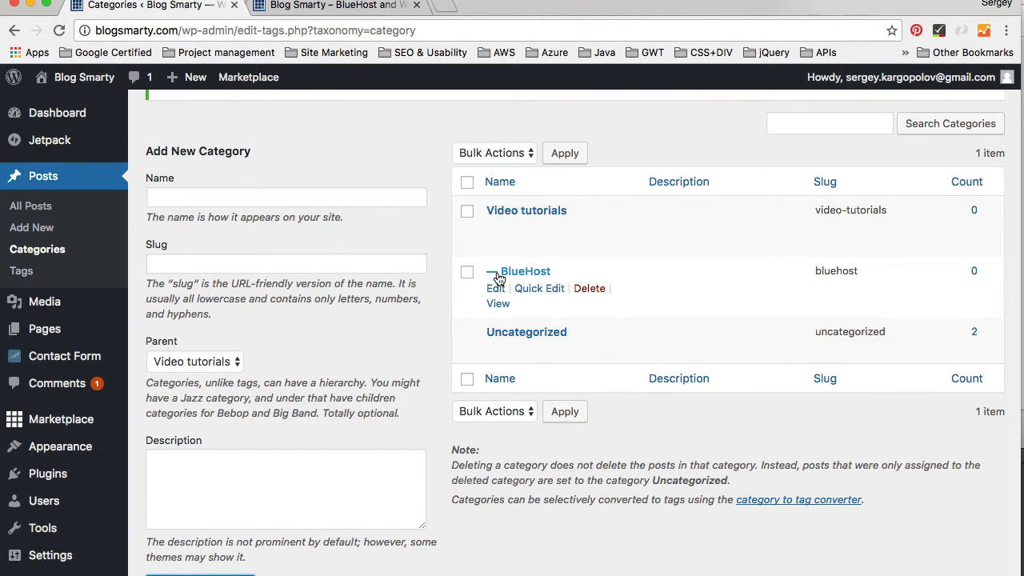
Add a 'Wordpress' category nested under the Video tutorials parent
{"action": "left_click", "coordinate": [285, 197]}
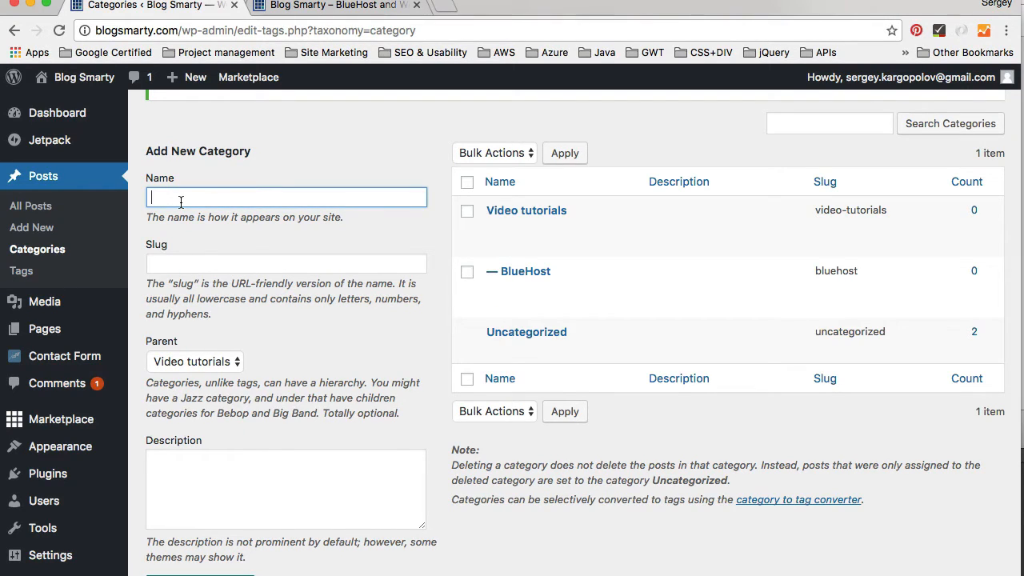
{"action": "type", "text": "Wordpress"}
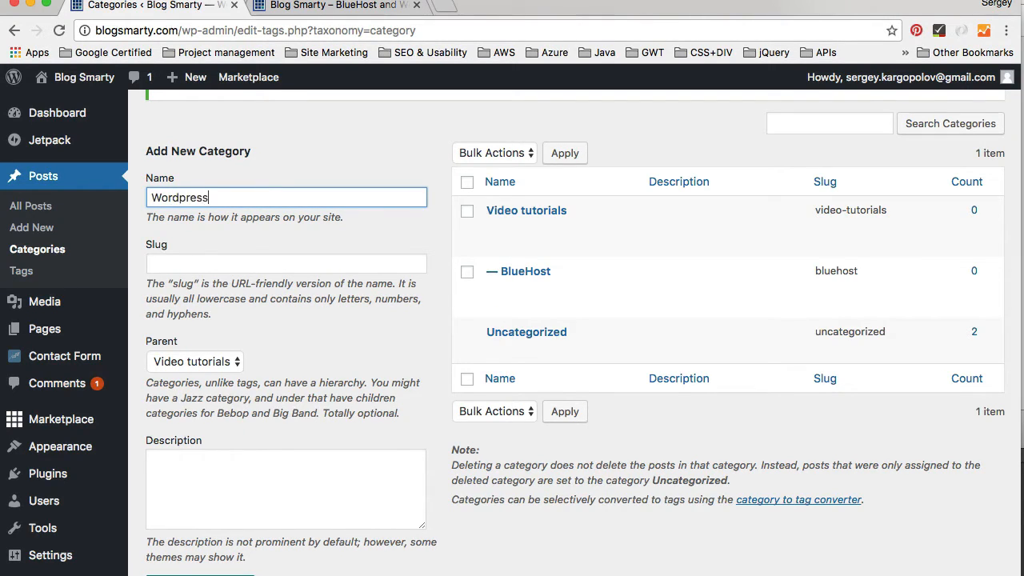
{"action": "left_click", "coordinate": [195, 361]}
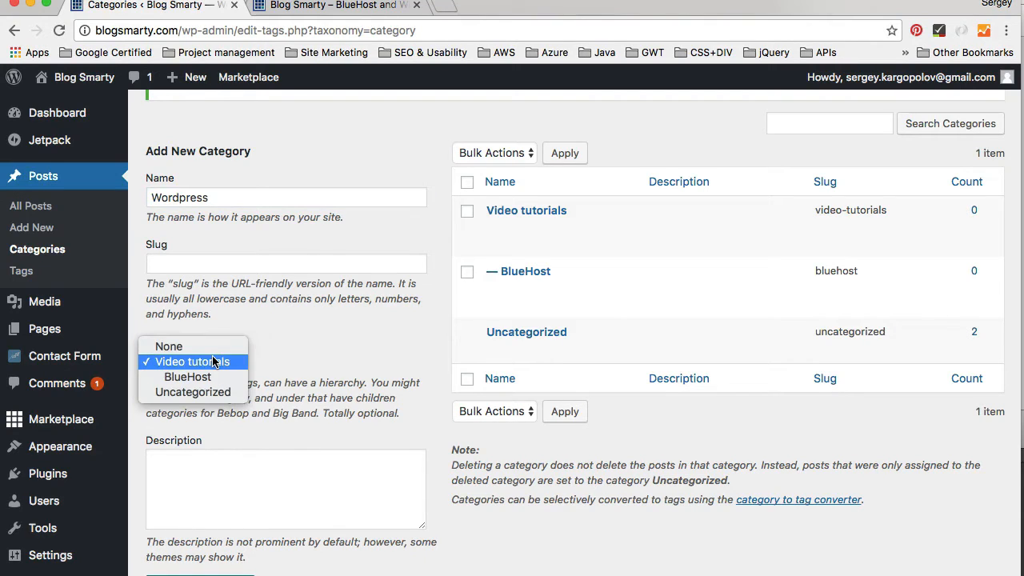
{"action": "mouse_move", "coordinate": [224, 362]}
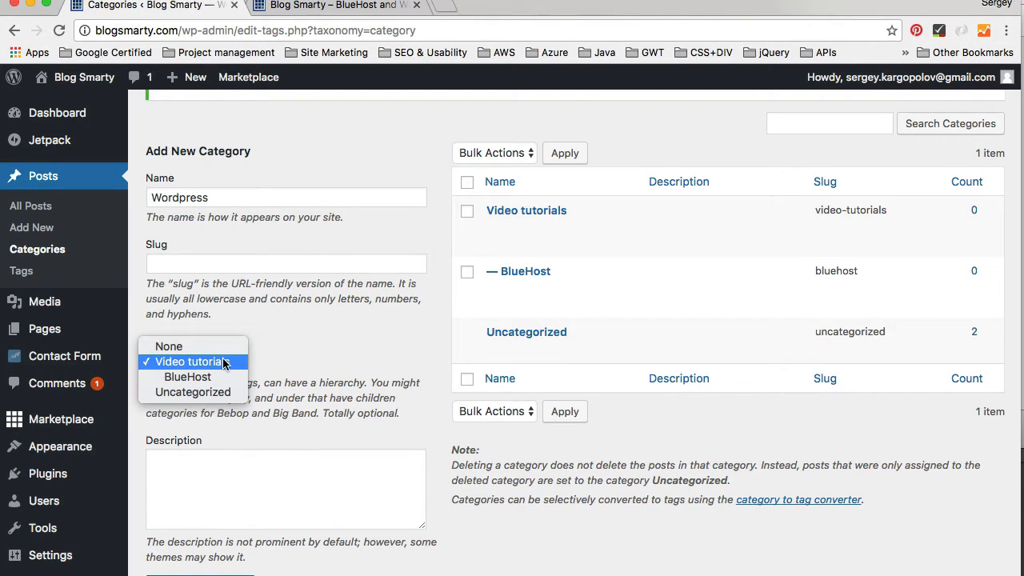
{"action": "left_click", "coordinate": [190, 361]}
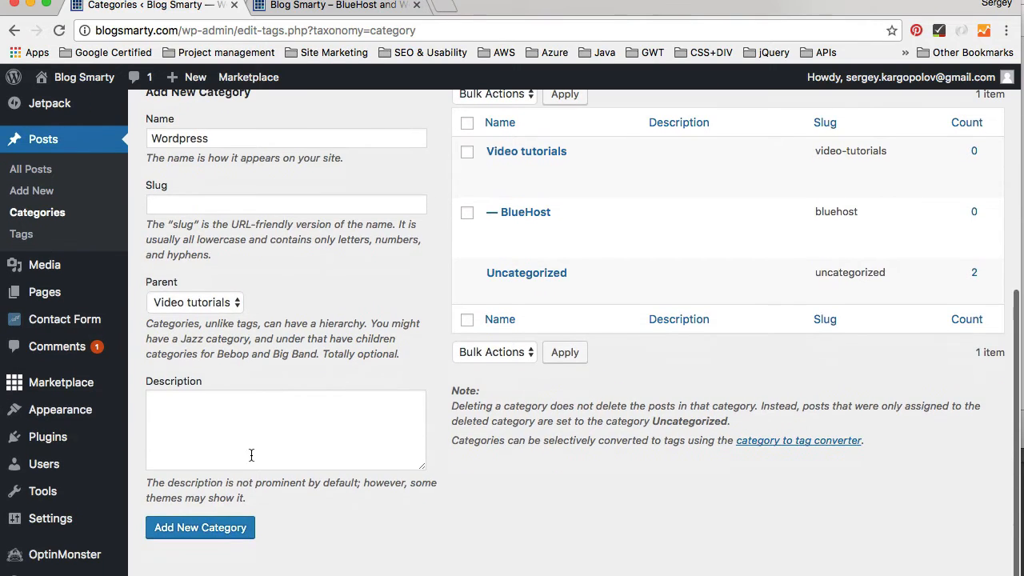
{"action": "left_click", "coordinate": [200, 526]}
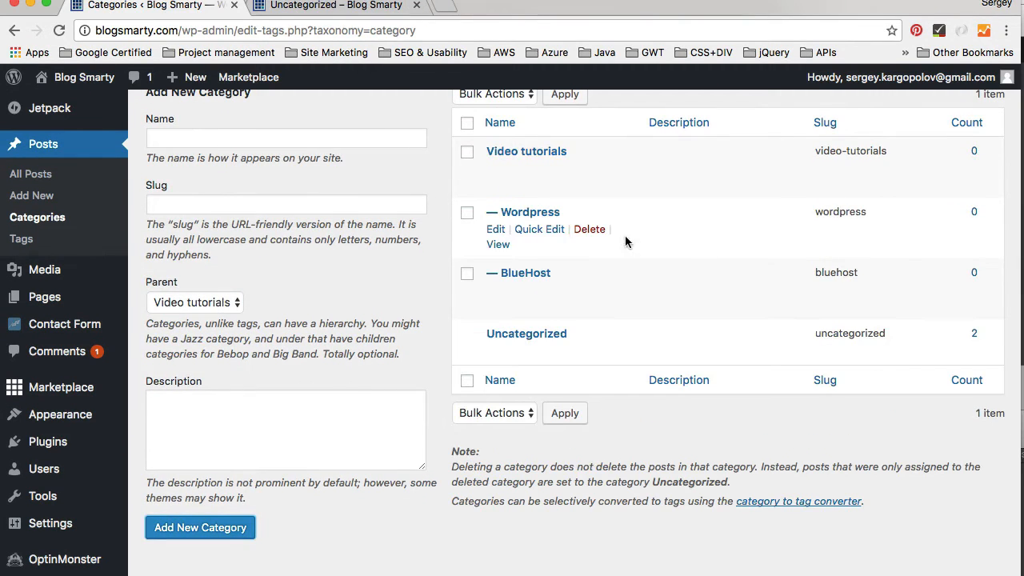
{"action": "mouse_move", "coordinate": [534, 168]}
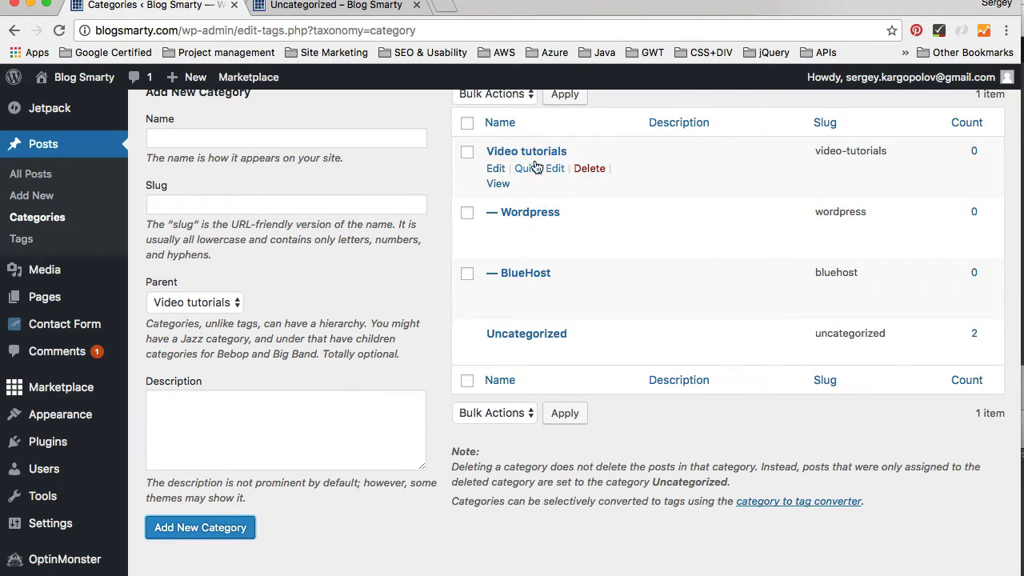
{"action": "mouse_move", "coordinate": [538, 156]}
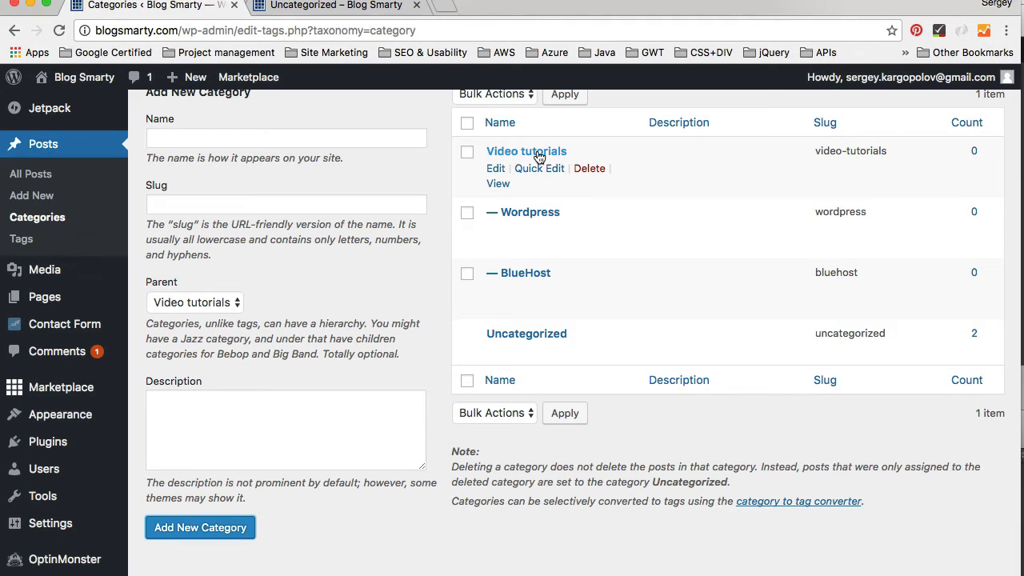
{"action": "mouse_move", "coordinate": [521, 218]}
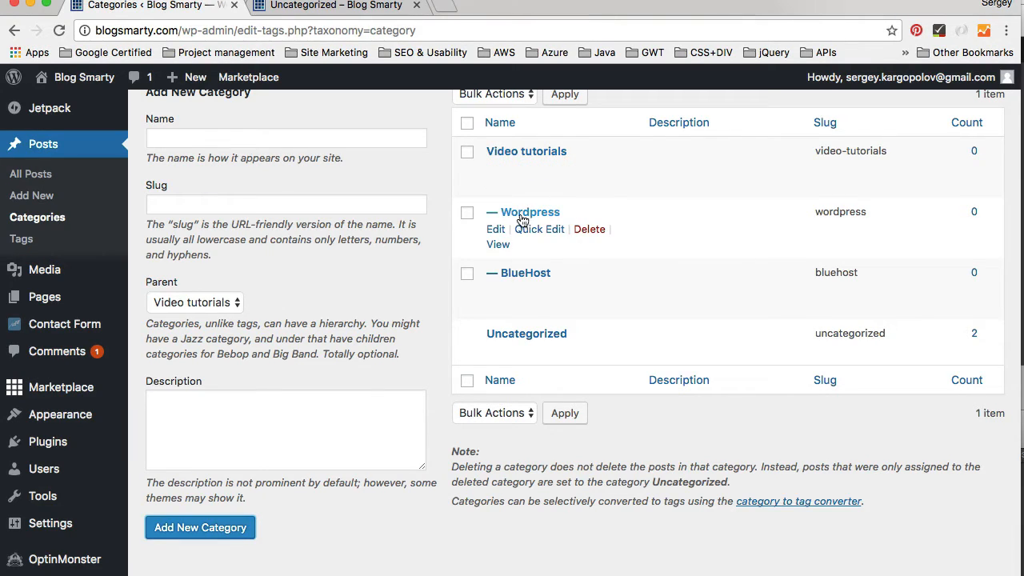
{"action": "mouse_move", "coordinate": [572, 280]}
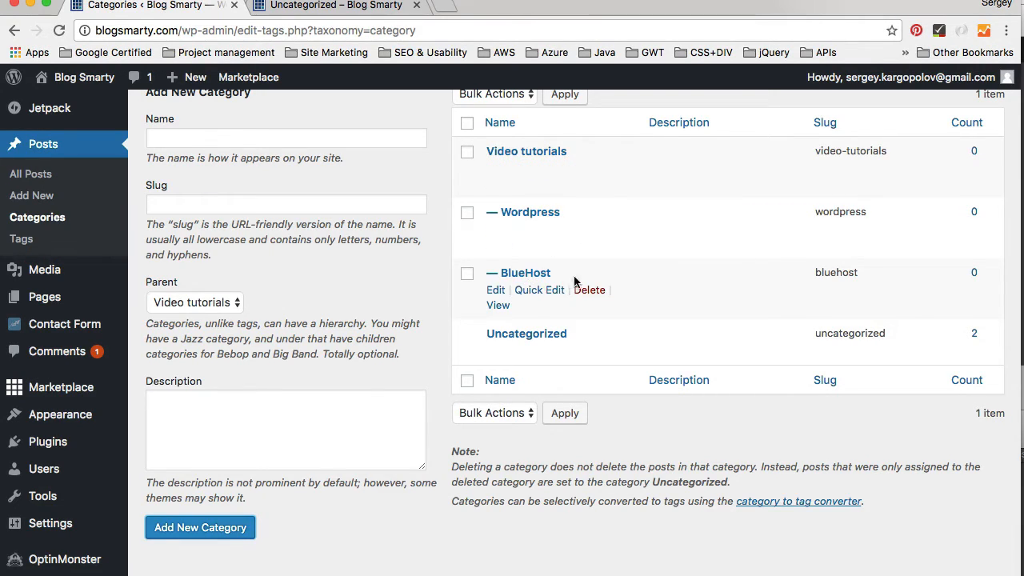
{"action": "mouse_move", "coordinate": [590, 290]}
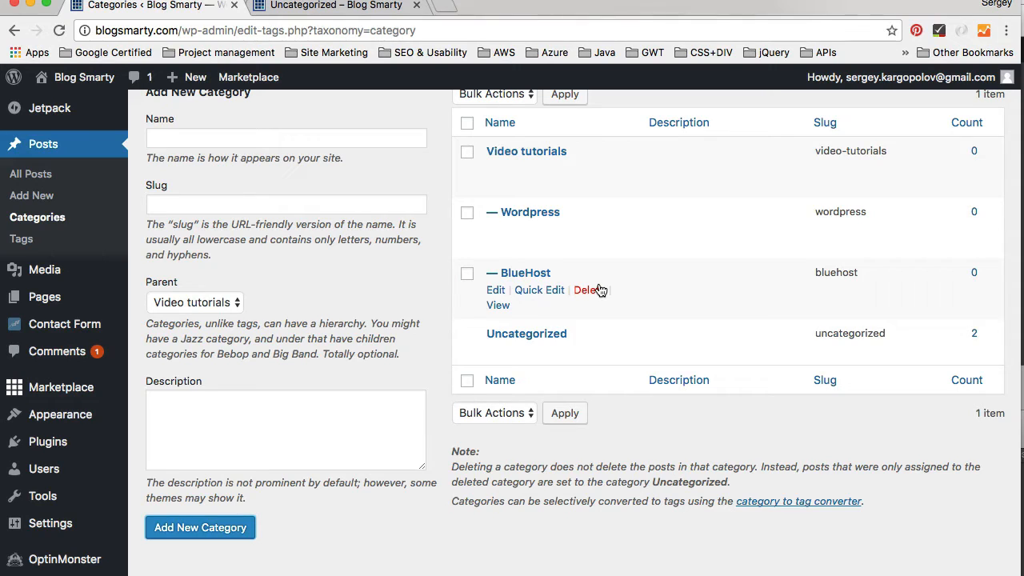
{"action": "mouse_move", "coordinate": [255, 186]}
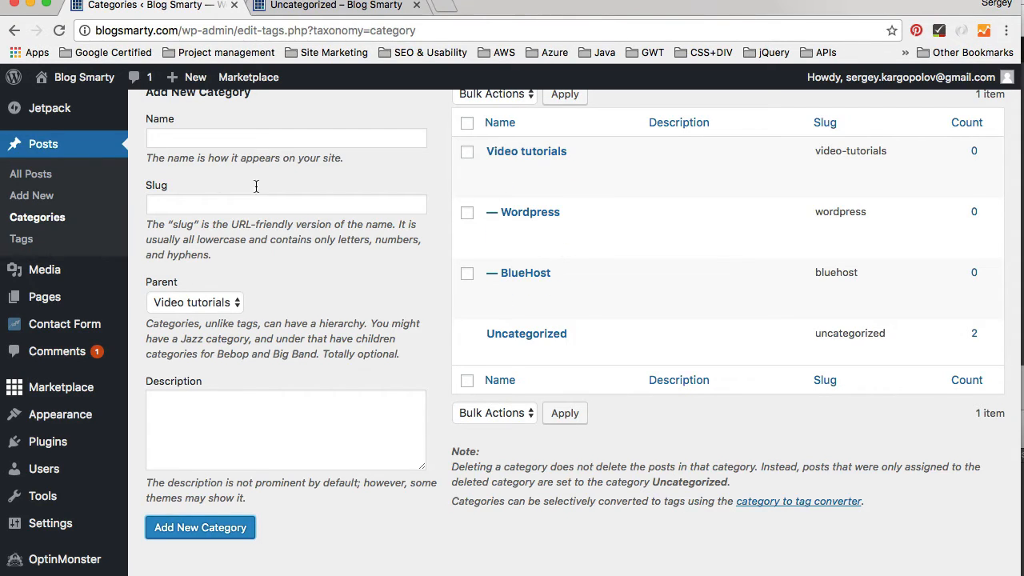
{"action": "mouse_move", "coordinate": [28, 170]}
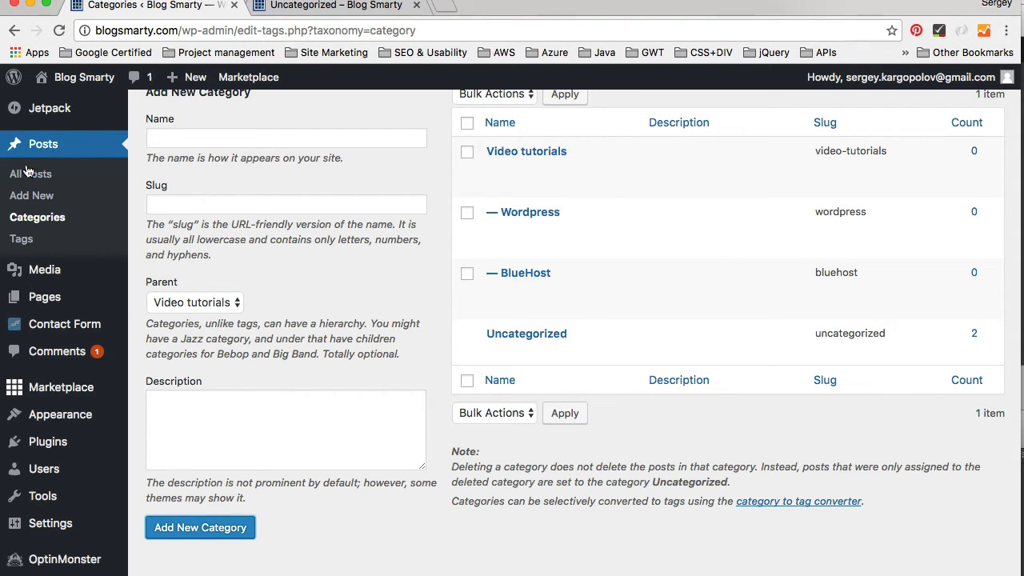
Go to All Posts and open 'Update Blog Title and Tagline' for editing
{"action": "left_click", "coordinate": [30, 173]}
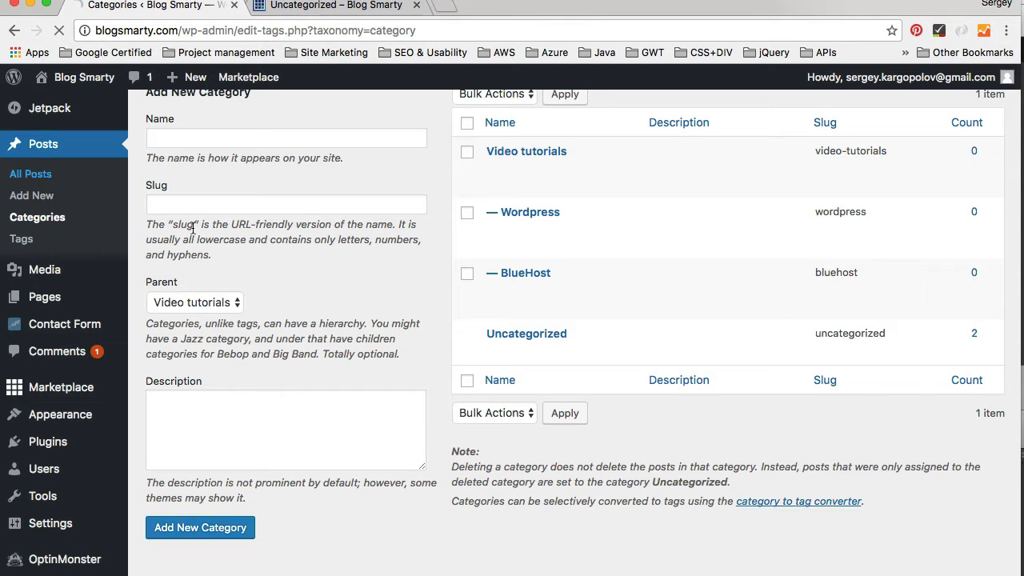
{"action": "left_click", "coordinate": [30, 174]}
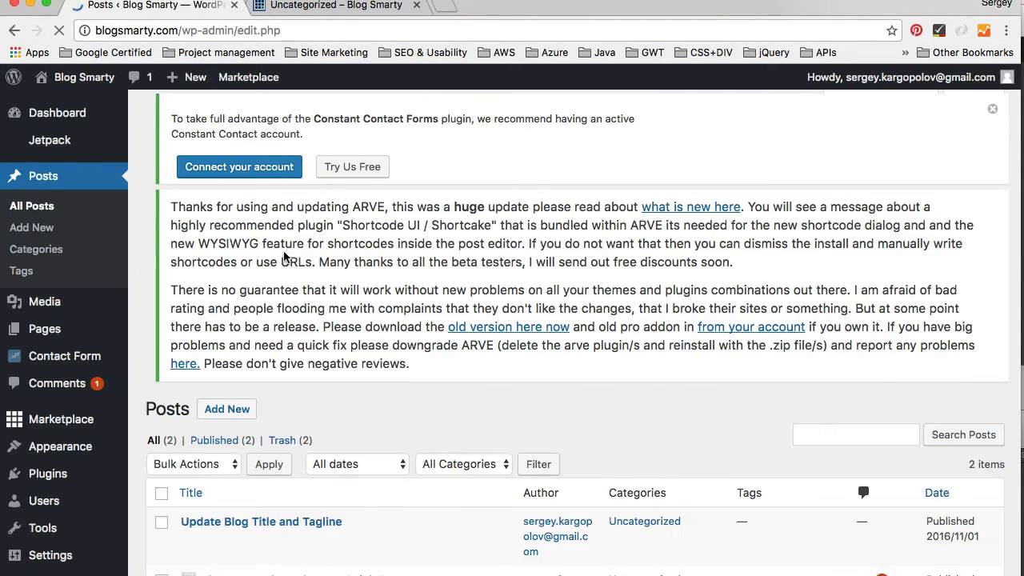
{"action": "scroll", "scroll_direction": "down", "scroll_amount": 3}
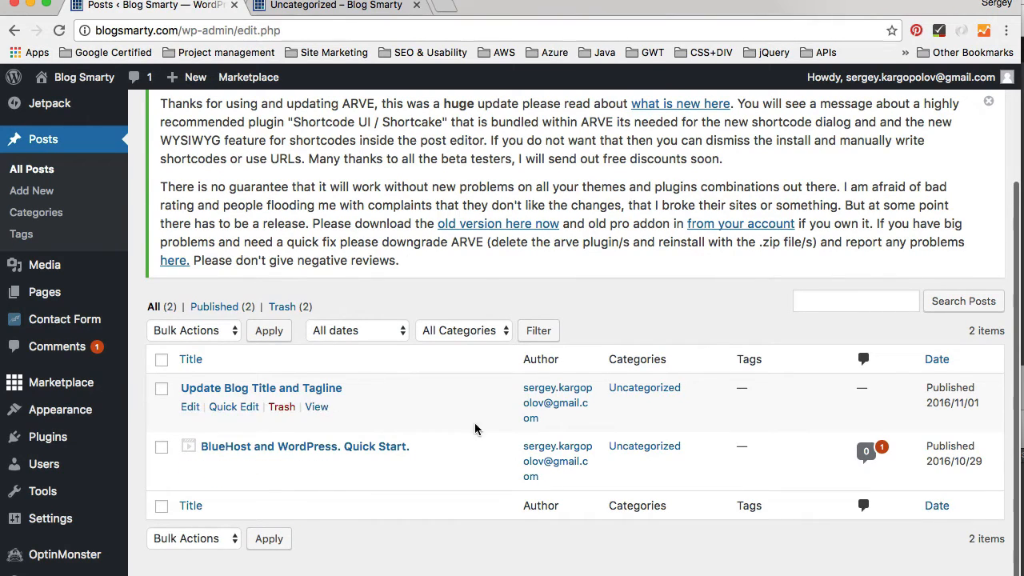
{"action": "mouse_move", "coordinate": [627, 365]}
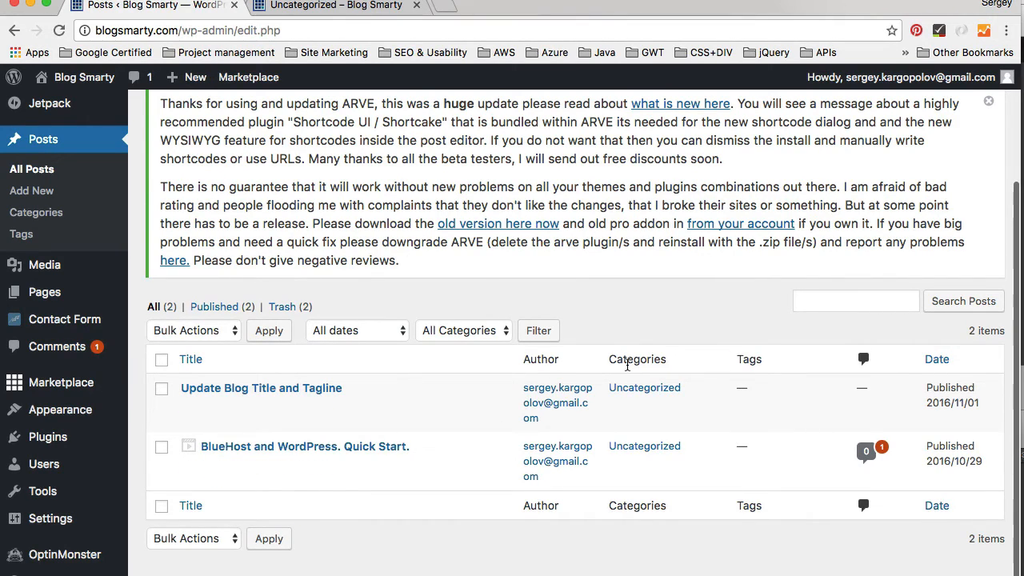
{"action": "mouse_move", "coordinate": [260, 388]}
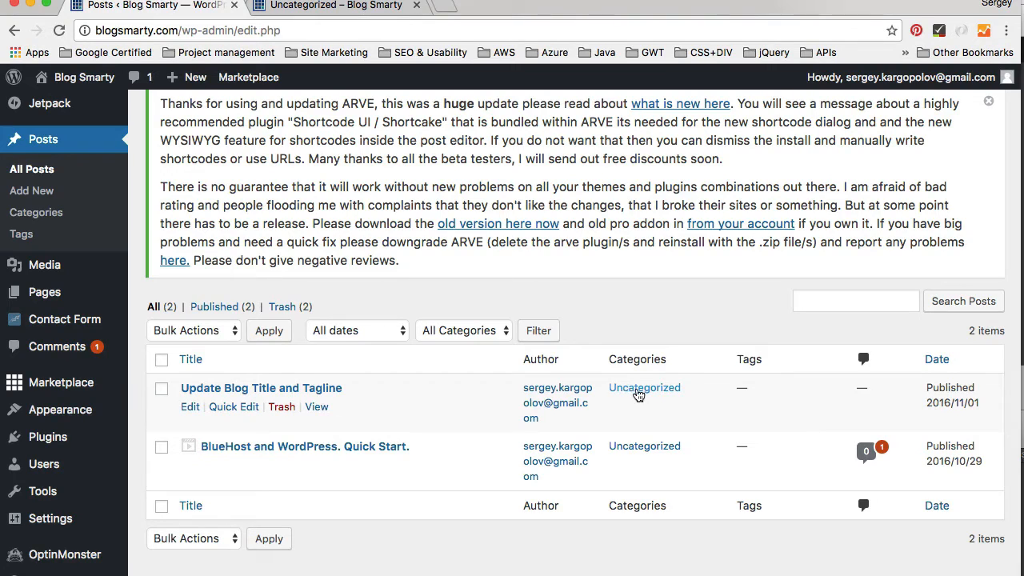
{"action": "mouse_move", "coordinate": [631, 374]}
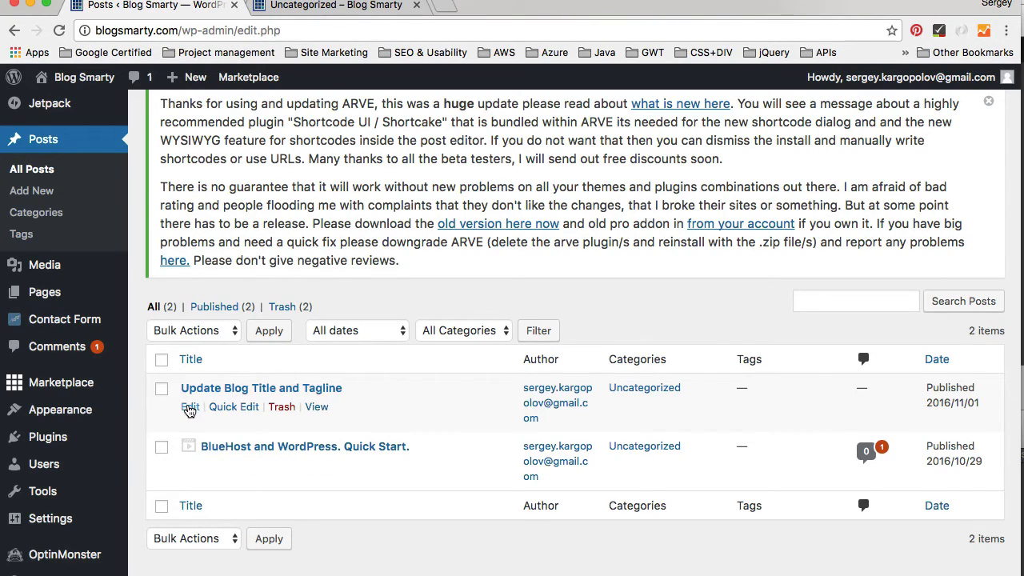
{"action": "mouse_move", "coordinate": [502, 404]}
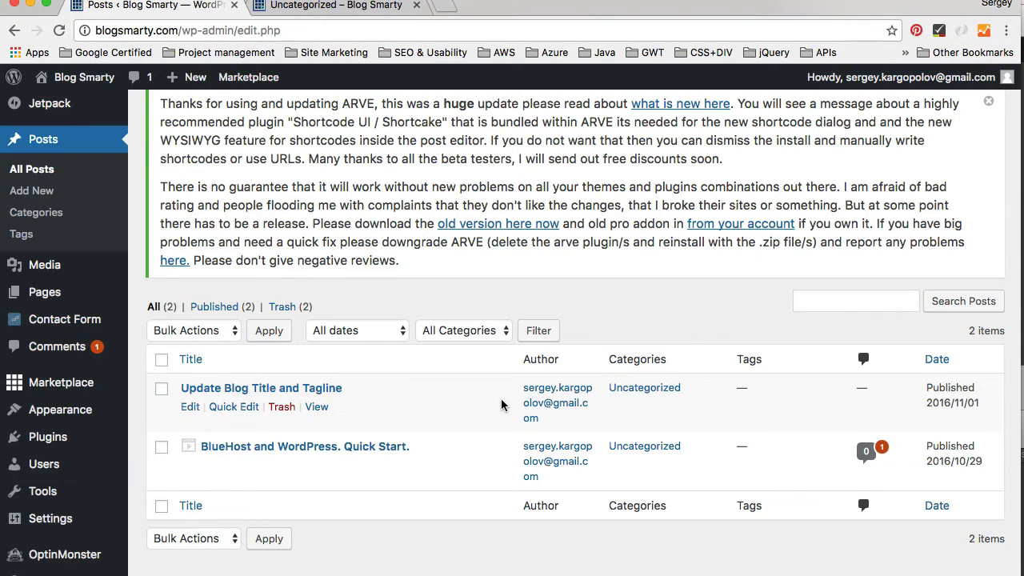
{"action": "left_click", "coordinate": [189, 406]}
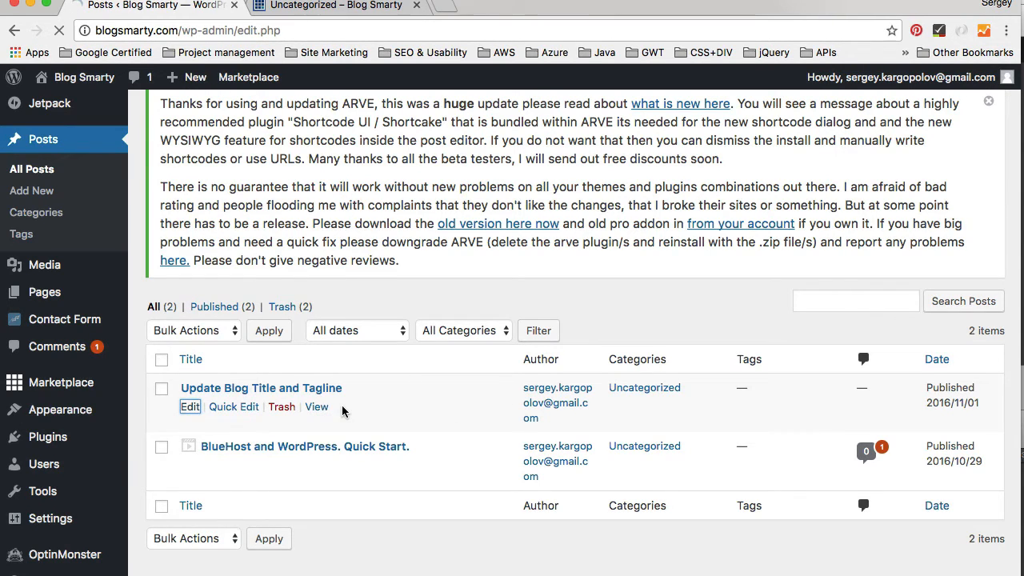
Replace Uncategorized with Video tutorials and Wordpress on this post and update it
{"action": "left_click", "coordinate": [190, 406]}
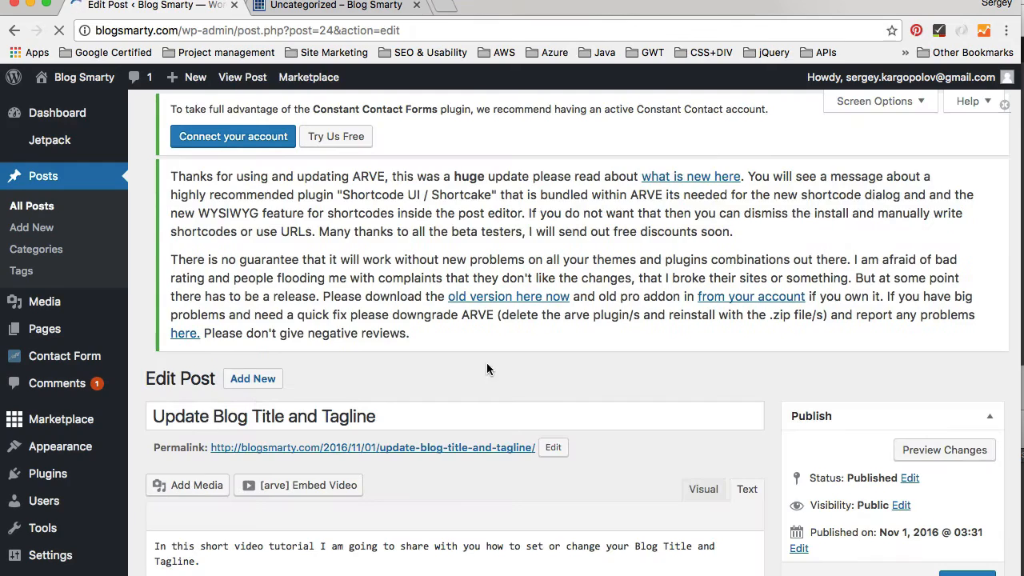
{"action": "scroll", "scroll_direction": "down", "scroll_amount": 3}
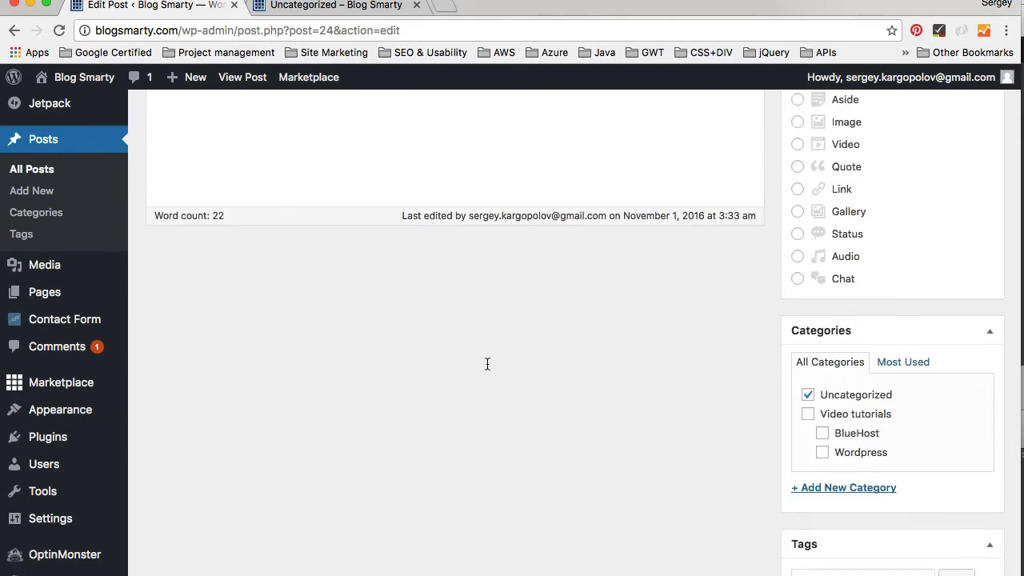
{"action": "scroll", "scroll_direction": "down", "scroll_amount": 3}
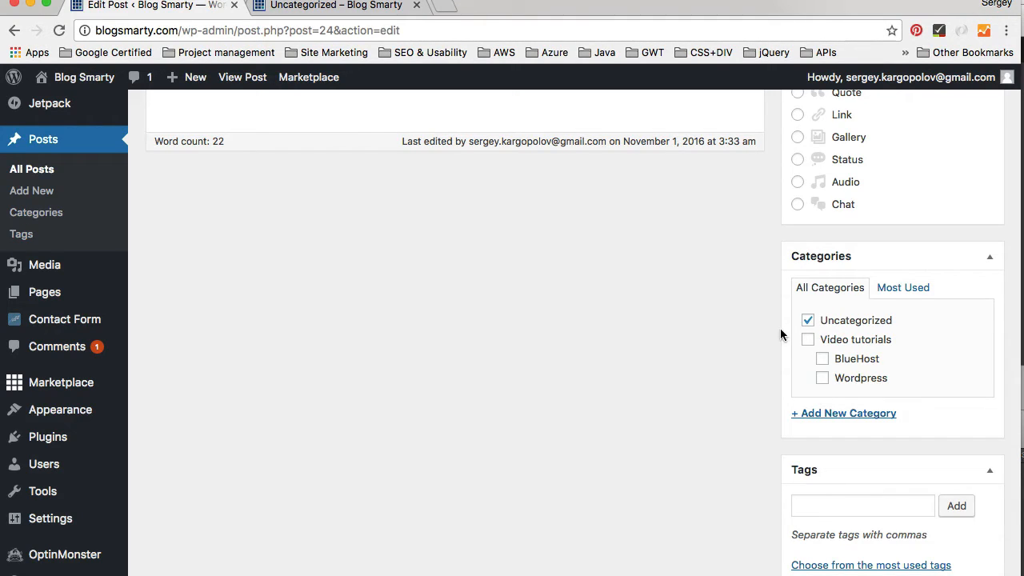
{"action": "left_click", "coordinate": [806, 320]}
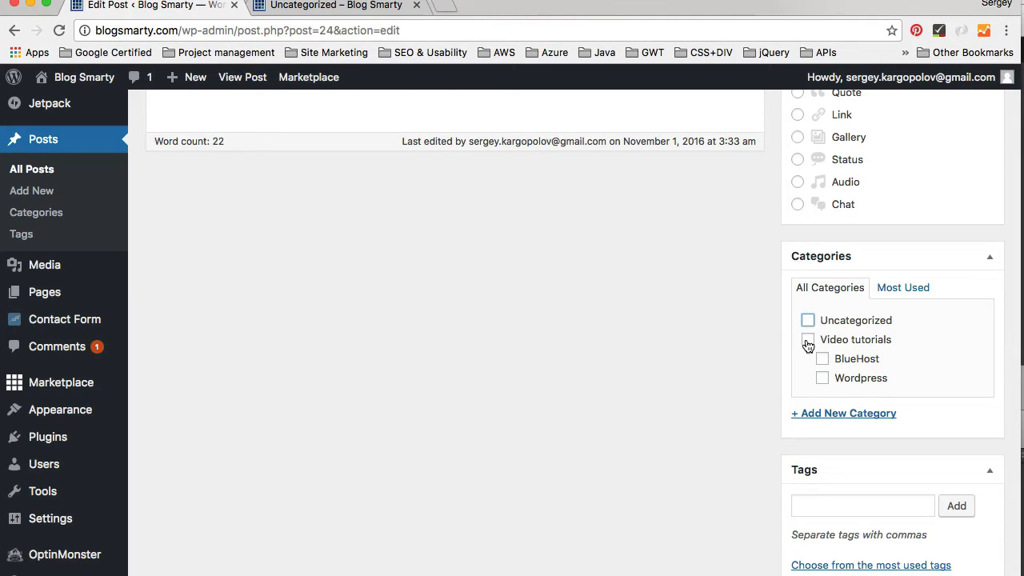
{"action": "left_click", "coordinate": [807, 339]}
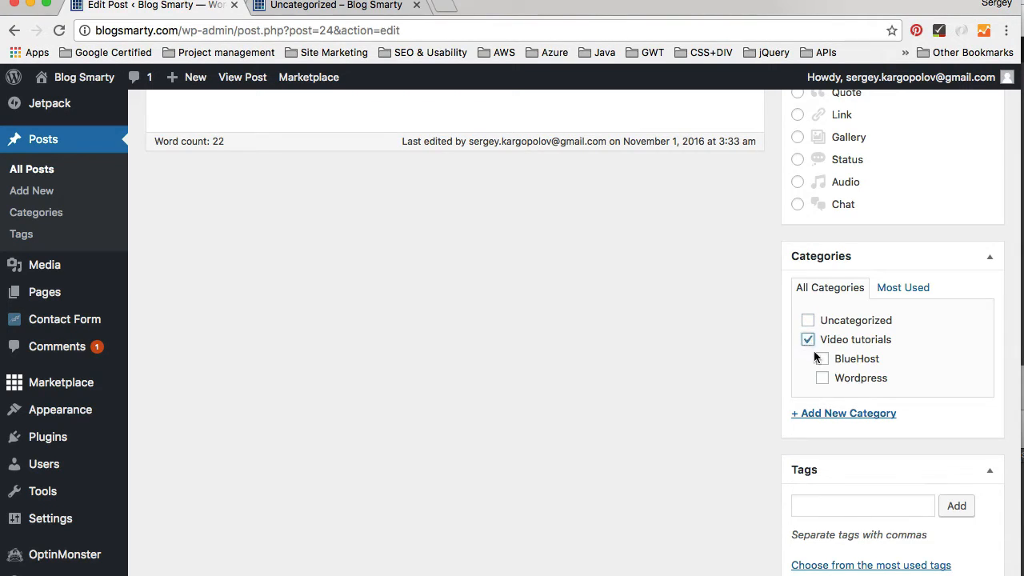
{"action": "scroll", "scroll_direction": "up", "scroll_amount": 3}
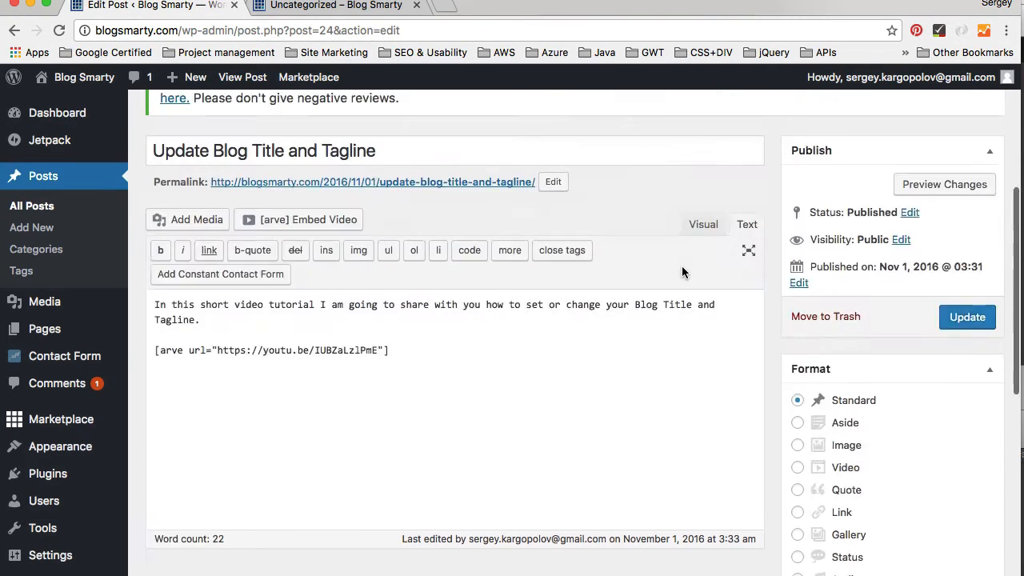
{"action": "scroll", "scroll_direction": "up", "scroll_amount": 3}
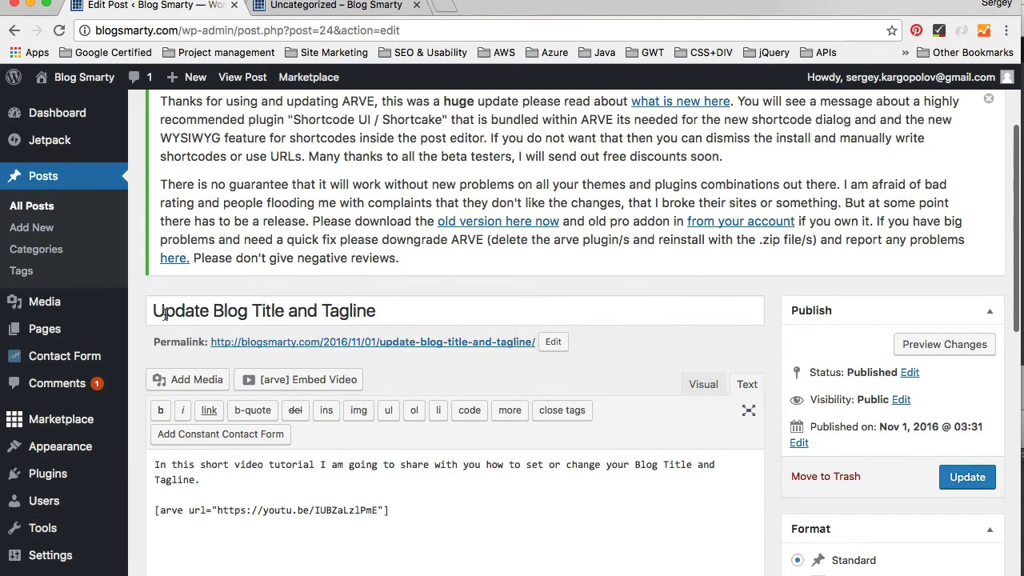
{"action": "scroll", "scroll_direction": "down", "scroll_amount": 3}
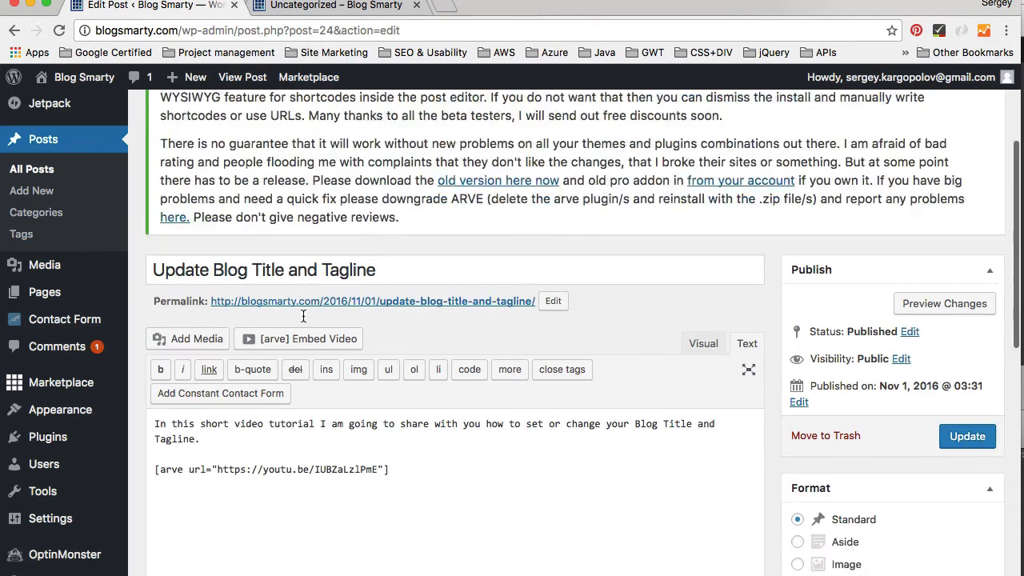
{"action": "scroll", "scroll_direction": "down", "scroll_amount": 3}
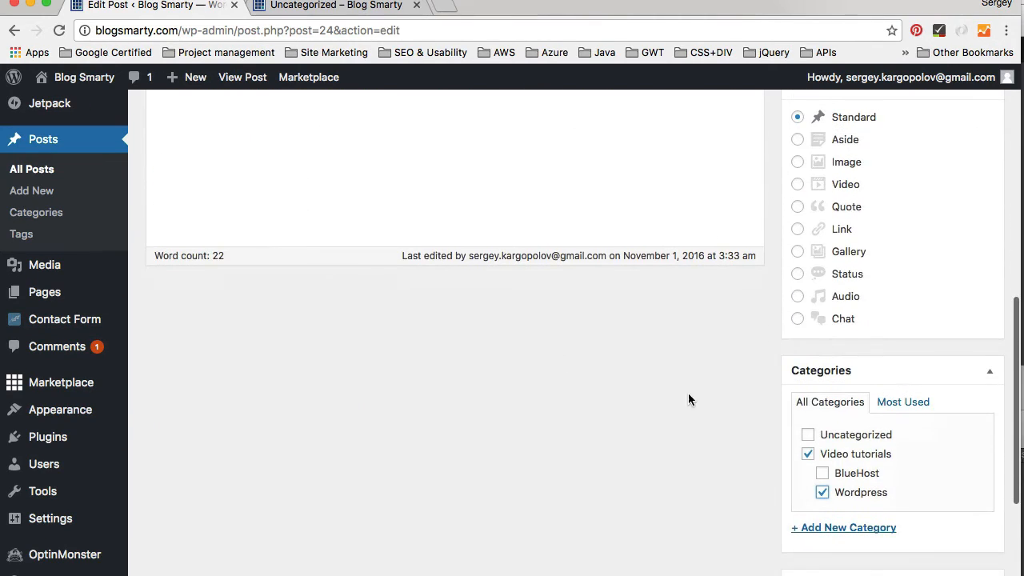
{"action": "scroll", "scroll_direction": "down", "scroll_amount": 3}
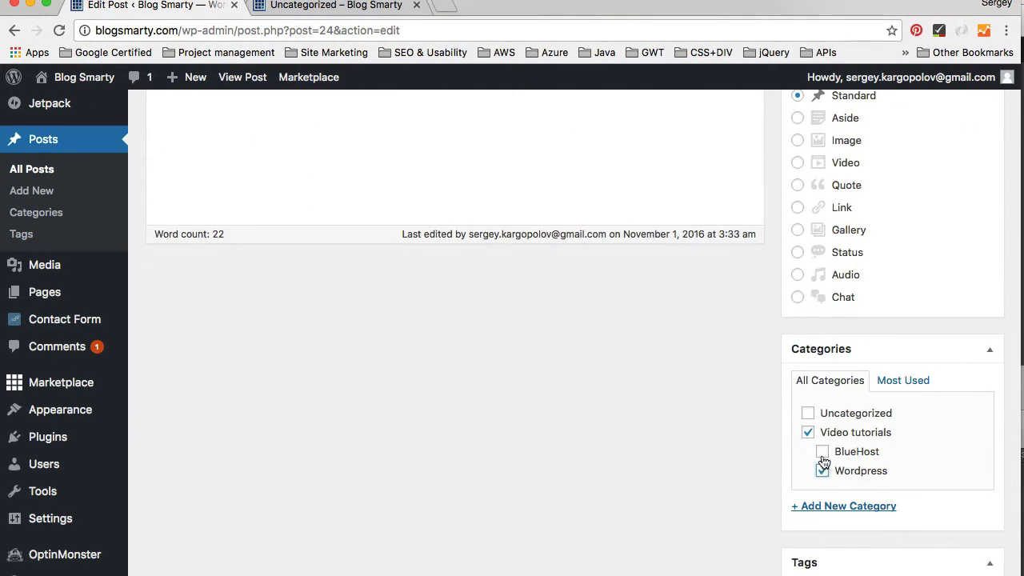
{"action": "left_click", "coordinate": [822, 470]}
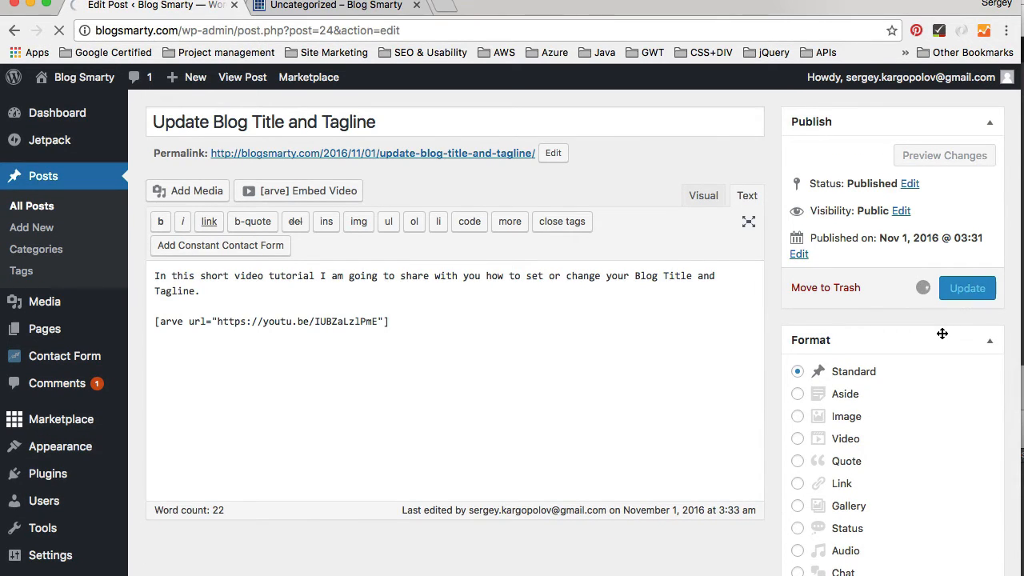
{"action": "left_click", "coordinate": [966, 288]}
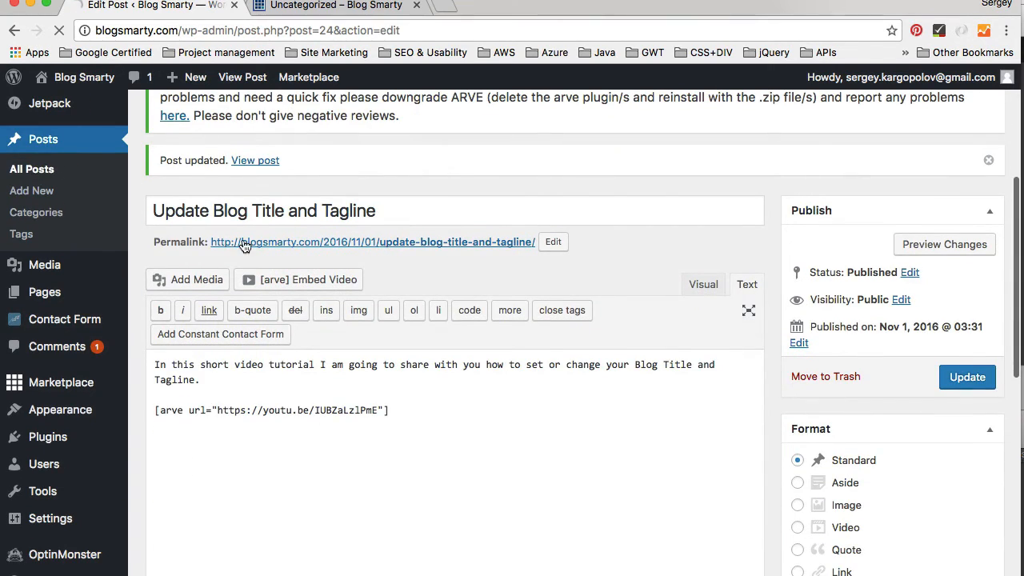
Return to All Posts and open the 'BlueHost and Wordpress Quick Start' post
{"action": "left_click", "coordinate": [32, 168]}
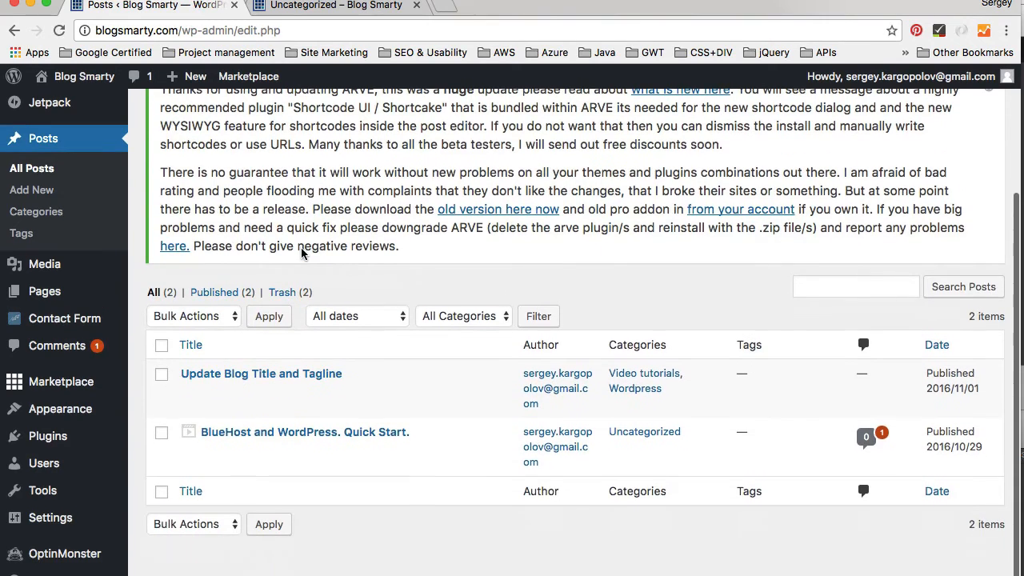
{"action": "mouse_move", "coordinate": [304, 432]}
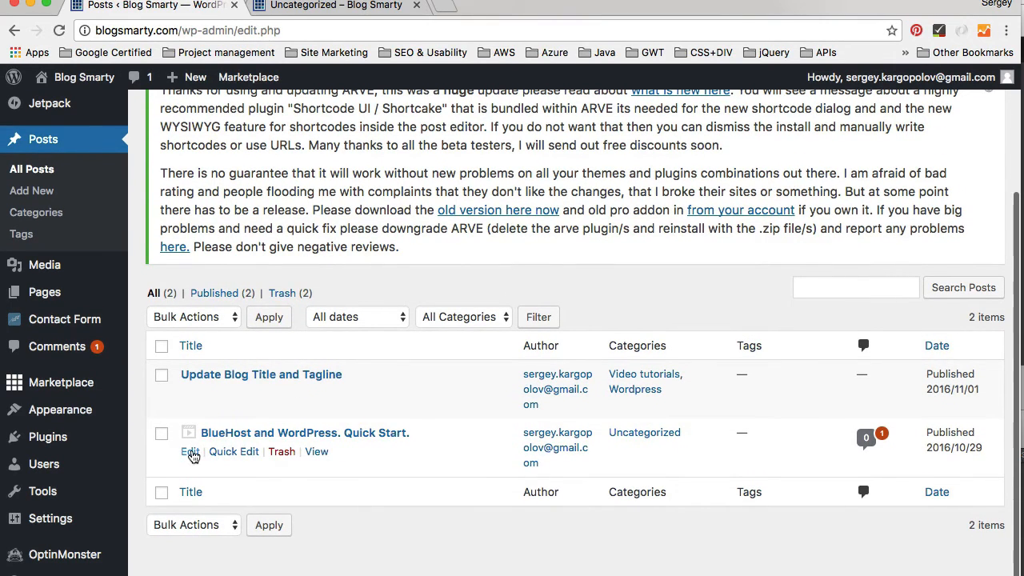
{"action": "left_click", "coordinate": [190, 451]}
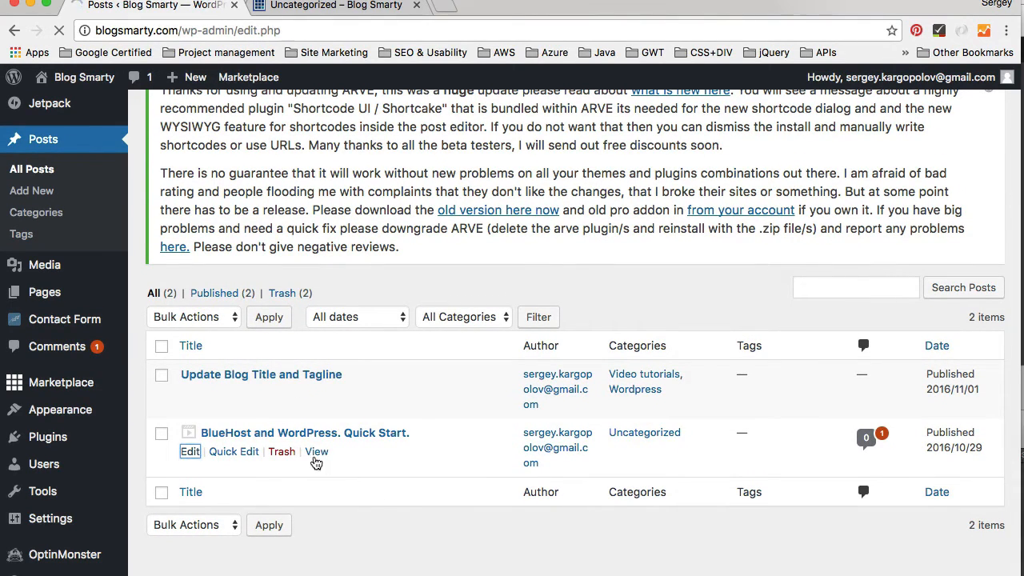
{"action": "left_click", "coordinate": [190, 451]}
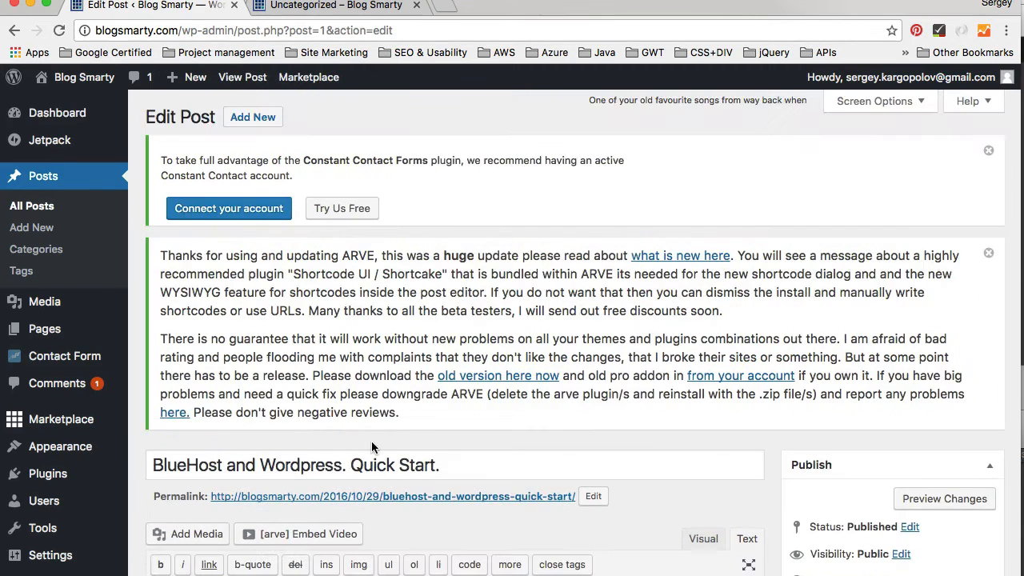
Replace Uncategorized with Video tutorials and BlueHost, then update the post
{"action": "scroll", "scroll_direction": "down", "scroll_amount": 3}
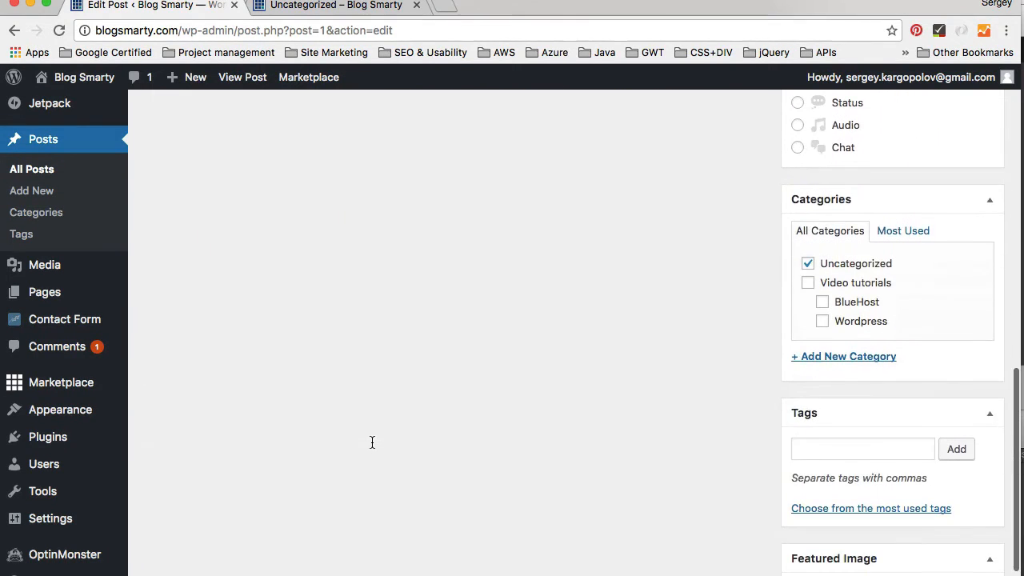
{"action": "left_click", "coordinate": [806, 264]}
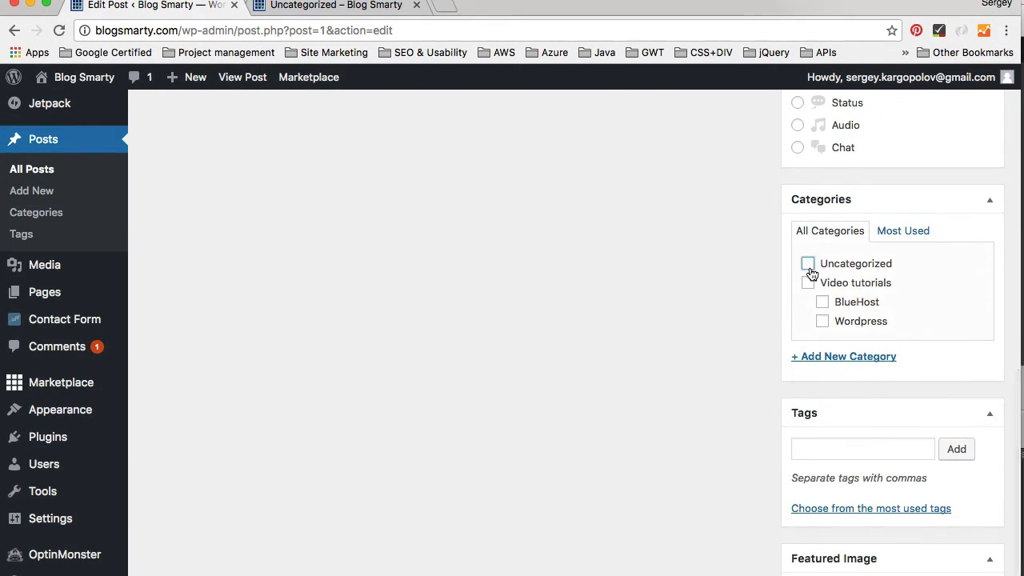
{"action": "left_click", "coordinate": [807, 283]}
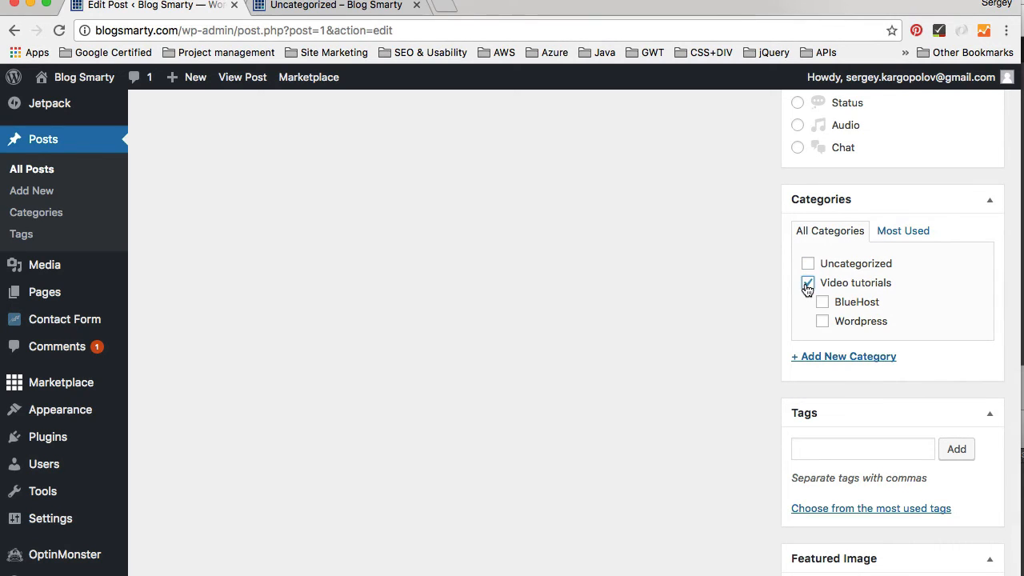
{"action": "left_click", "coordinate": [822, 301]}
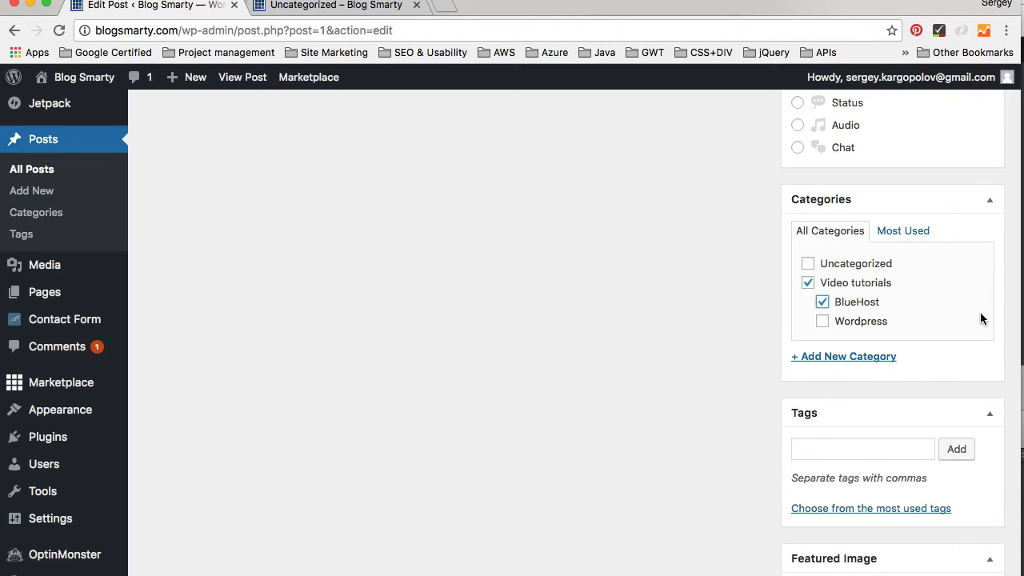
{"action": "scroll", "scroll_direction": "up", "scroll_amount": 3}
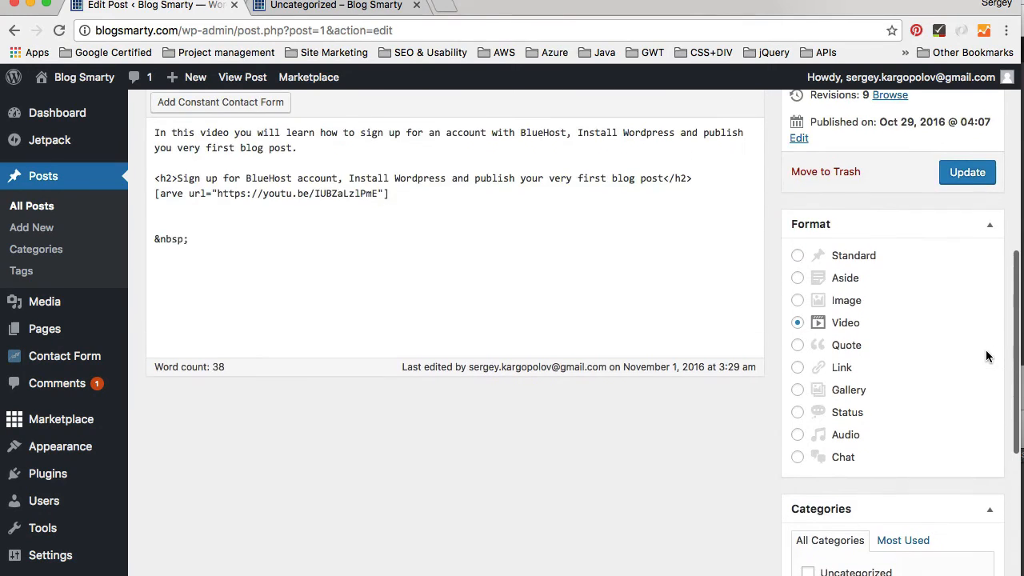
{"action": "left_click", "coordinate": [966, 171]}
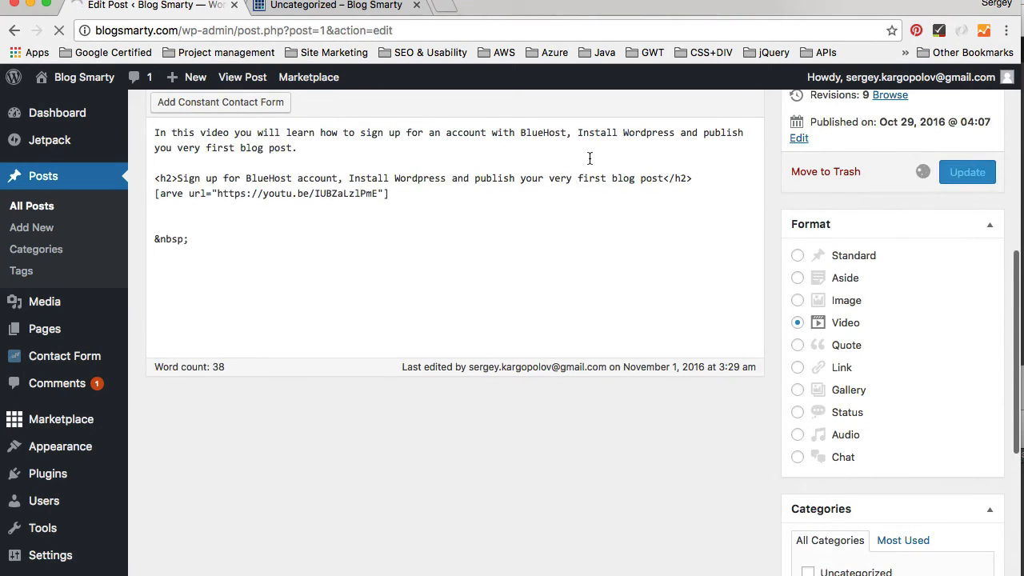
{"action": "left_click", "coordinate": [966, 172]}
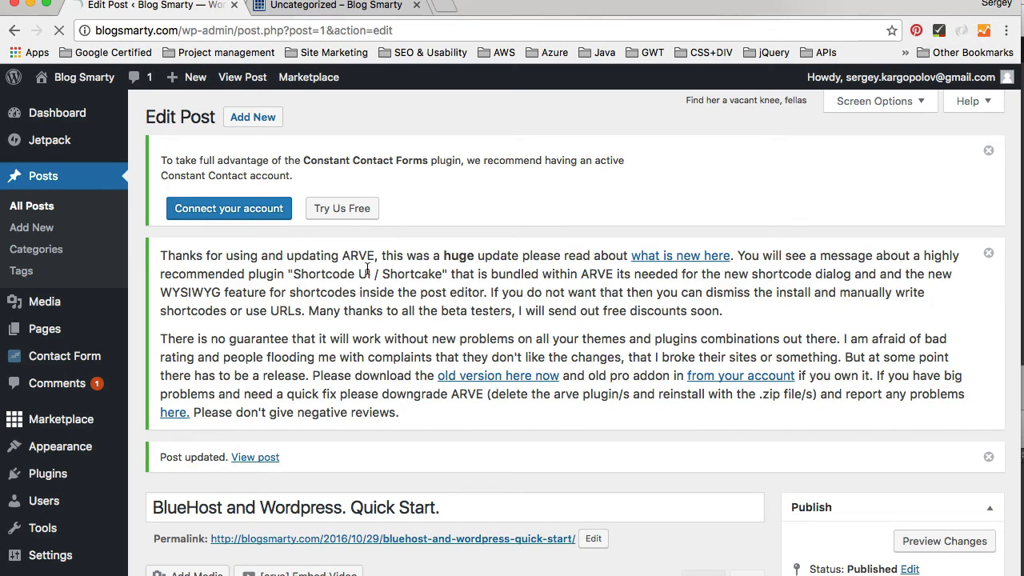
{"action": "mouse_move", "coordinate": [622, 382]}
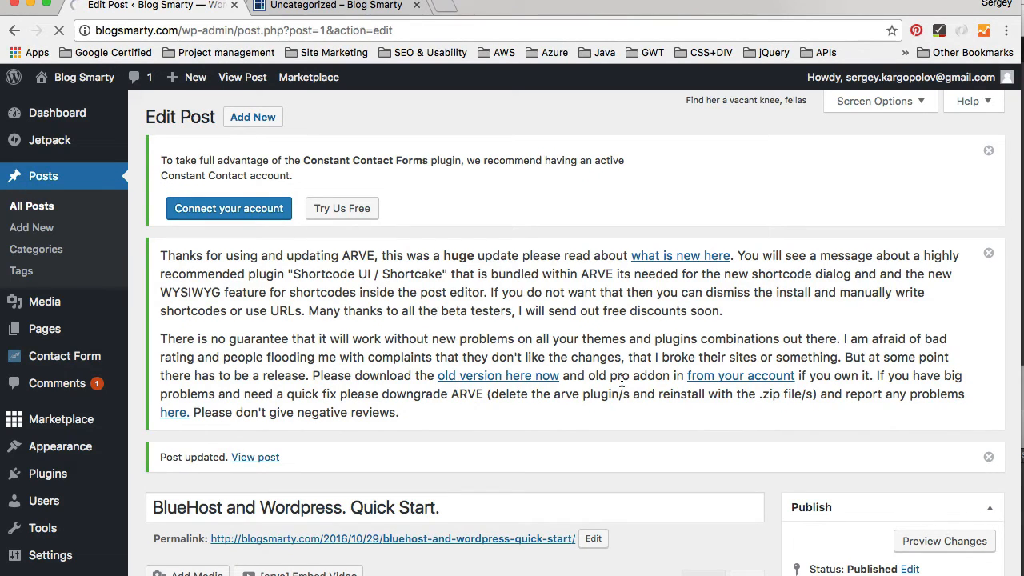
{"action": "left_click", "coordinate": [32, 206]}
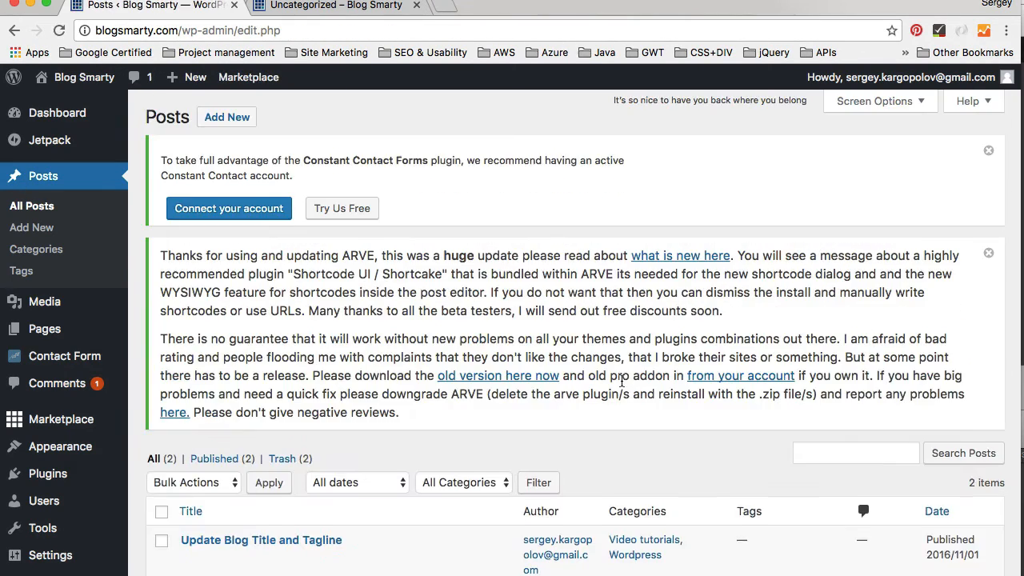
{"action": "scroll", "scroll_direction": "down", "scroll_amount": 3}
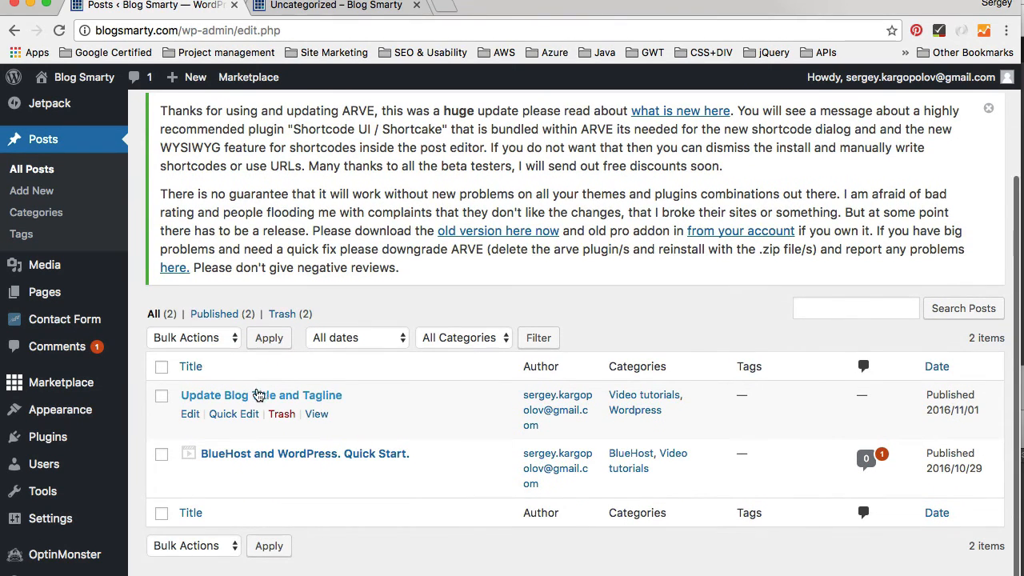
{"action": "mouse_move", "coordinate": [213, 394]}
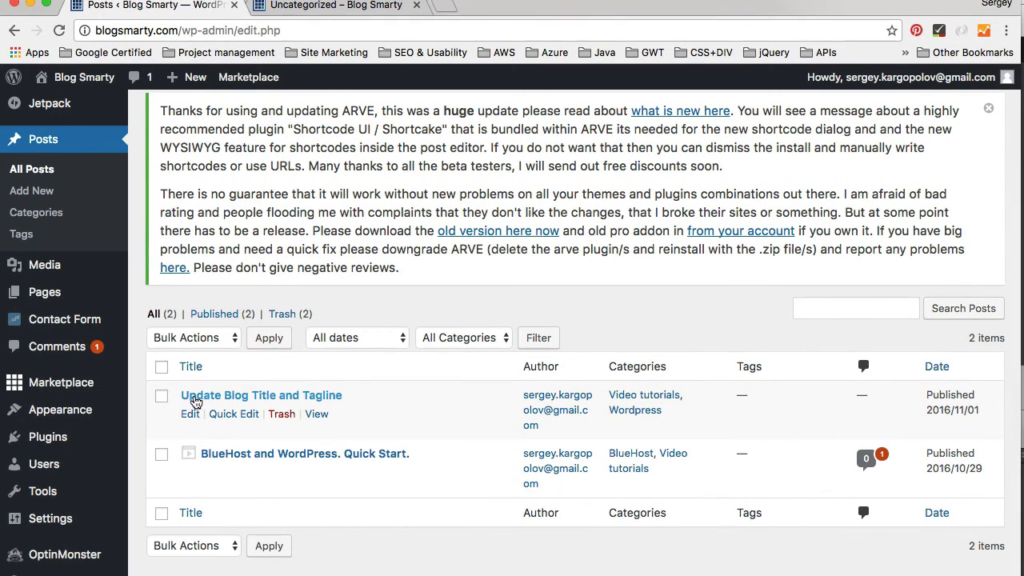
{"action": "mouse_move", "coordinate": [234, 413]}
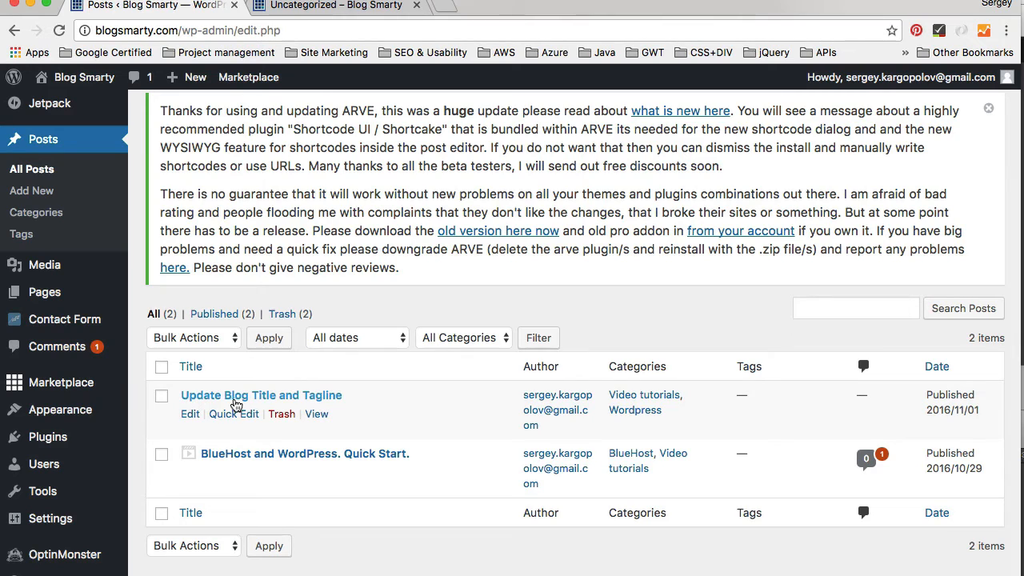
{"action": "mouse_move", "coordinate": [524, 414]}
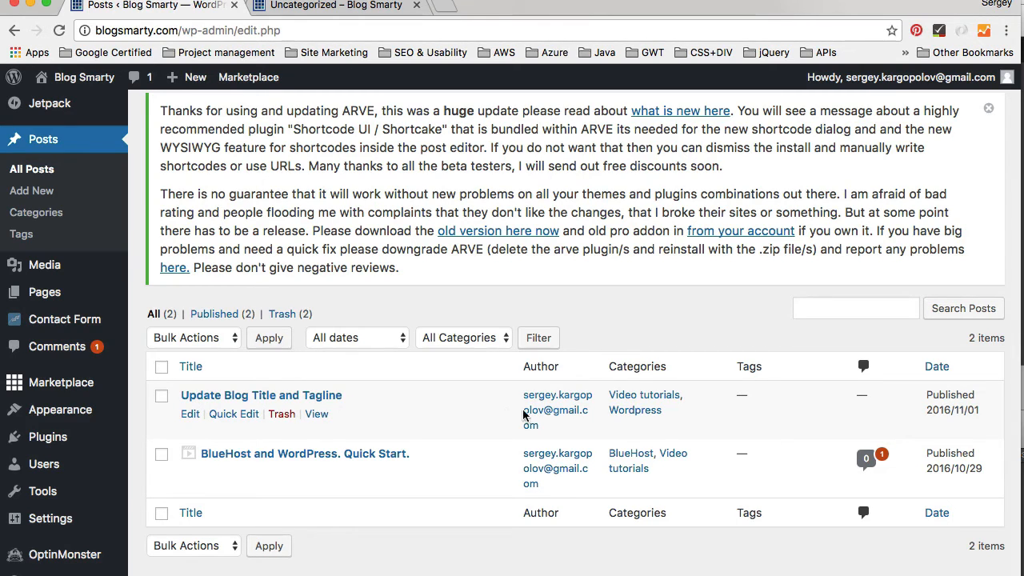
{"action": "mouse_move", "coordinate": [637, 394]}
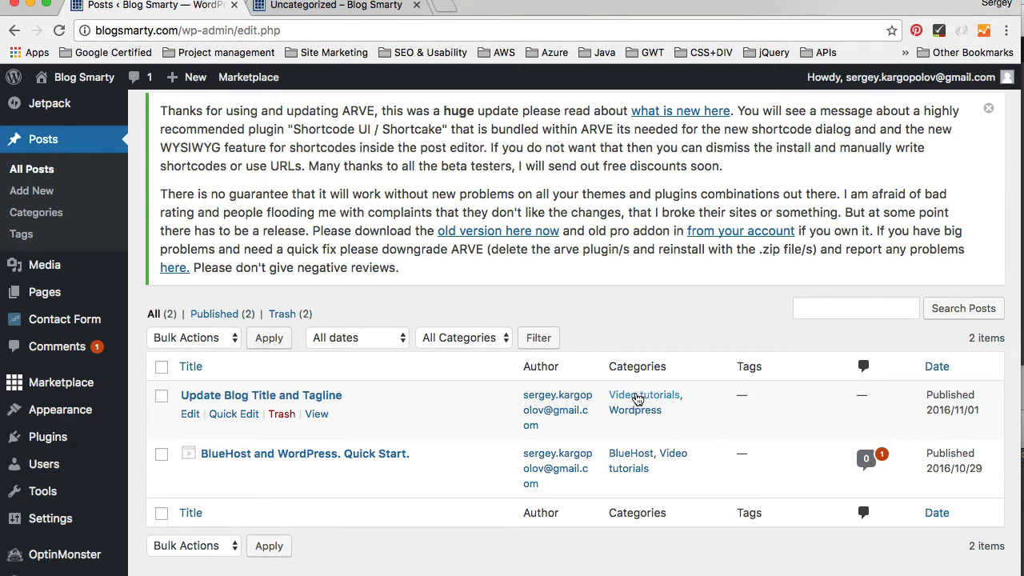
{"action": "mouse_move", "coordinate": [609, 431]}
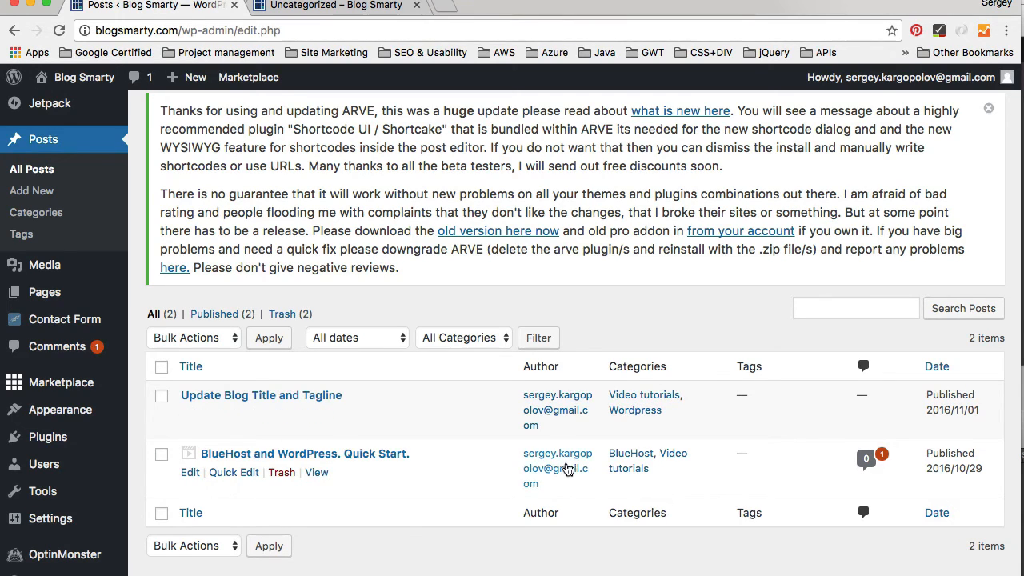
{"action": "mouse_move", "coordinate": [494, 256]}
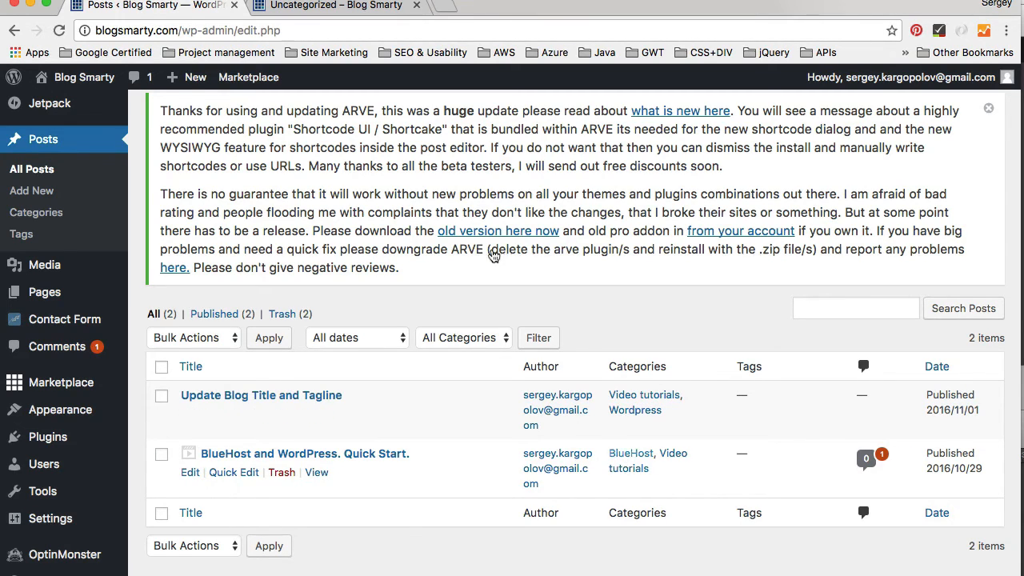
Load the Blog Smarty home page and scroll down to the Categories sidebar widget
{"action": "left_click", "coordinate": [334, 6]}
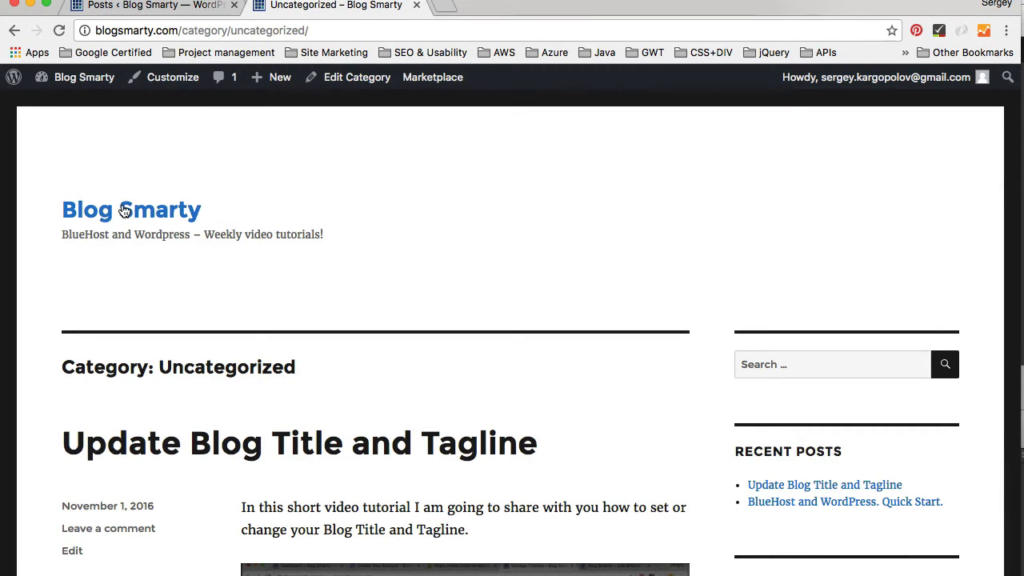
{"action": "left_click", "coordinate": [131, 210]}
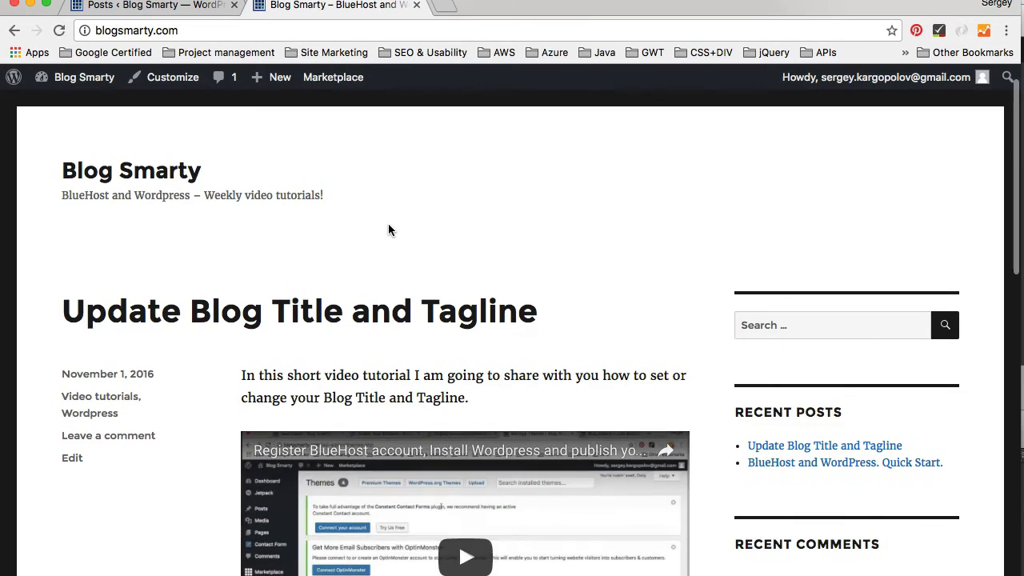
{"action": "scroll", "scroll_direction": "down", "scroll_amount": 3}
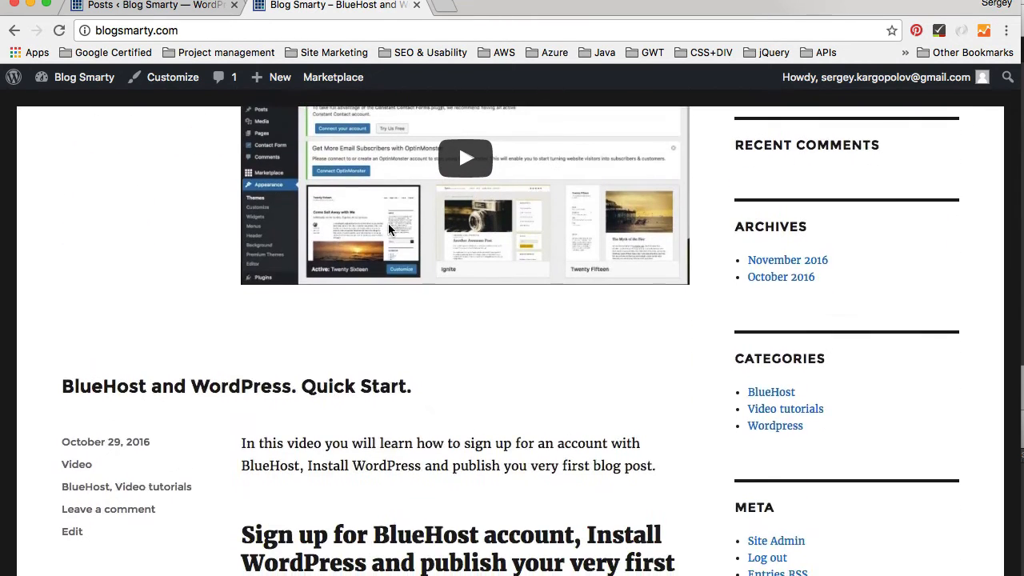
{"action": "scroll", "scroll_direction": "down", "scroll_amount": 3}
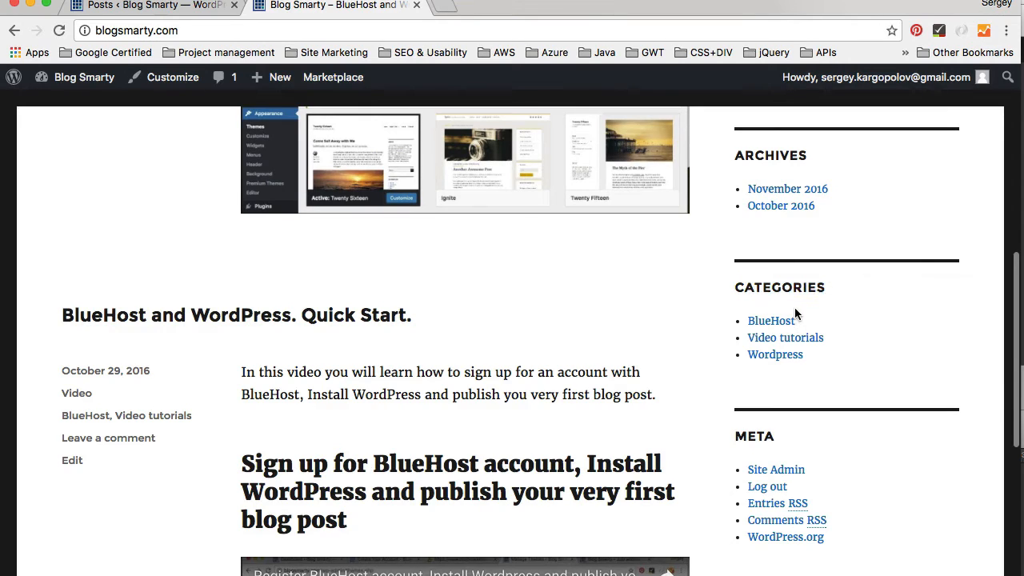
{"action": "mouse_move", "coordinate": [787, 388]}
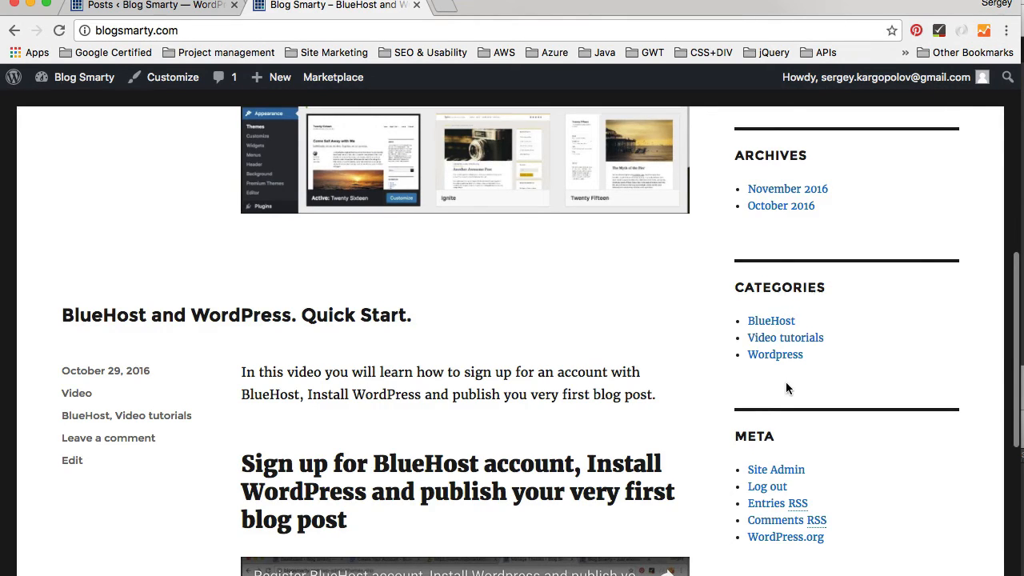
{"action": "mouse_move", "coordinate": [785, 337]}
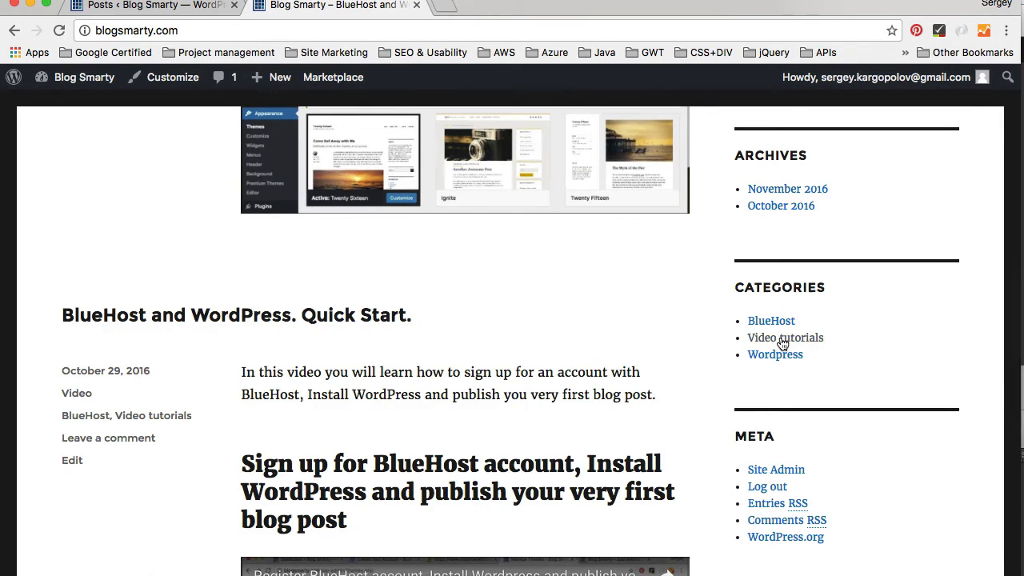
Browse the Video tutorials, BlueHost and Wordpress category pages from the sidebar
{"action": "left_click", "coordinate": [785, 337]}
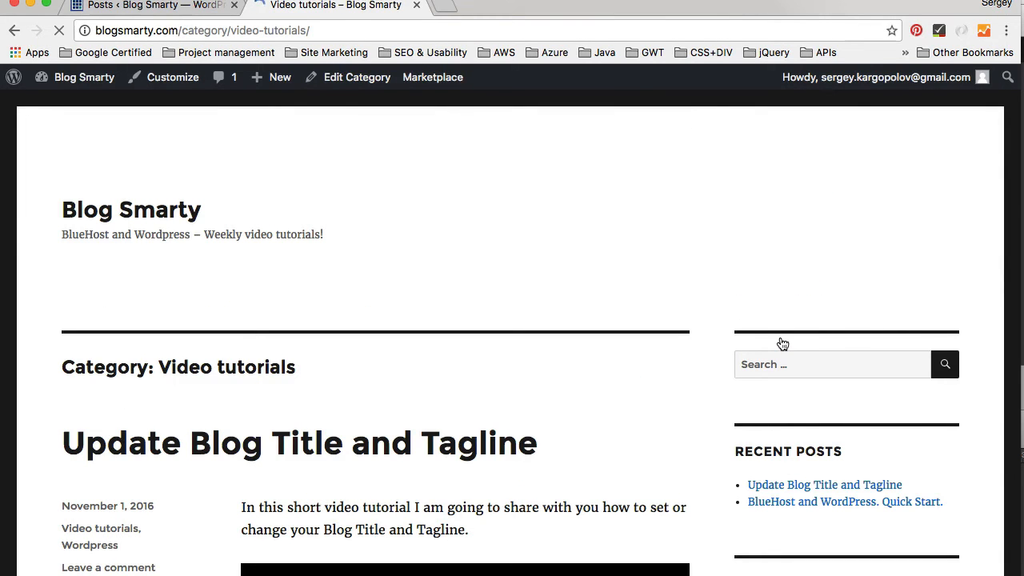
{"action": "scroll", "scroll_direction": "down", "scroll_amount": 3}
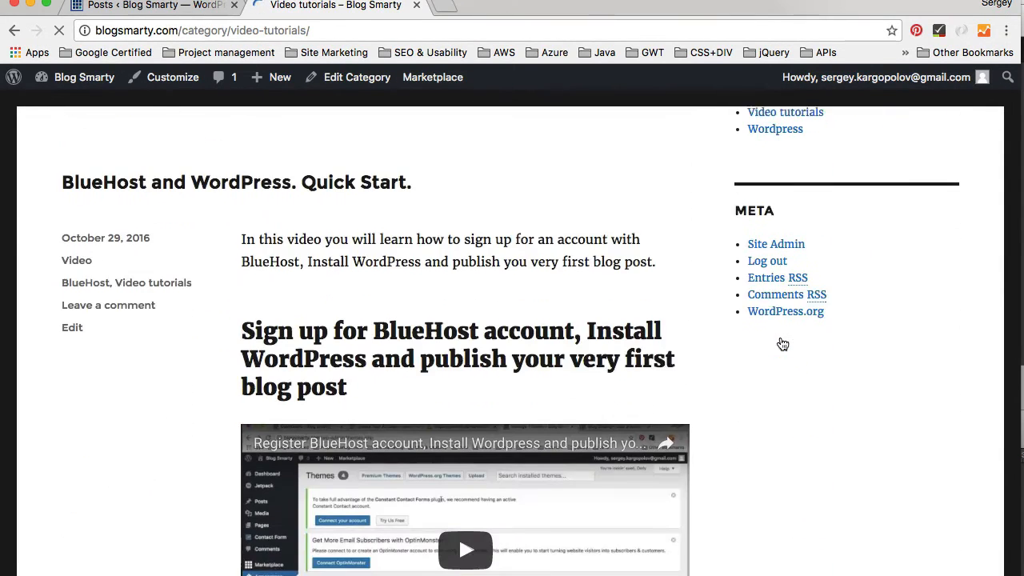
{"action": "scroll", "scroll_direction": "up", "scroll_amount": 3}
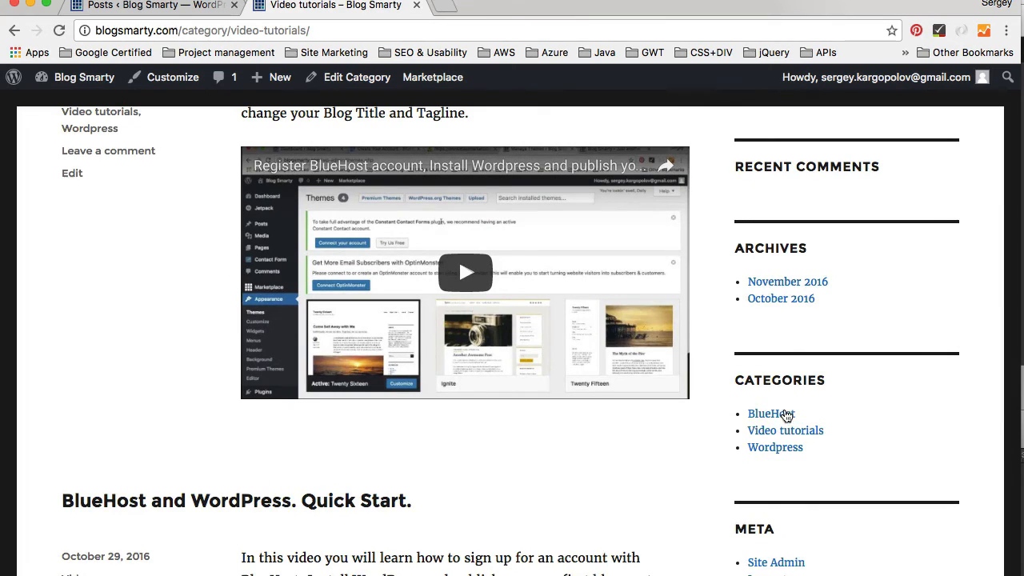
{"action": "left_click", "coordinate": [770, 414]}
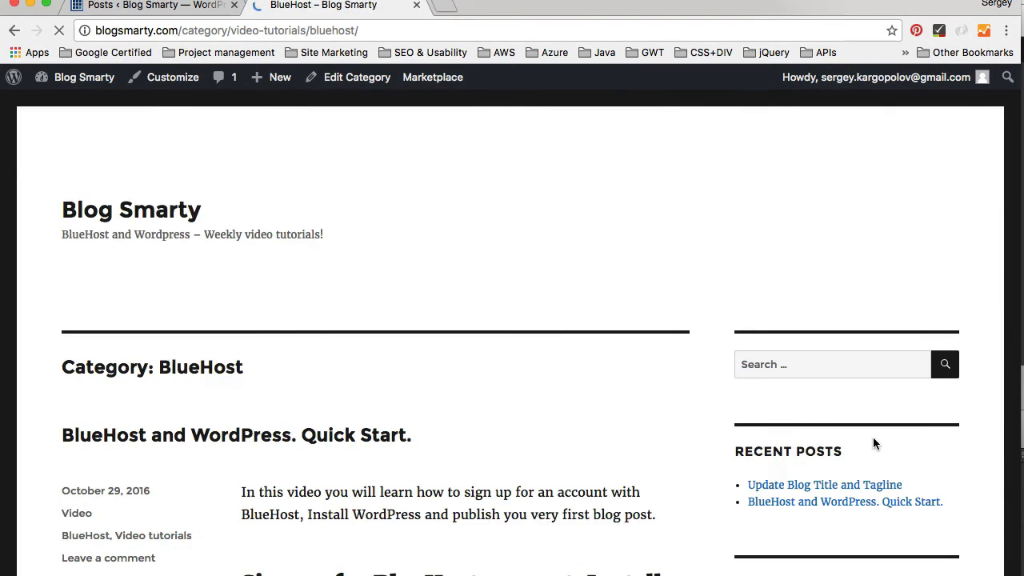
{"action": "scroll", "scroll_direction": "down", "scroll_amount": 3}
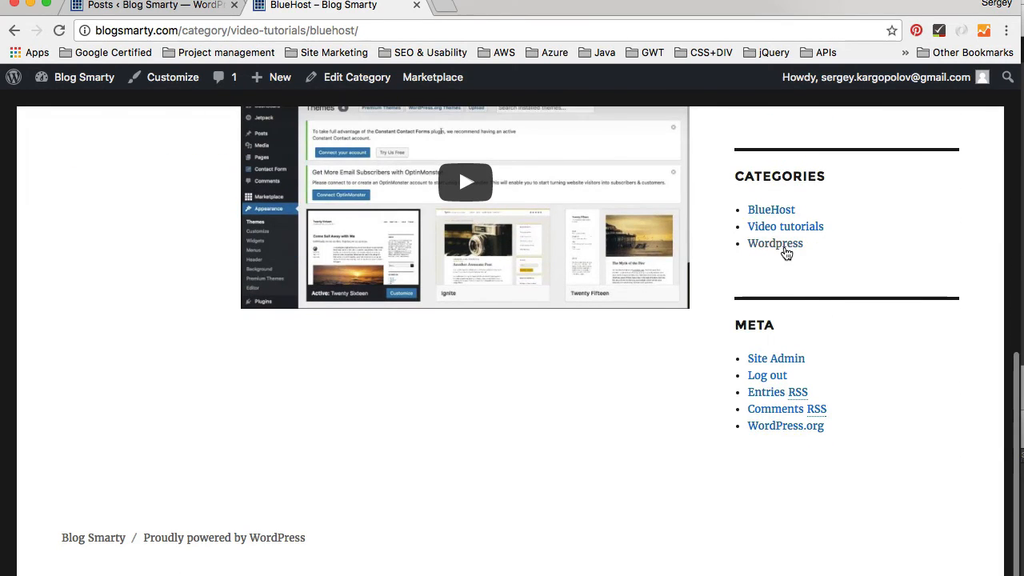
{"action": "left_click", "coordinate": [774, 243]}
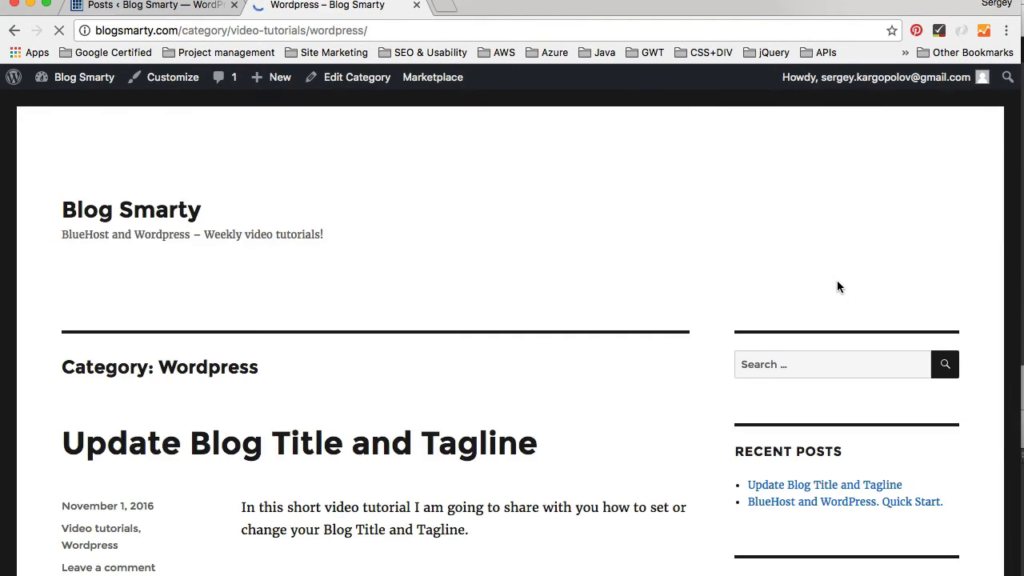
{"action": "scroll", "scroll_direction": "down", "scroll_amount": 3}
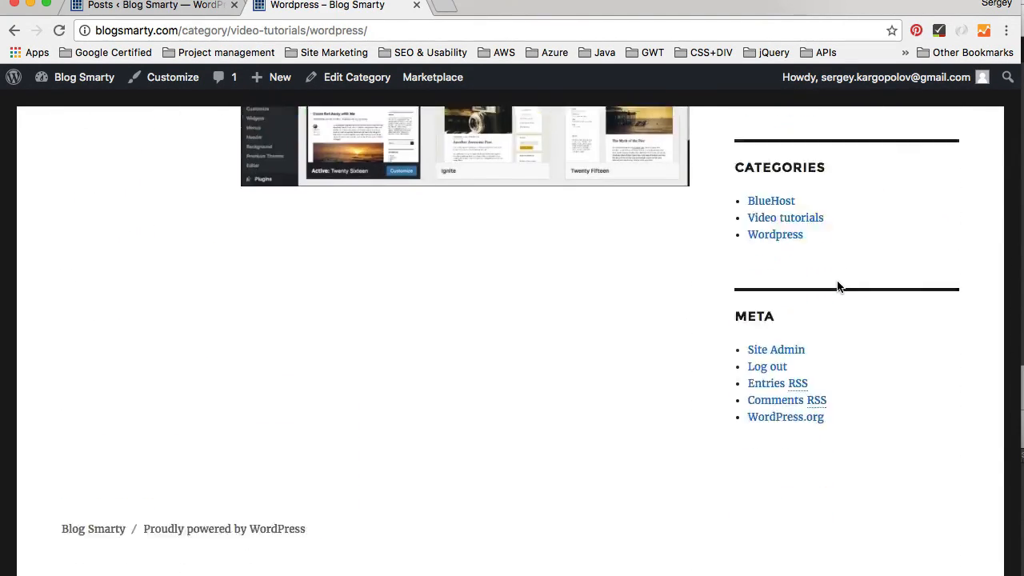
{"action": "scroll", "scroll_direction": "up", "scroll_amount": 3}
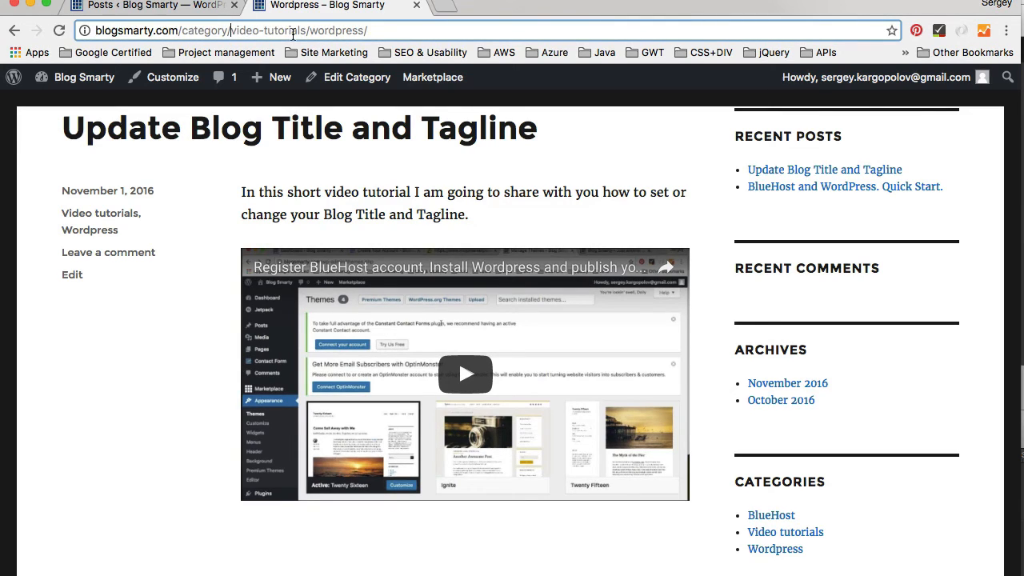
{"action": "double_click", "coordinate": [268, 30]}
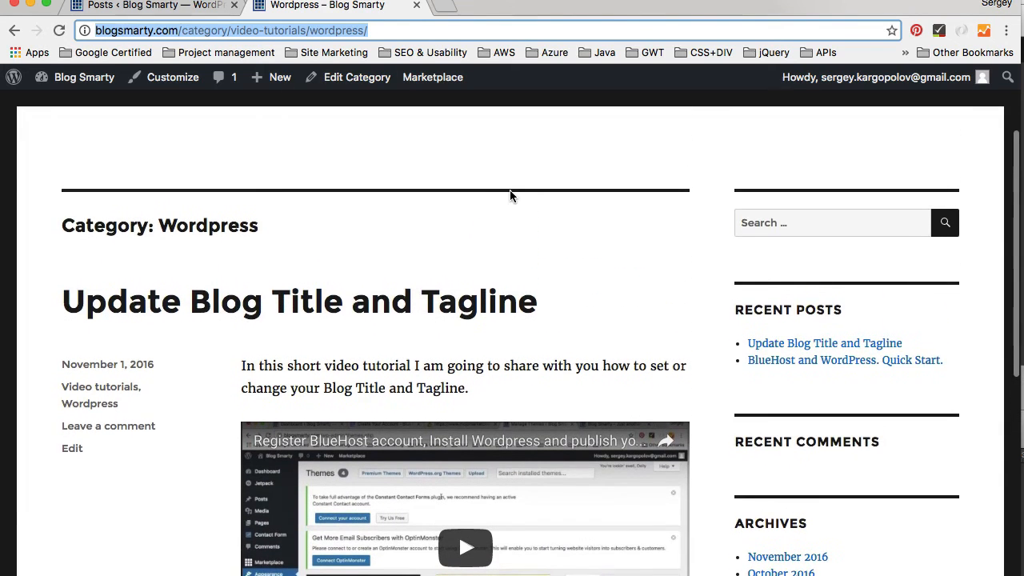
{"action": "scroll", "scroll_direction": "down", "scroll_amount": 3}
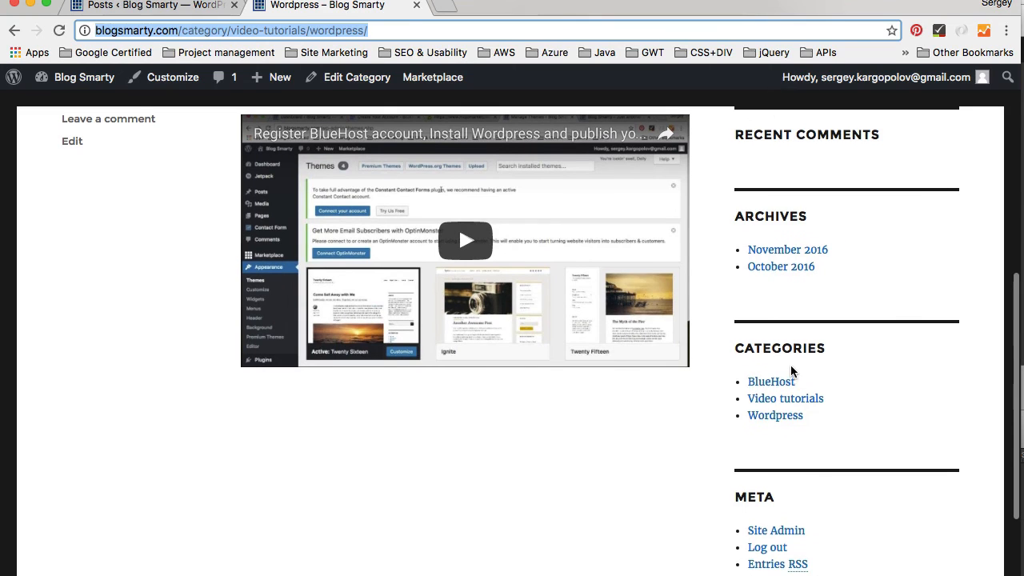
{"action": "scroll", "scroll_direction": "up", "scroll_amount": 3}
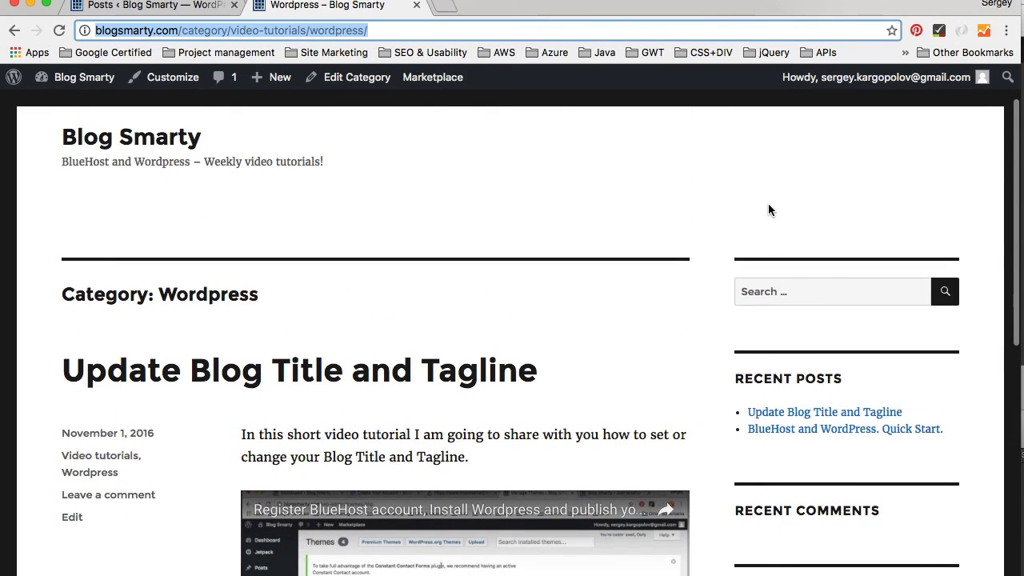
{"action": "scroll", "scroll_direction": "down", "scroll_amount": 3}
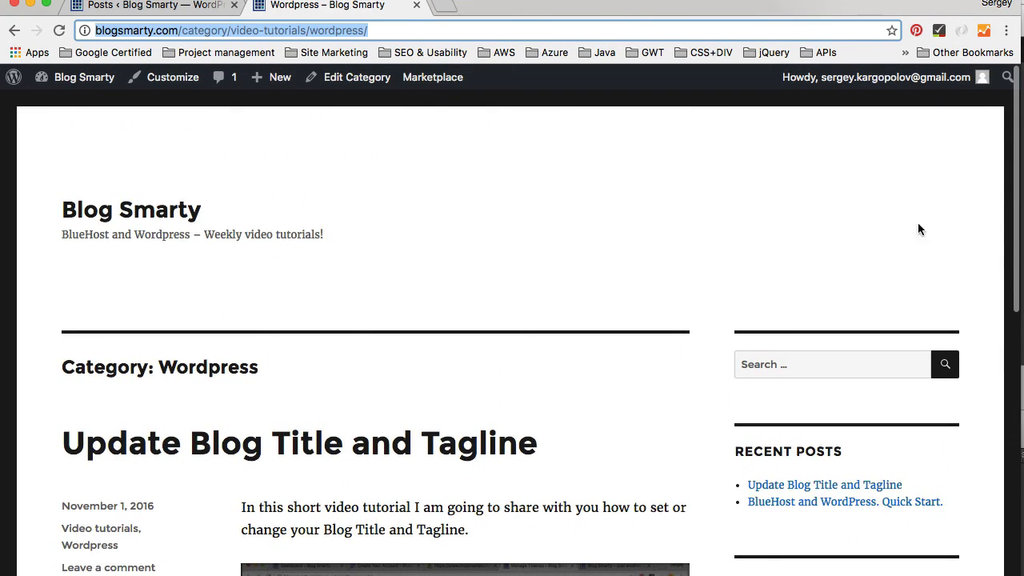
{"action": "mouse_move", "coordinate": [827, 242]}
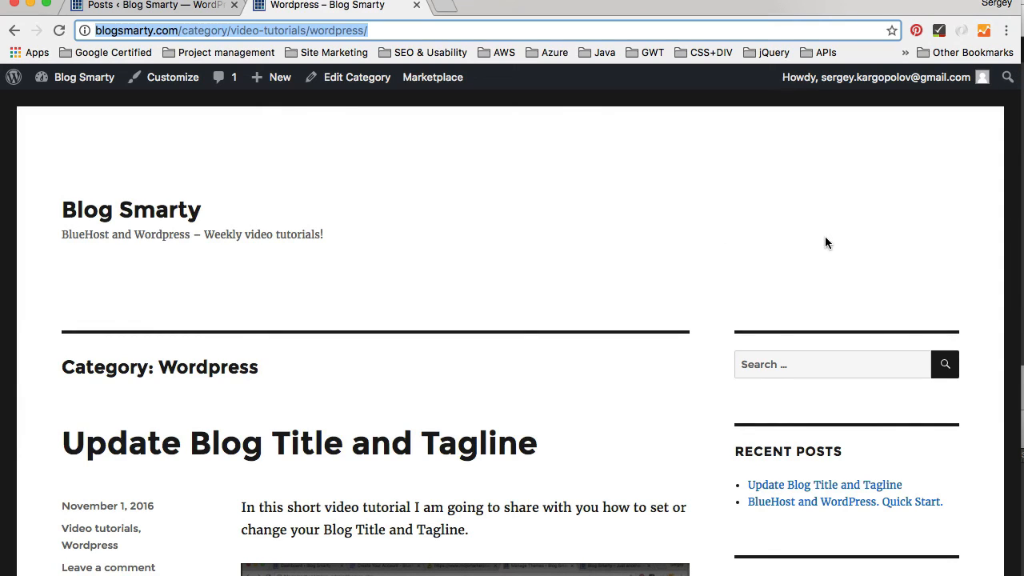
{"action": "mouse_move", "coordinate": [550, 288]}
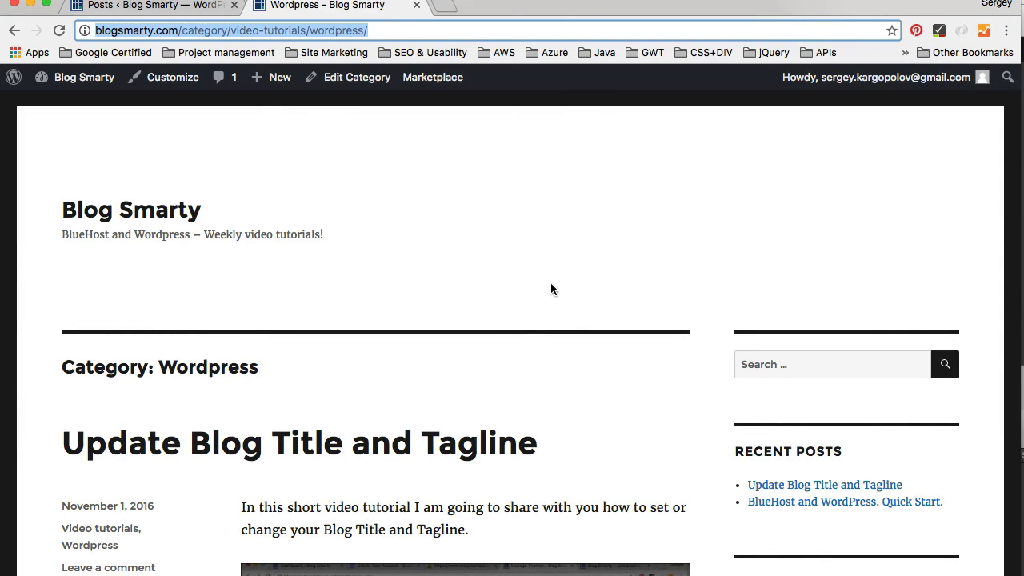
{"action": "mouse_move", "coordinate": [615, 300]}
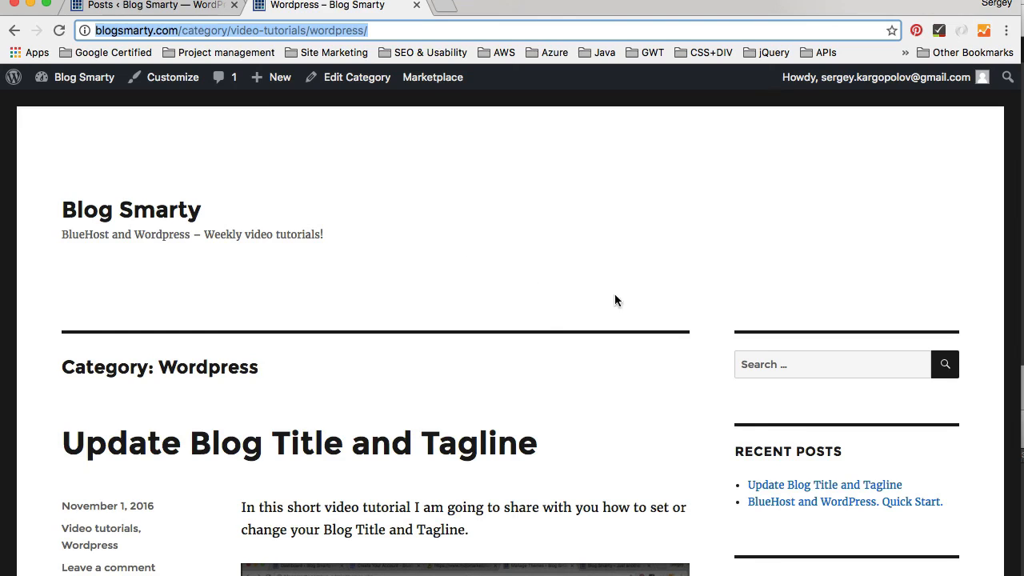
{"action": "mouse_move", "coordinate": [829, 262]}
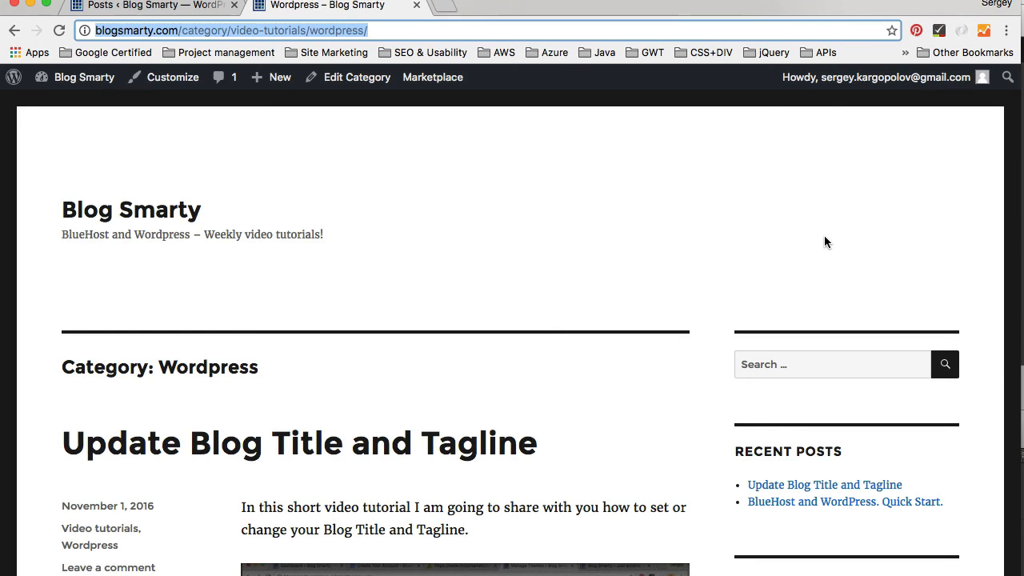
{"action": "mouse_move", "coordinate": [824, 269]}
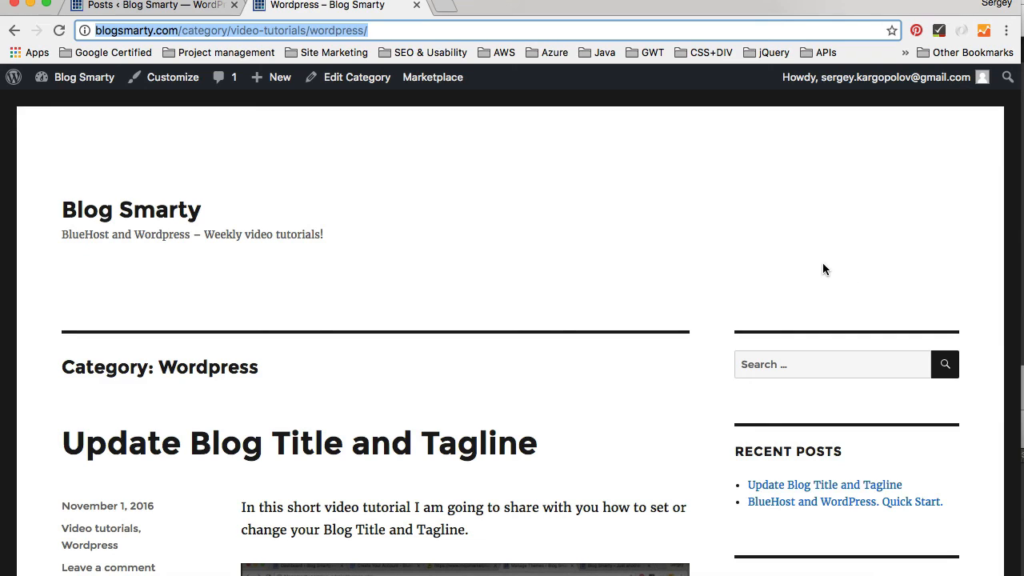
{"action": "mouse_move", "coordinate": [832, 264]}
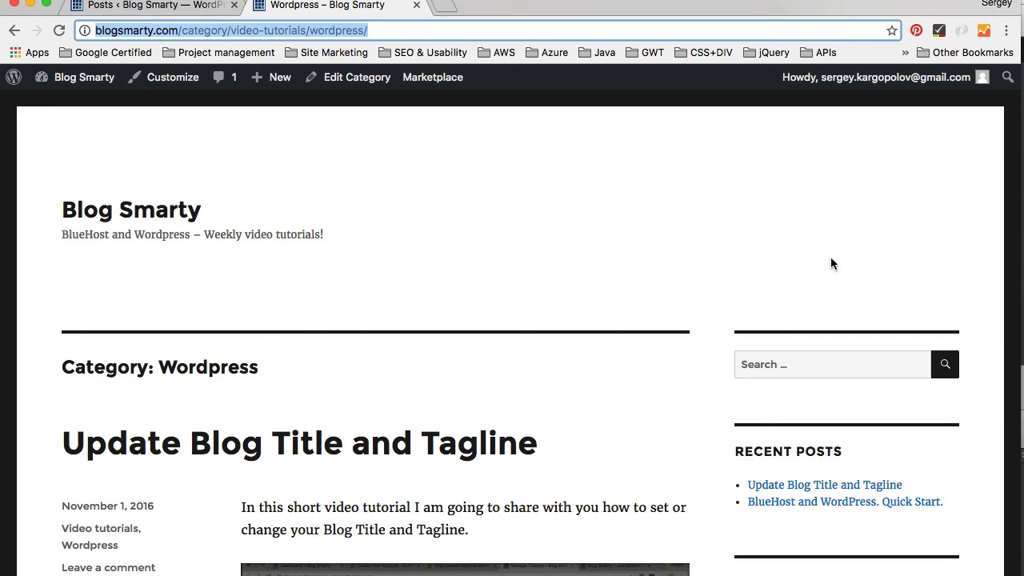
{"action": "mouse_move", "coordinate": [796, 235]}
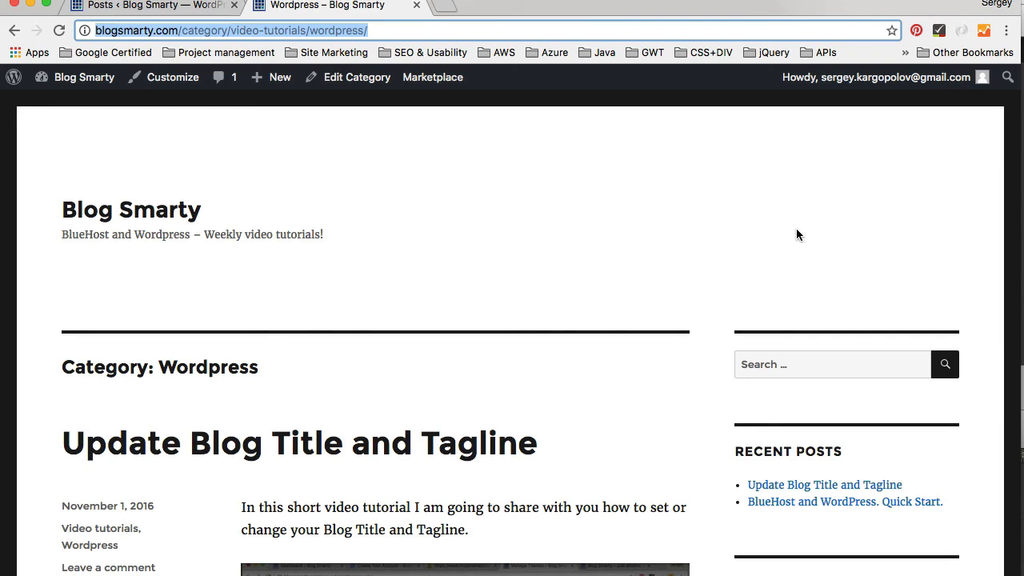